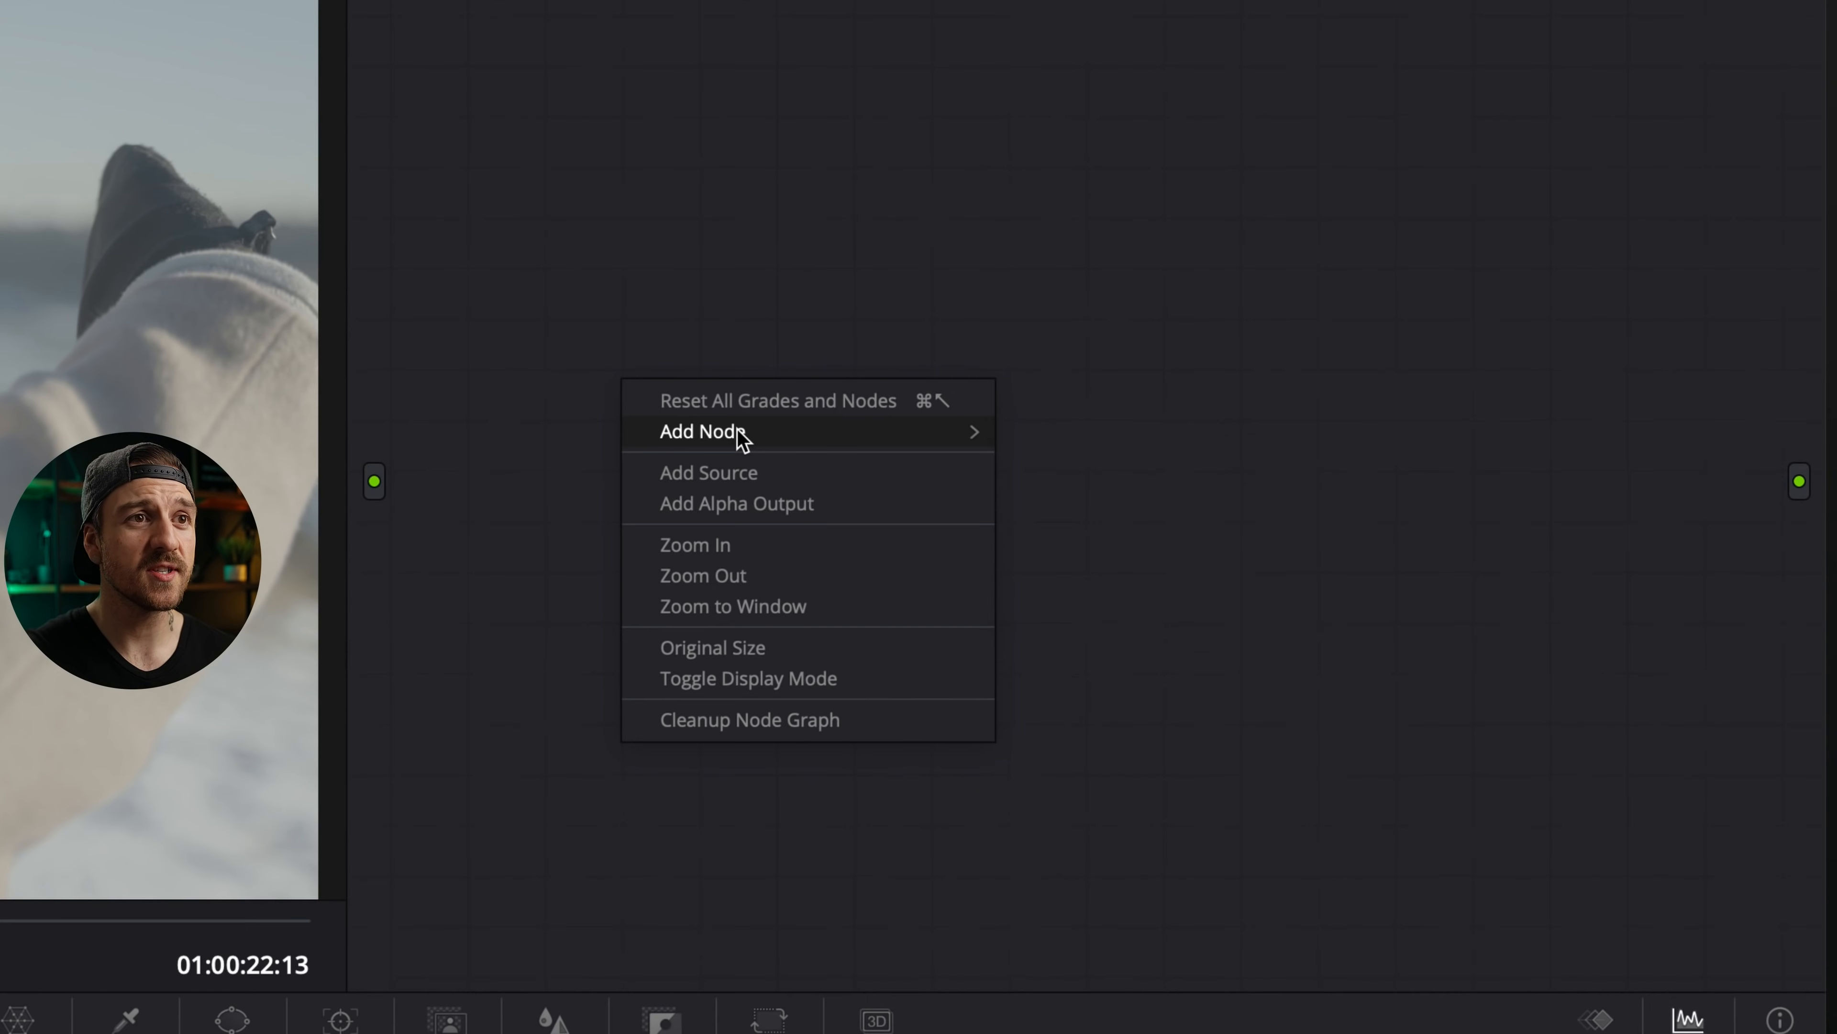
mouse_move(704, 432)
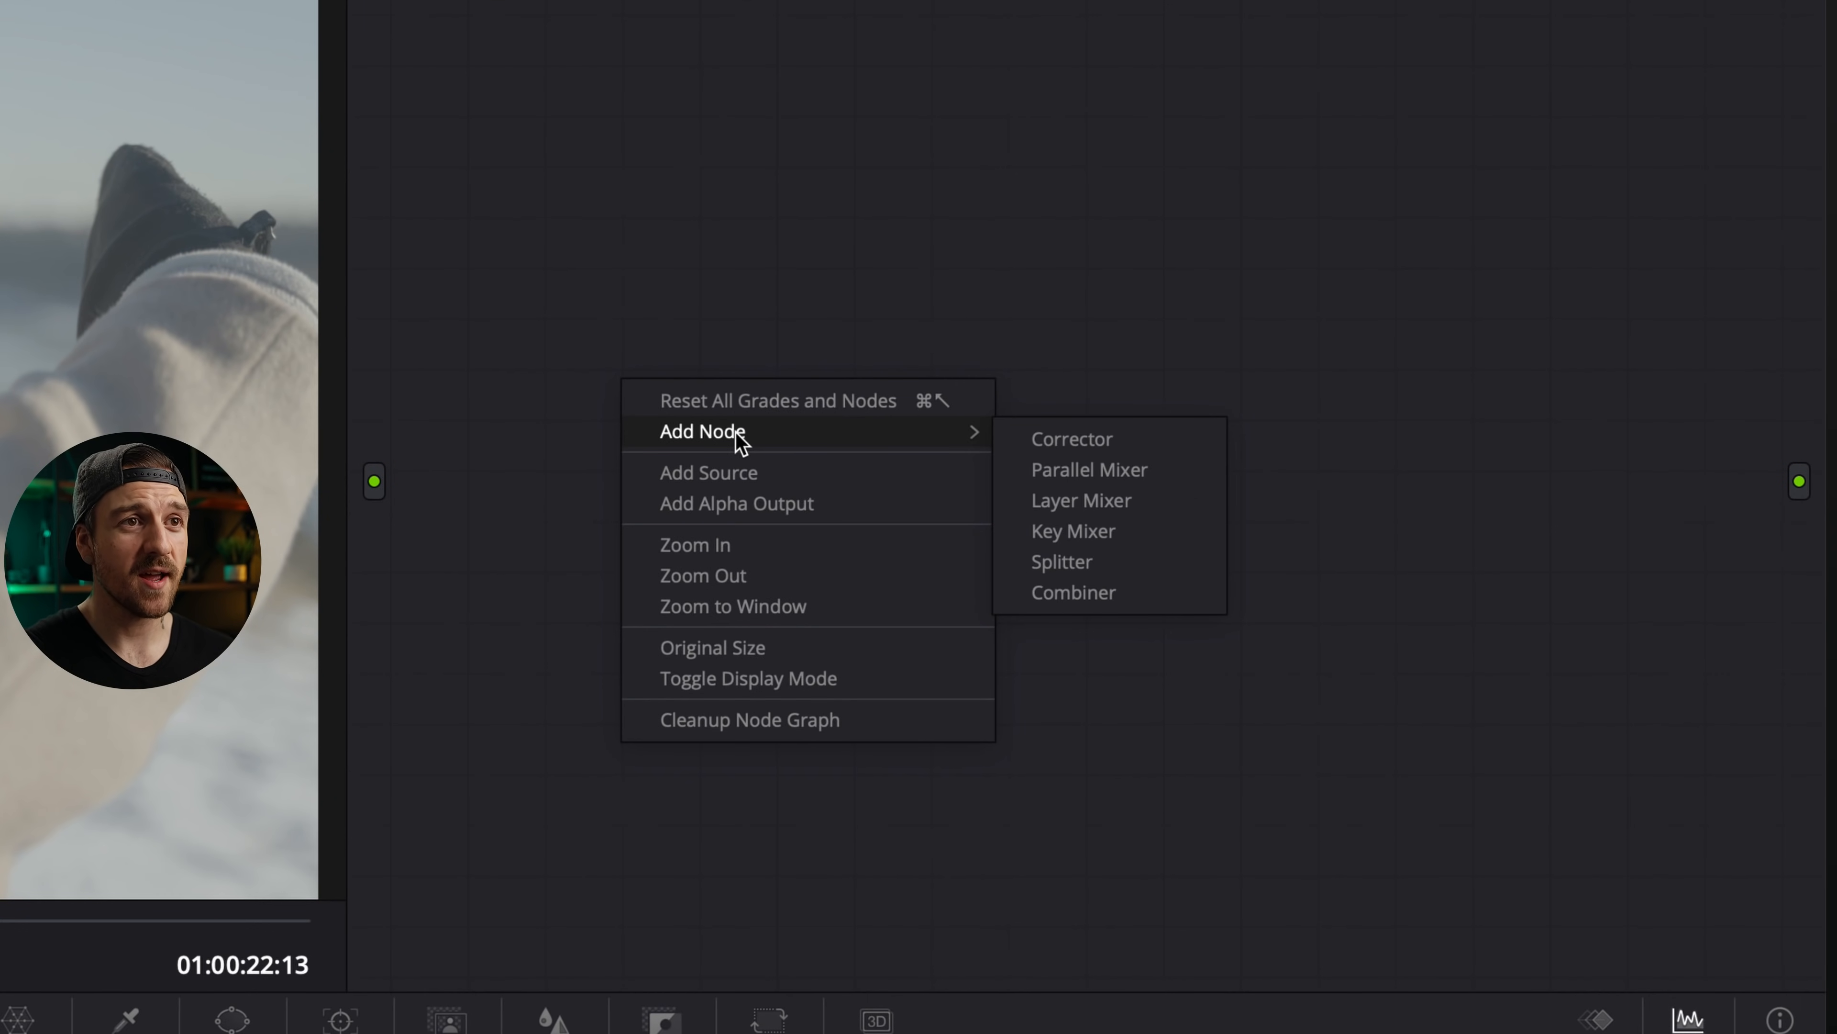
- Add a corrector node to the empty graph to start the serial chain
left_click(1070, 439)
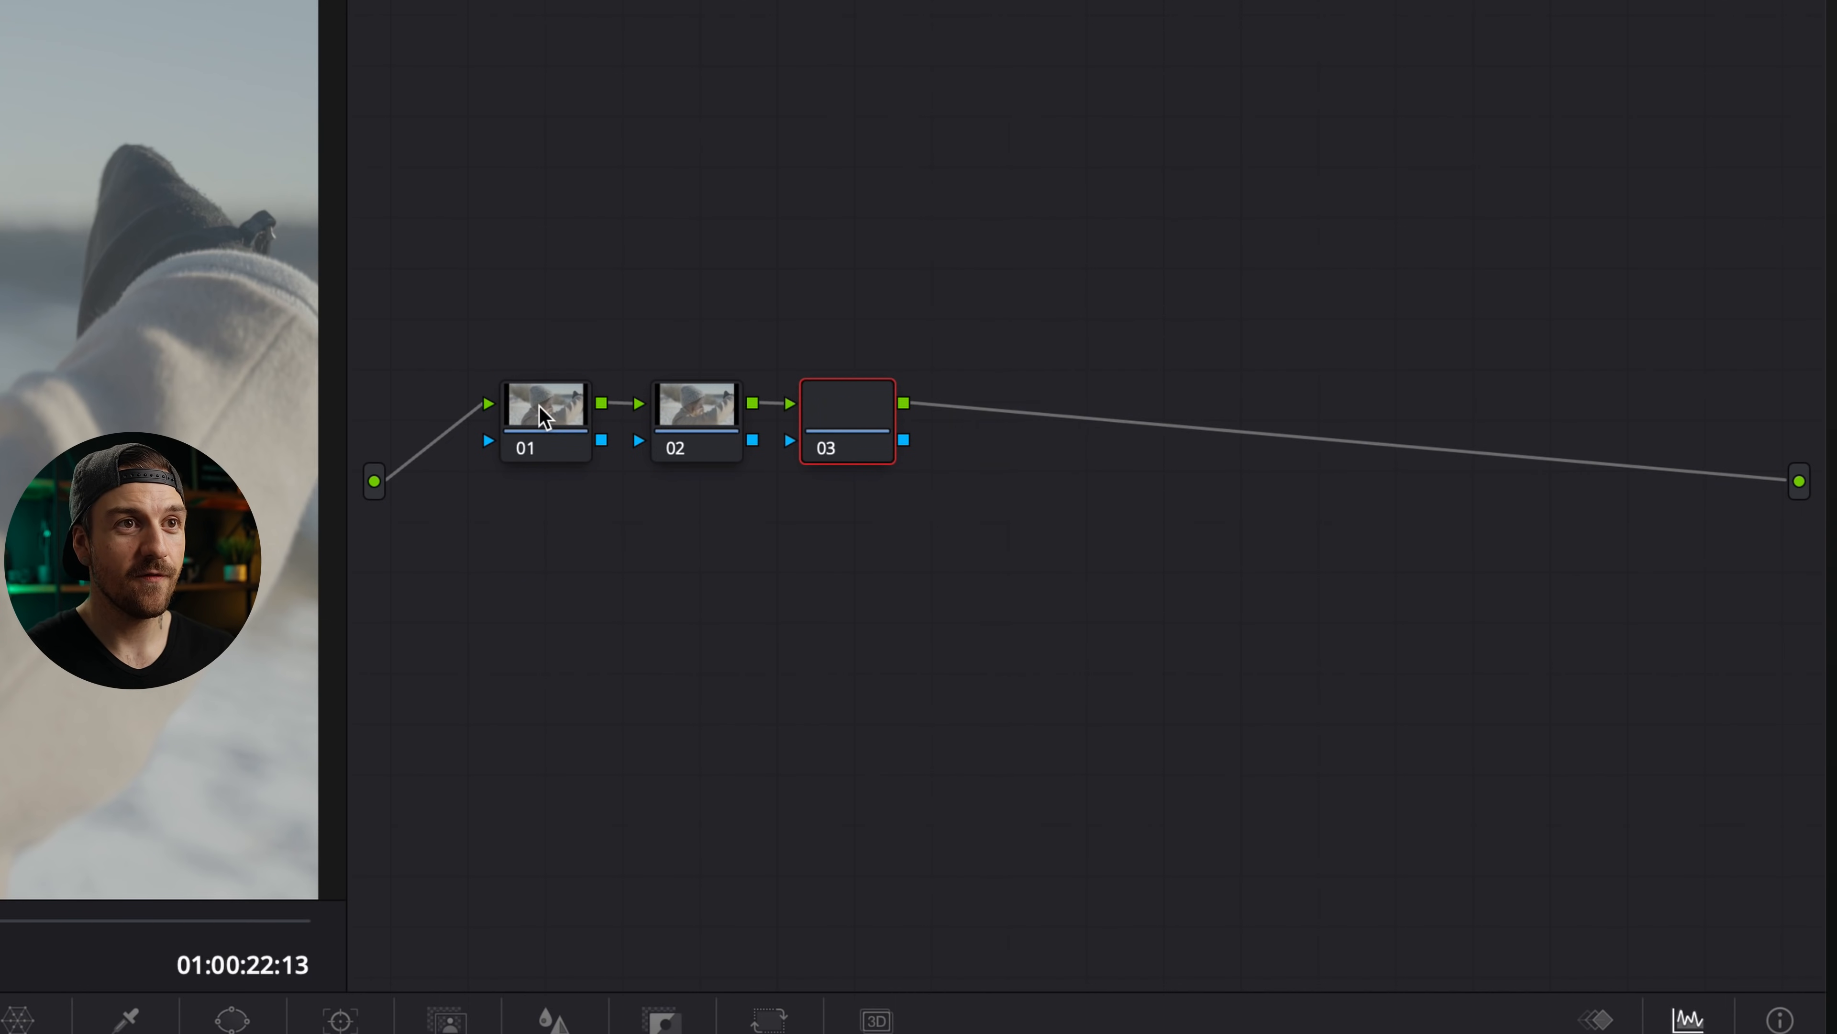
- Label the four serial nodes WB, PRELOG, LOG and POSTLOG
right_click(545, 398)
type("WB")
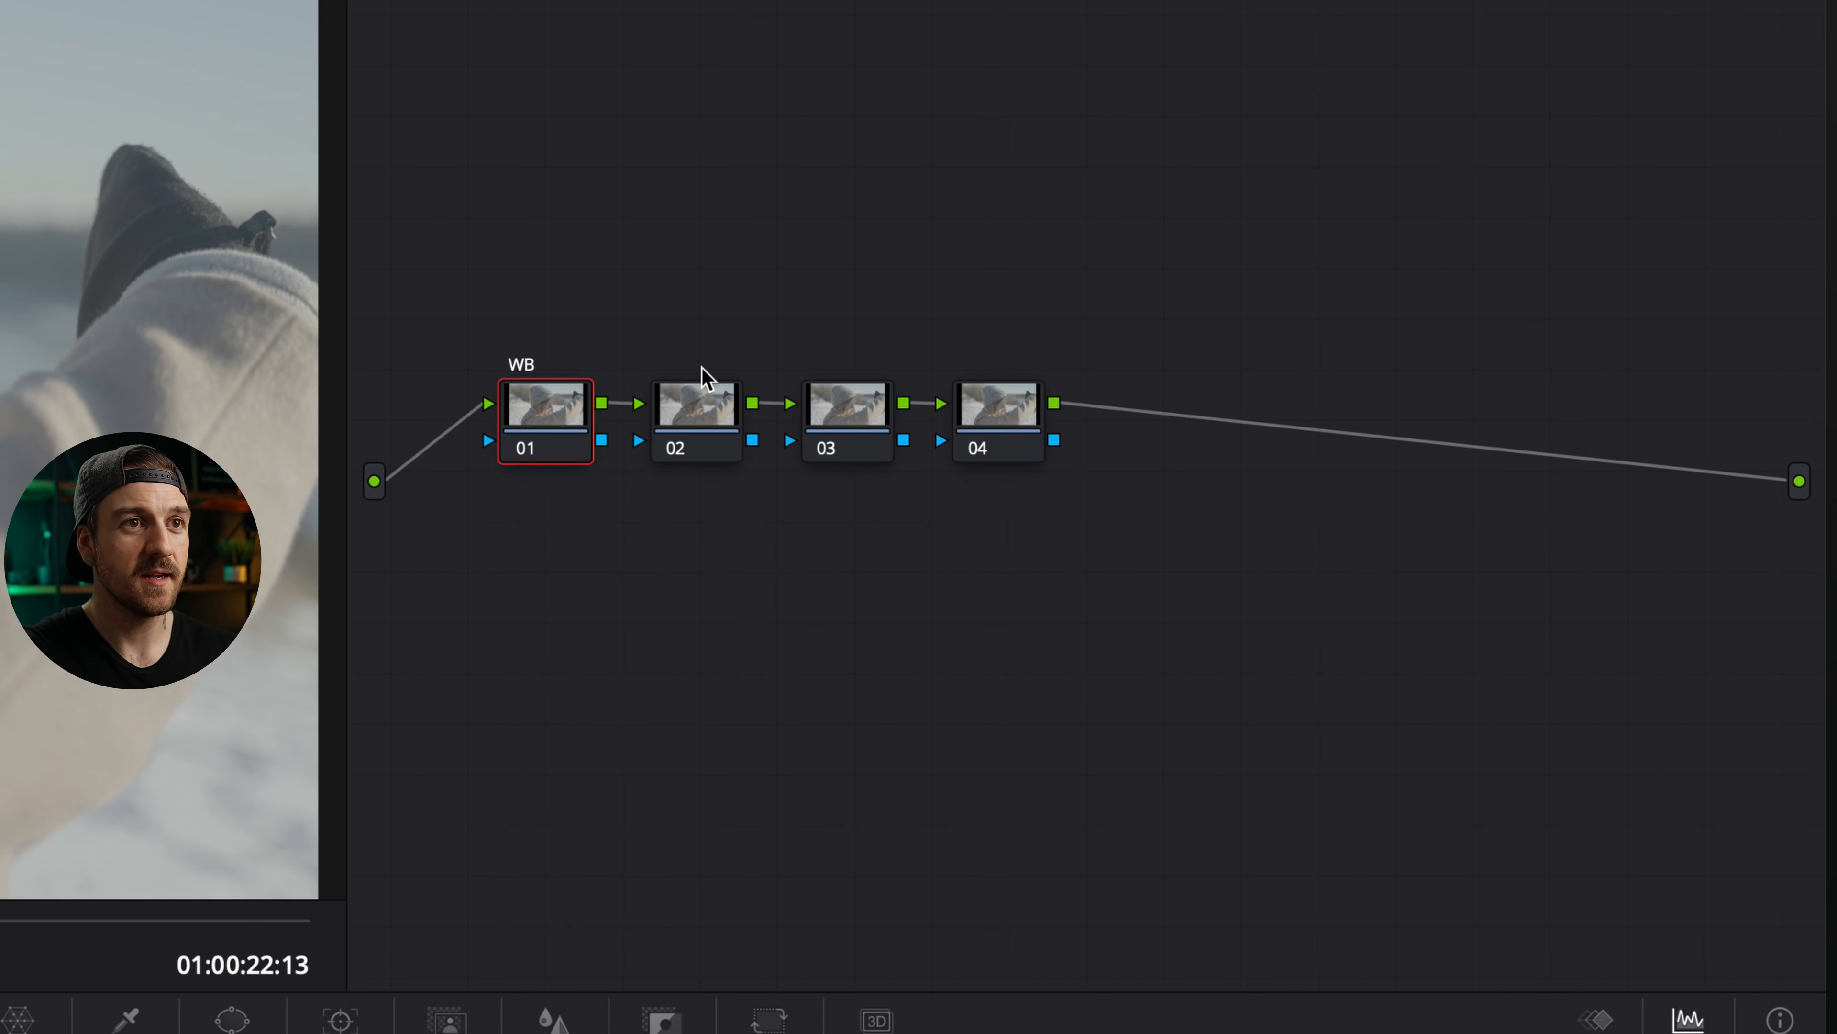
mouse_move(759, 488)
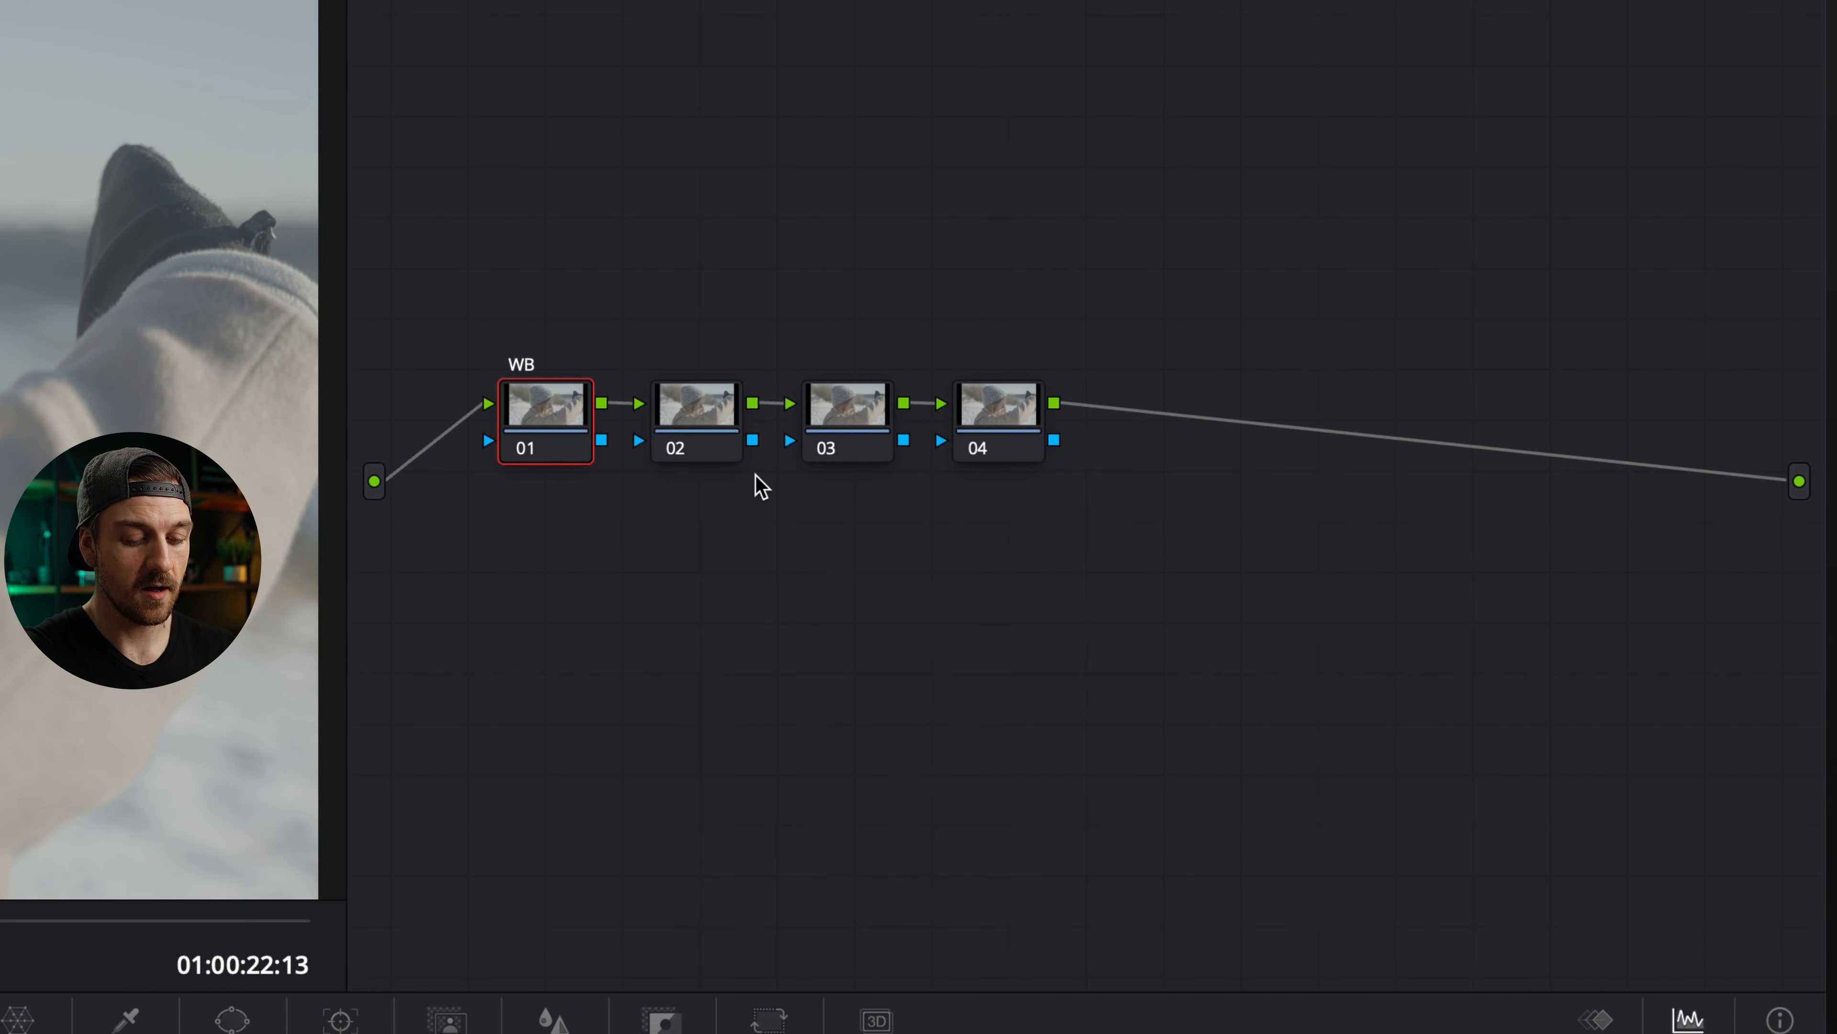
right_click(847, 402)
type("LOG")
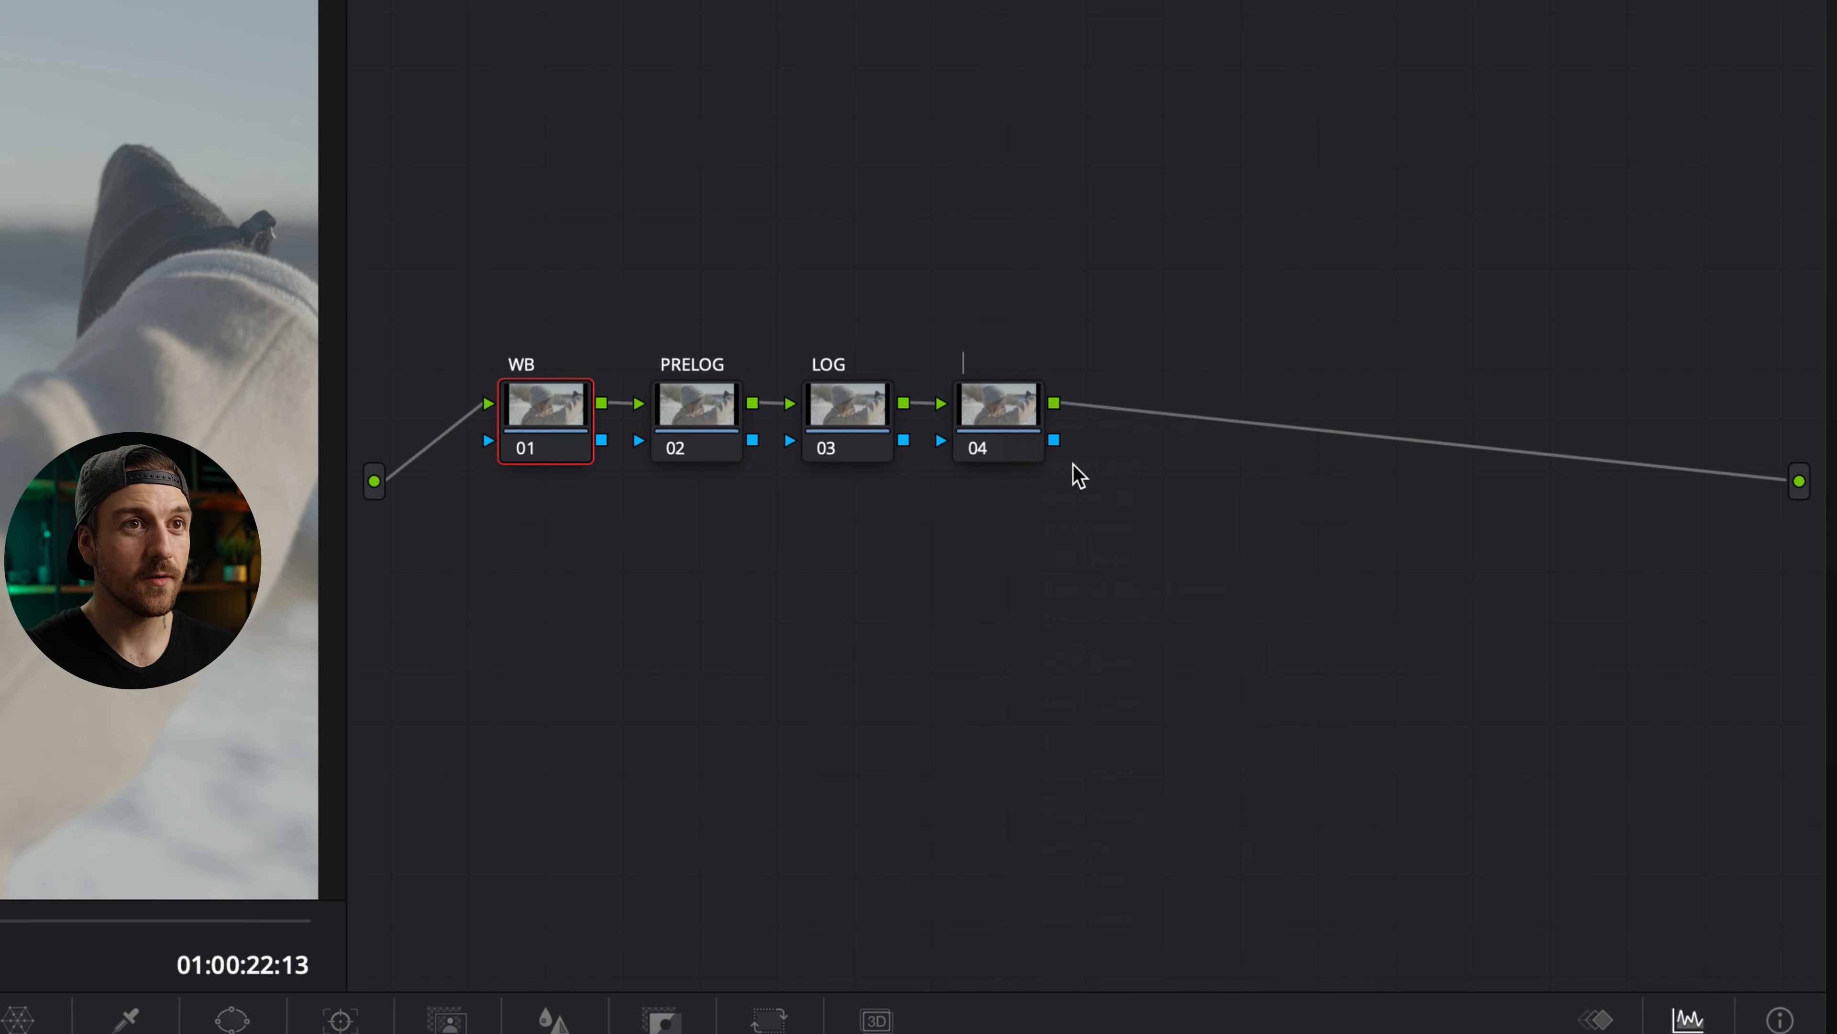
type("POSTLOG")
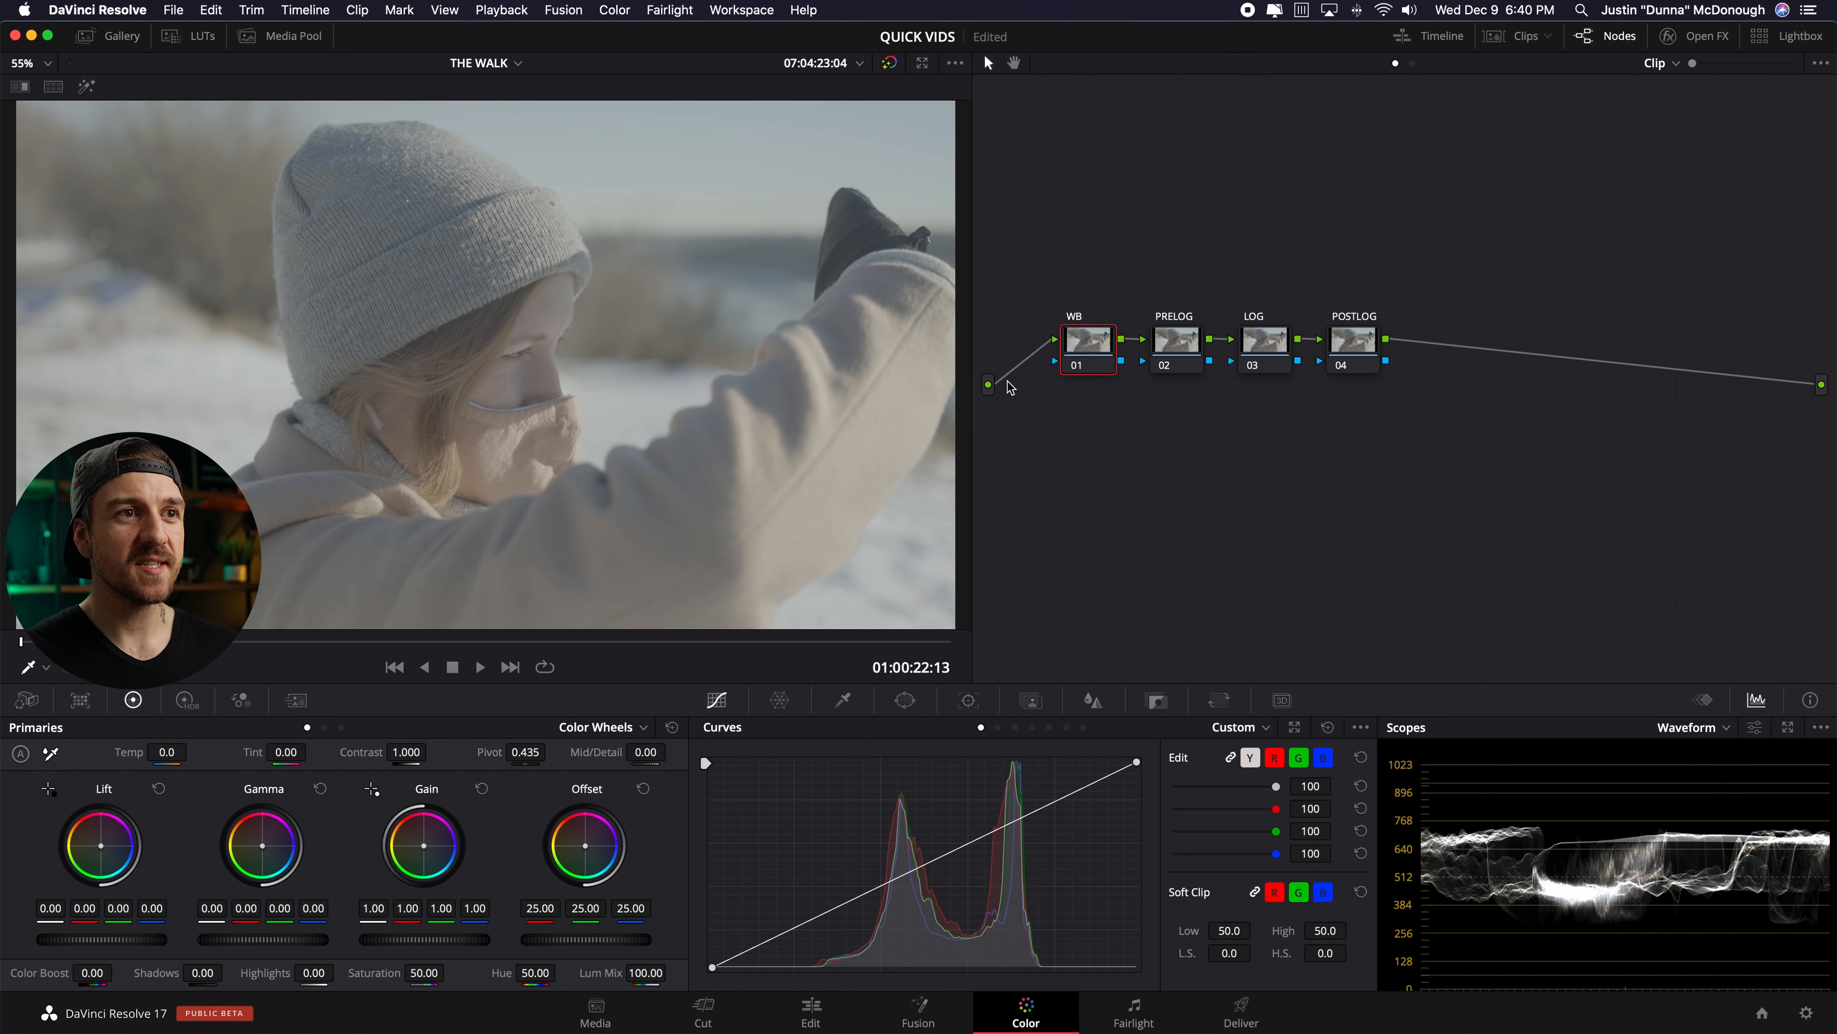
mouse_move(1165, 349)
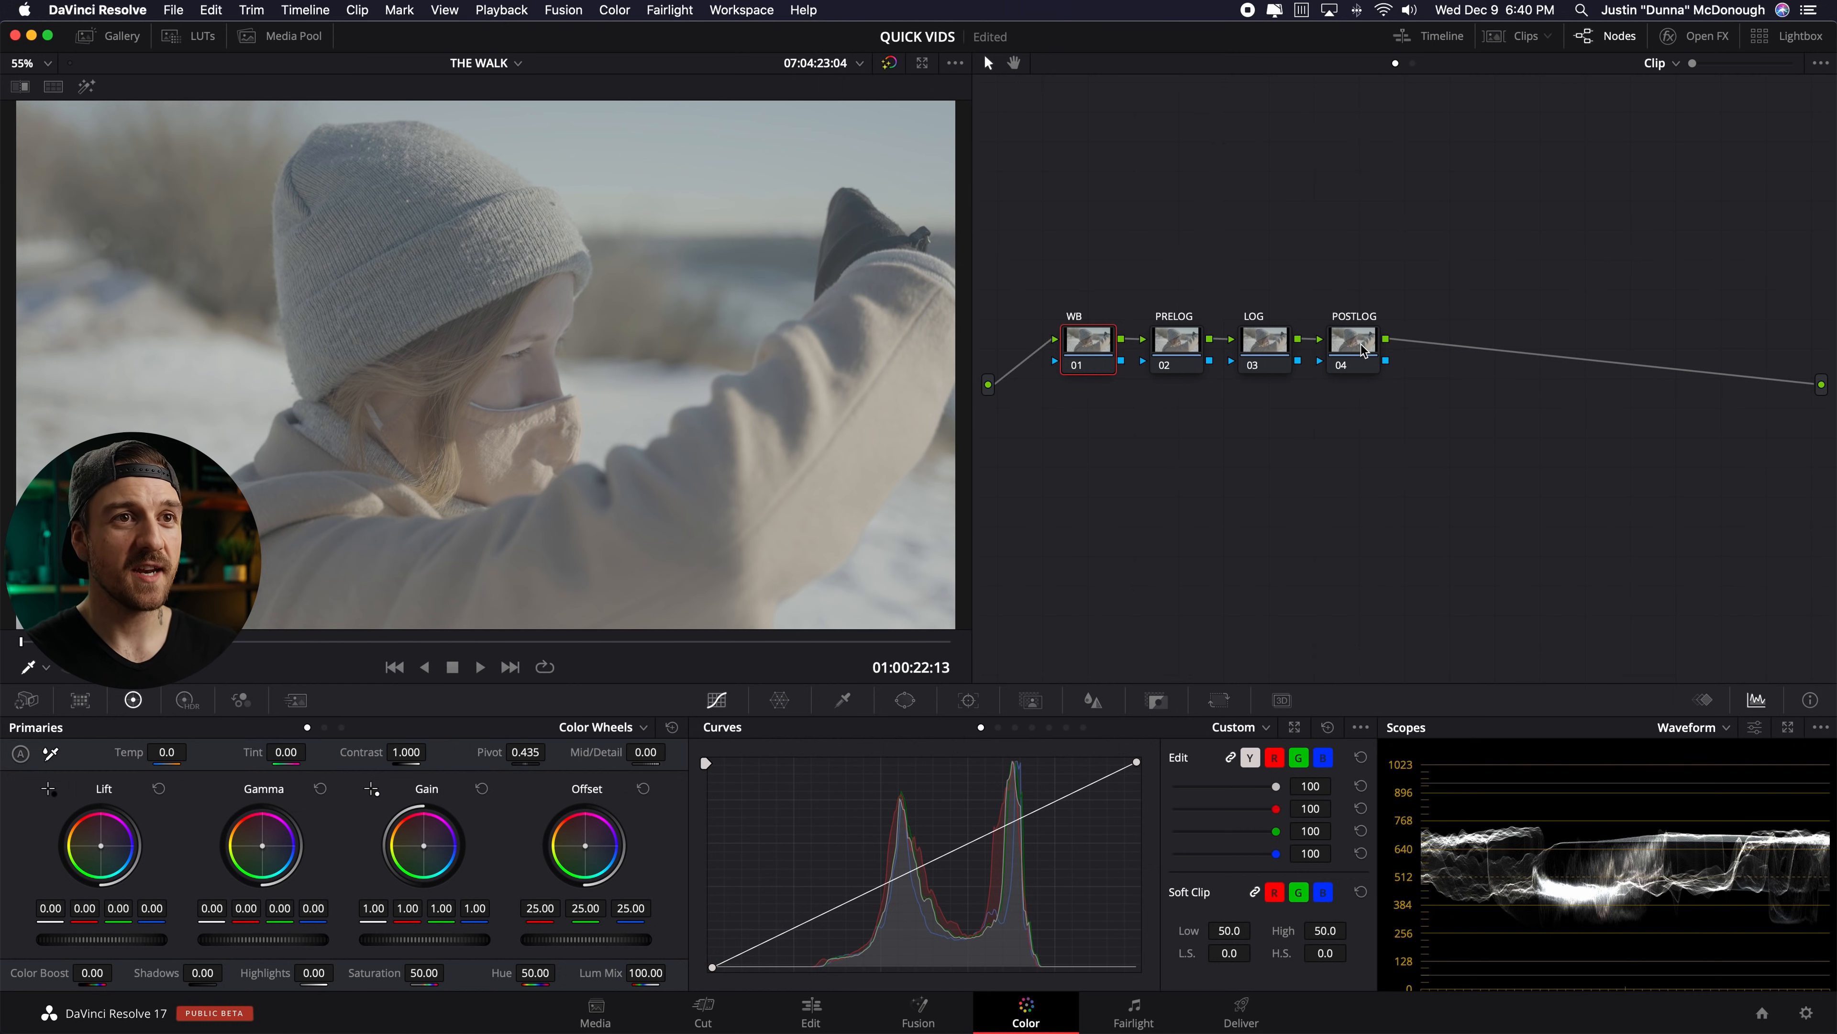
left_click(1089, 339)
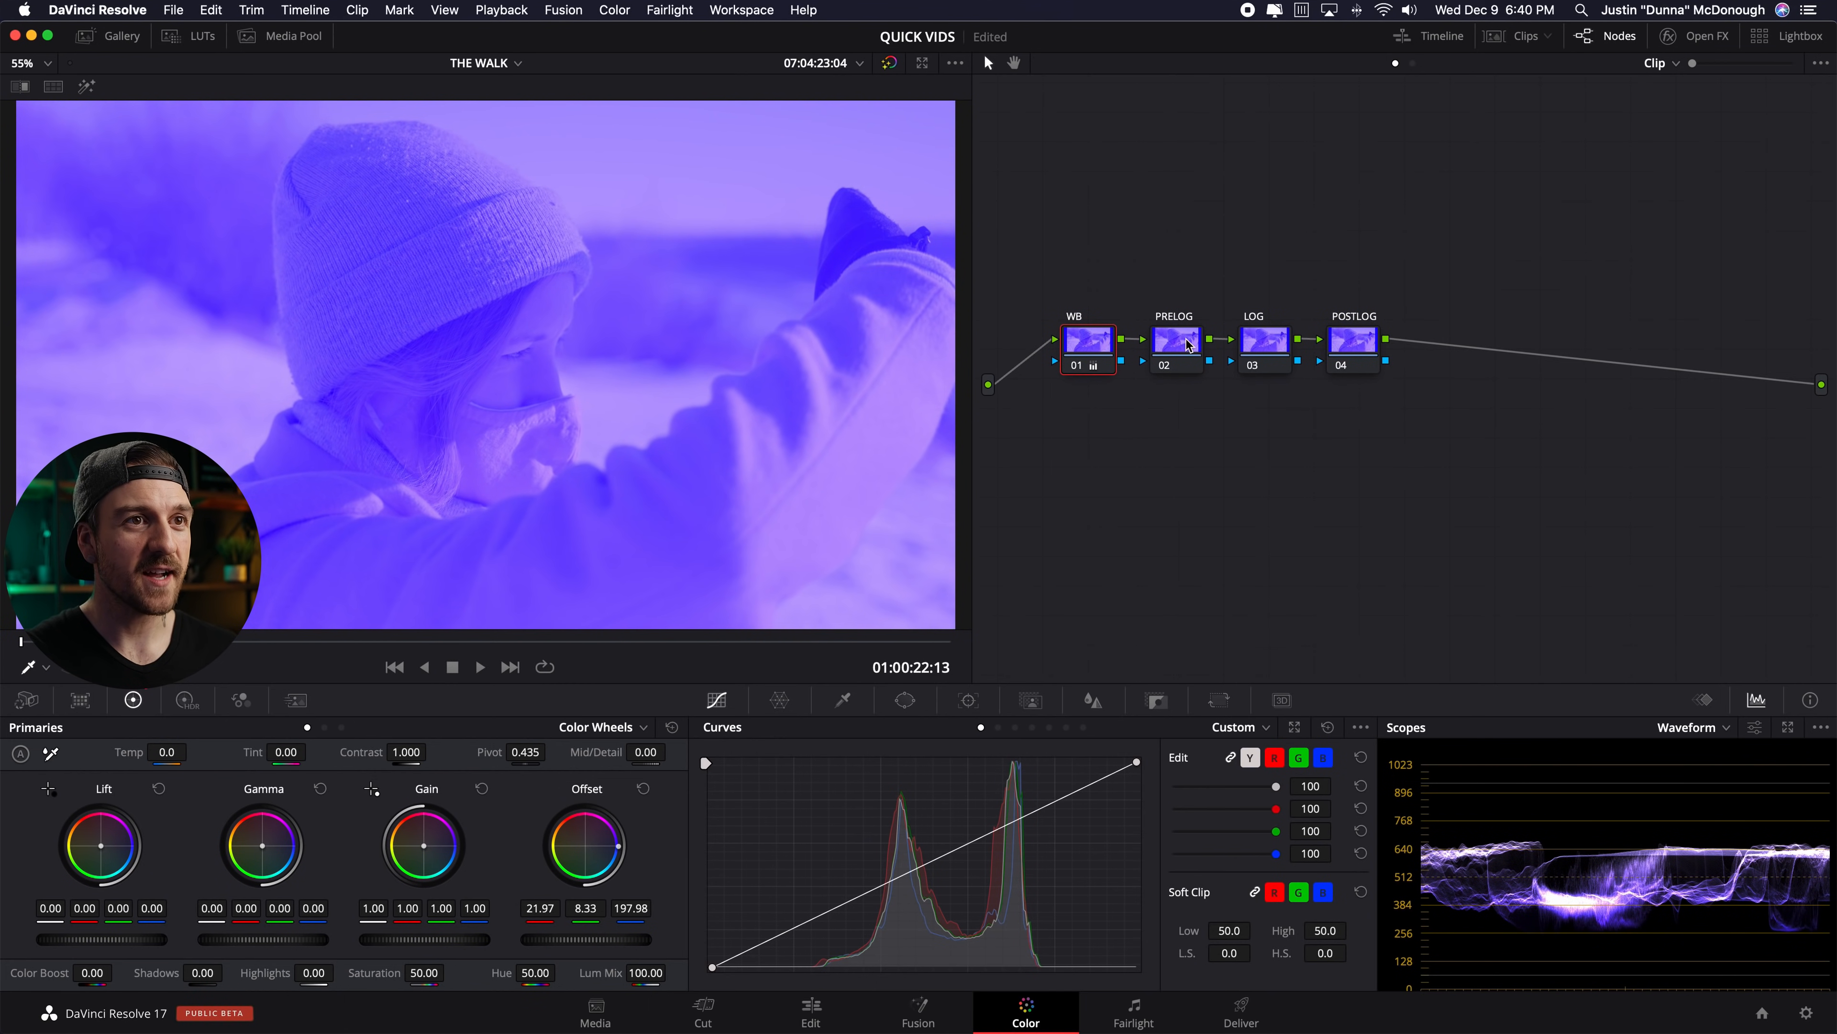
left_click(1175, 339)
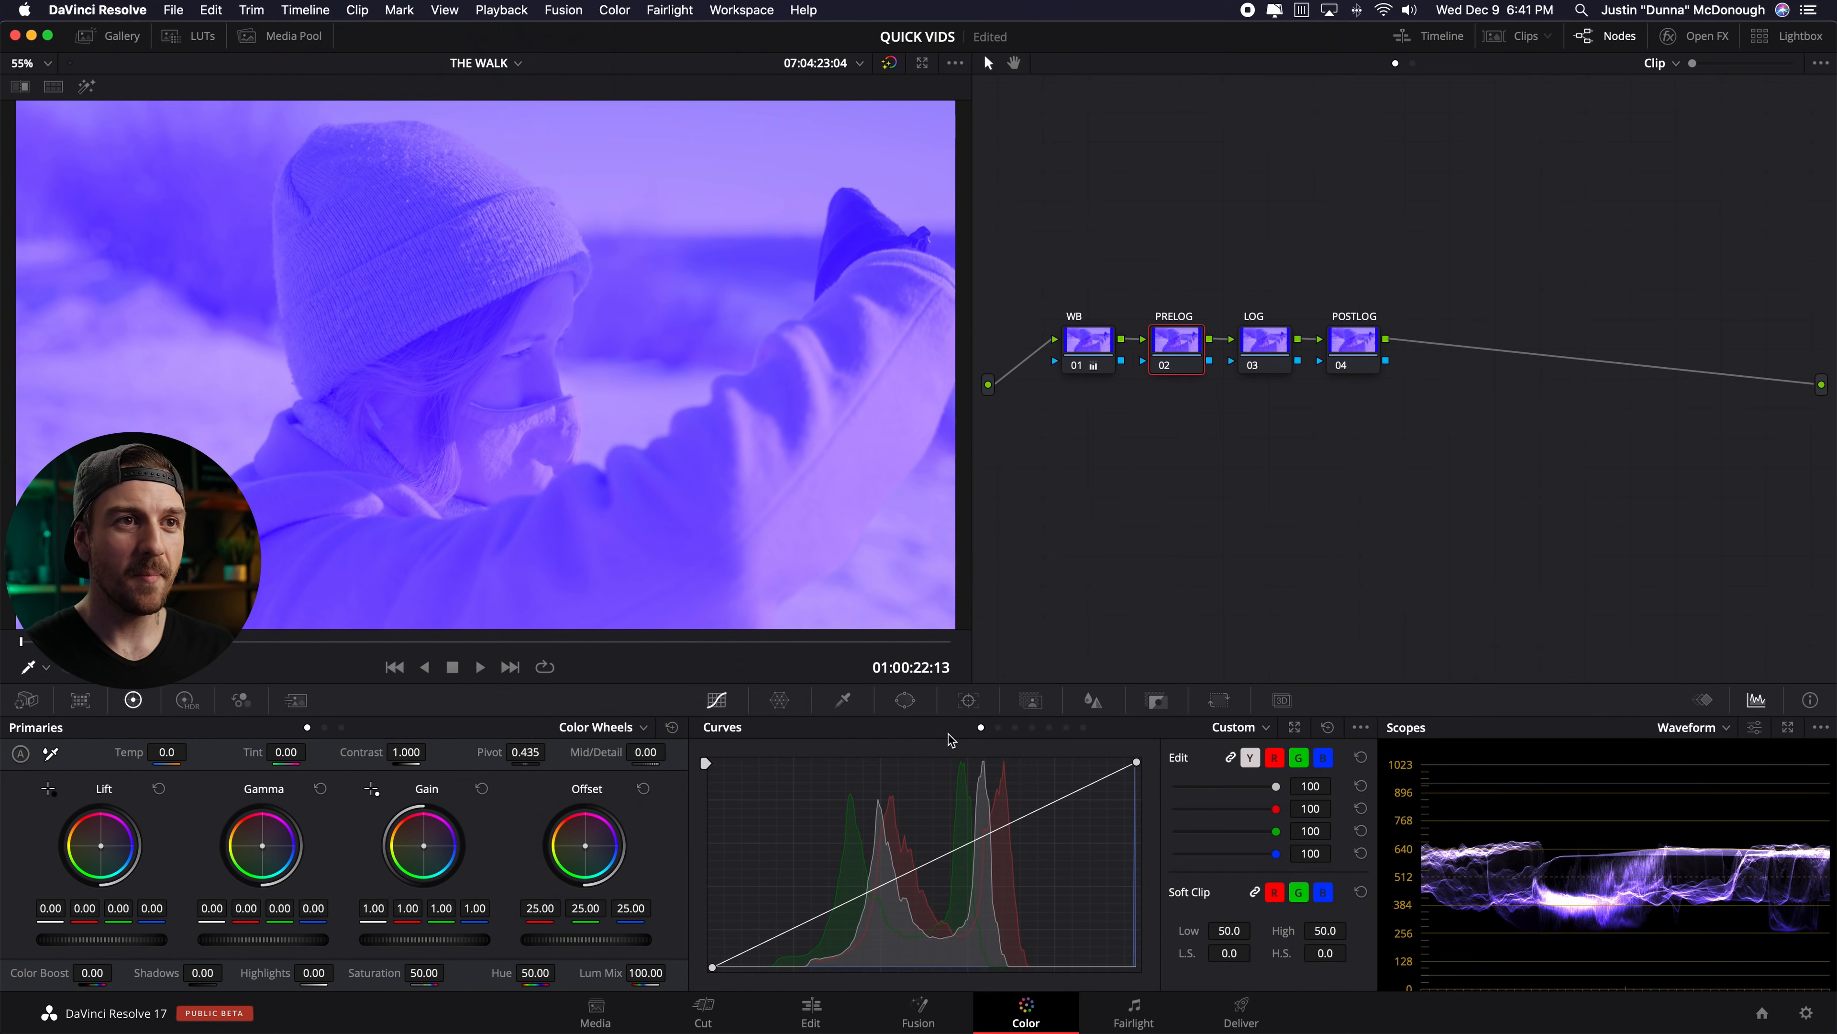
left_click(1087, 341)
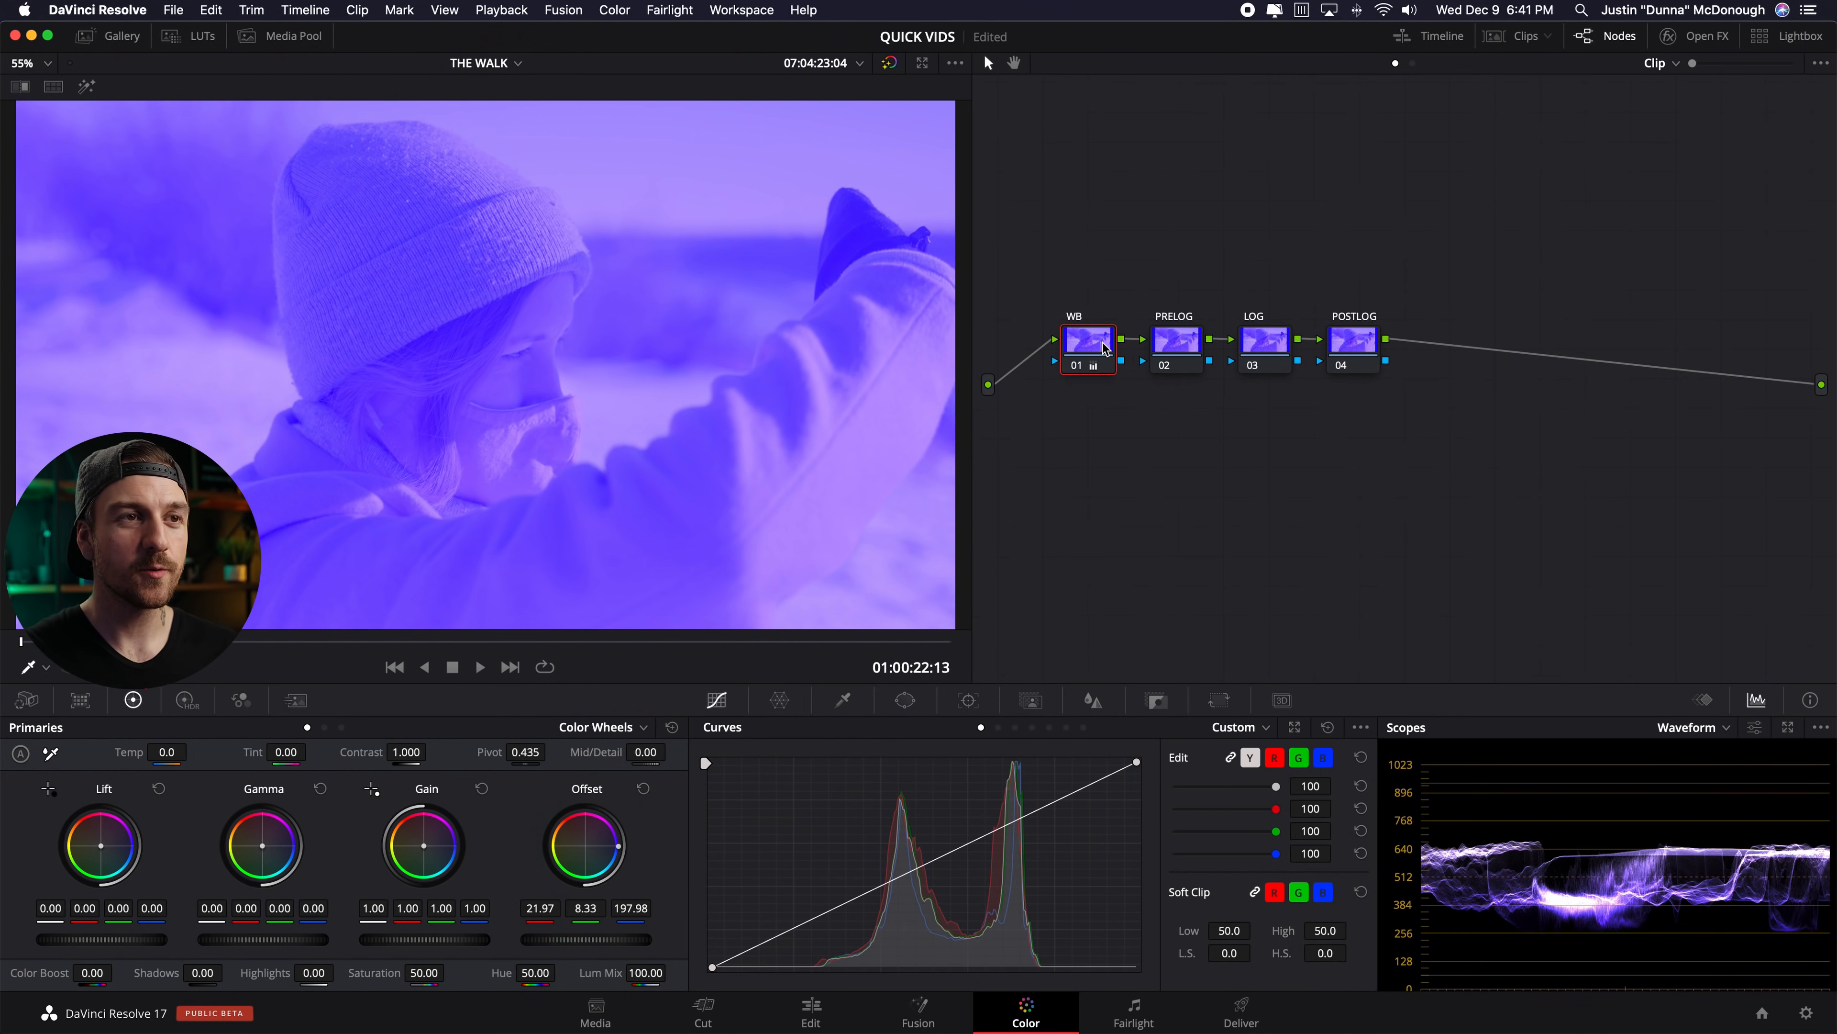
left_click(1174, 340)
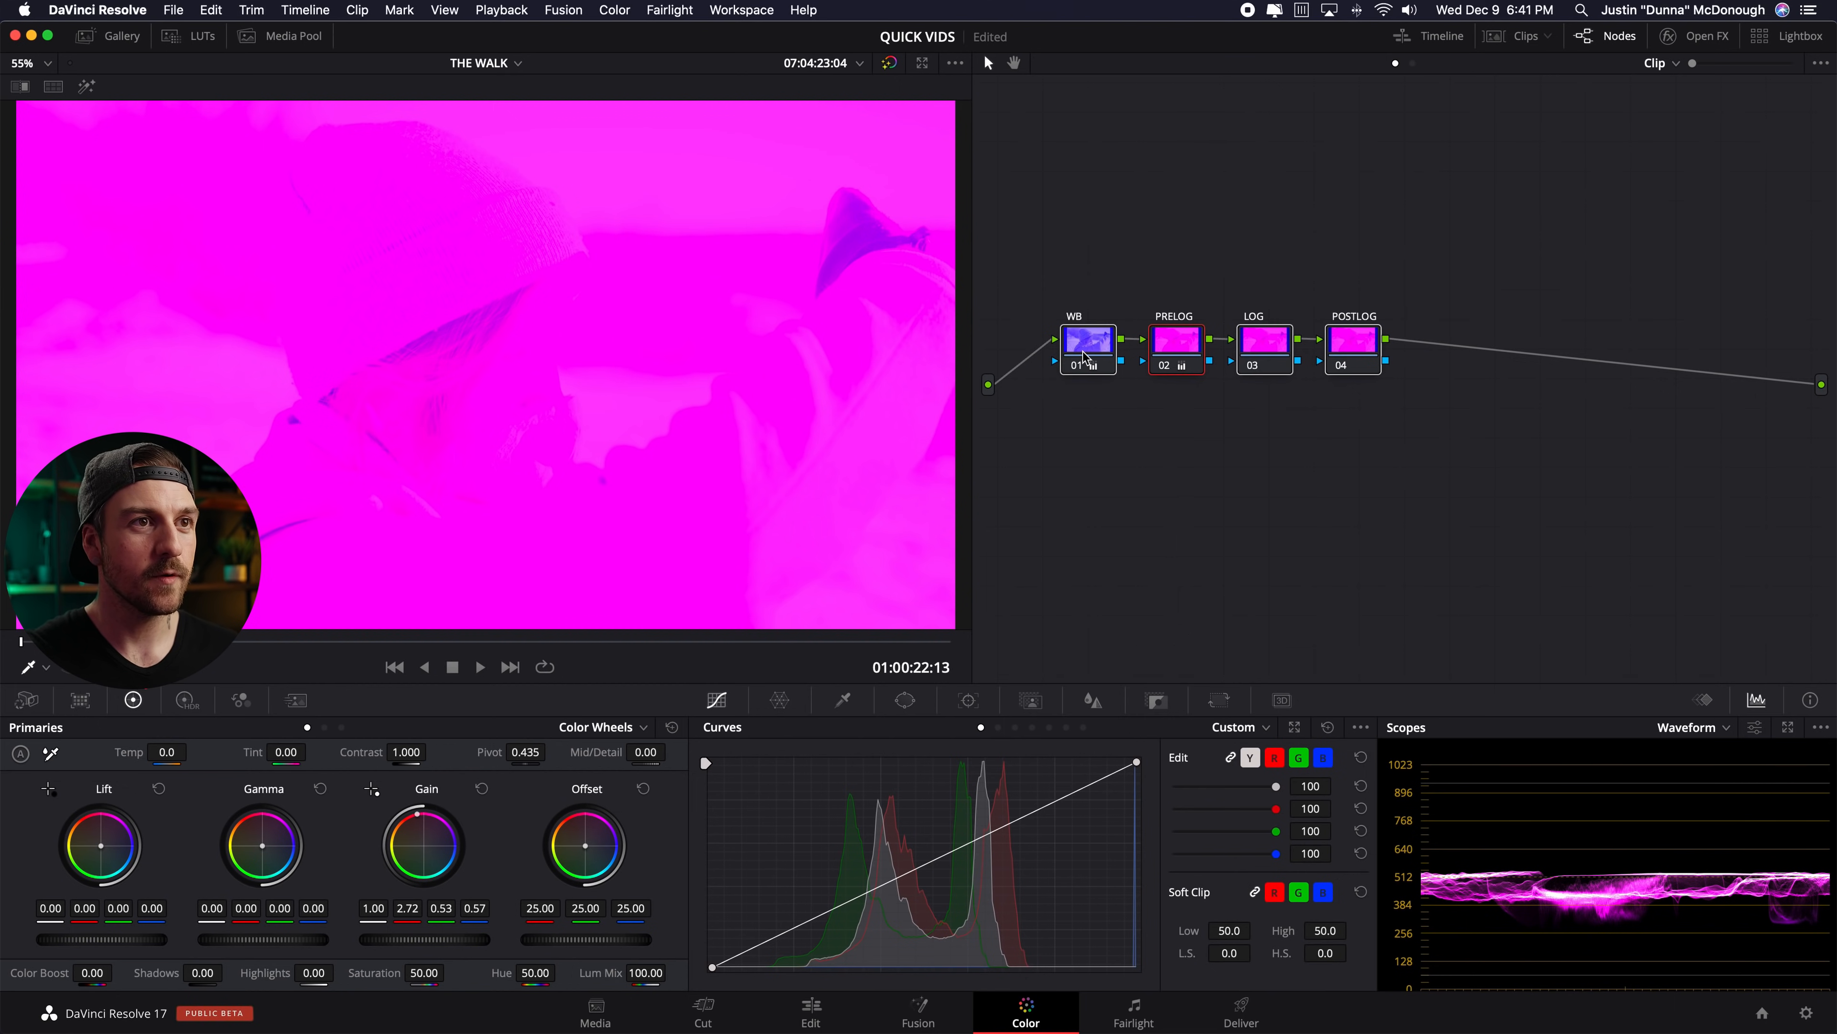
left_click(1175, 341)
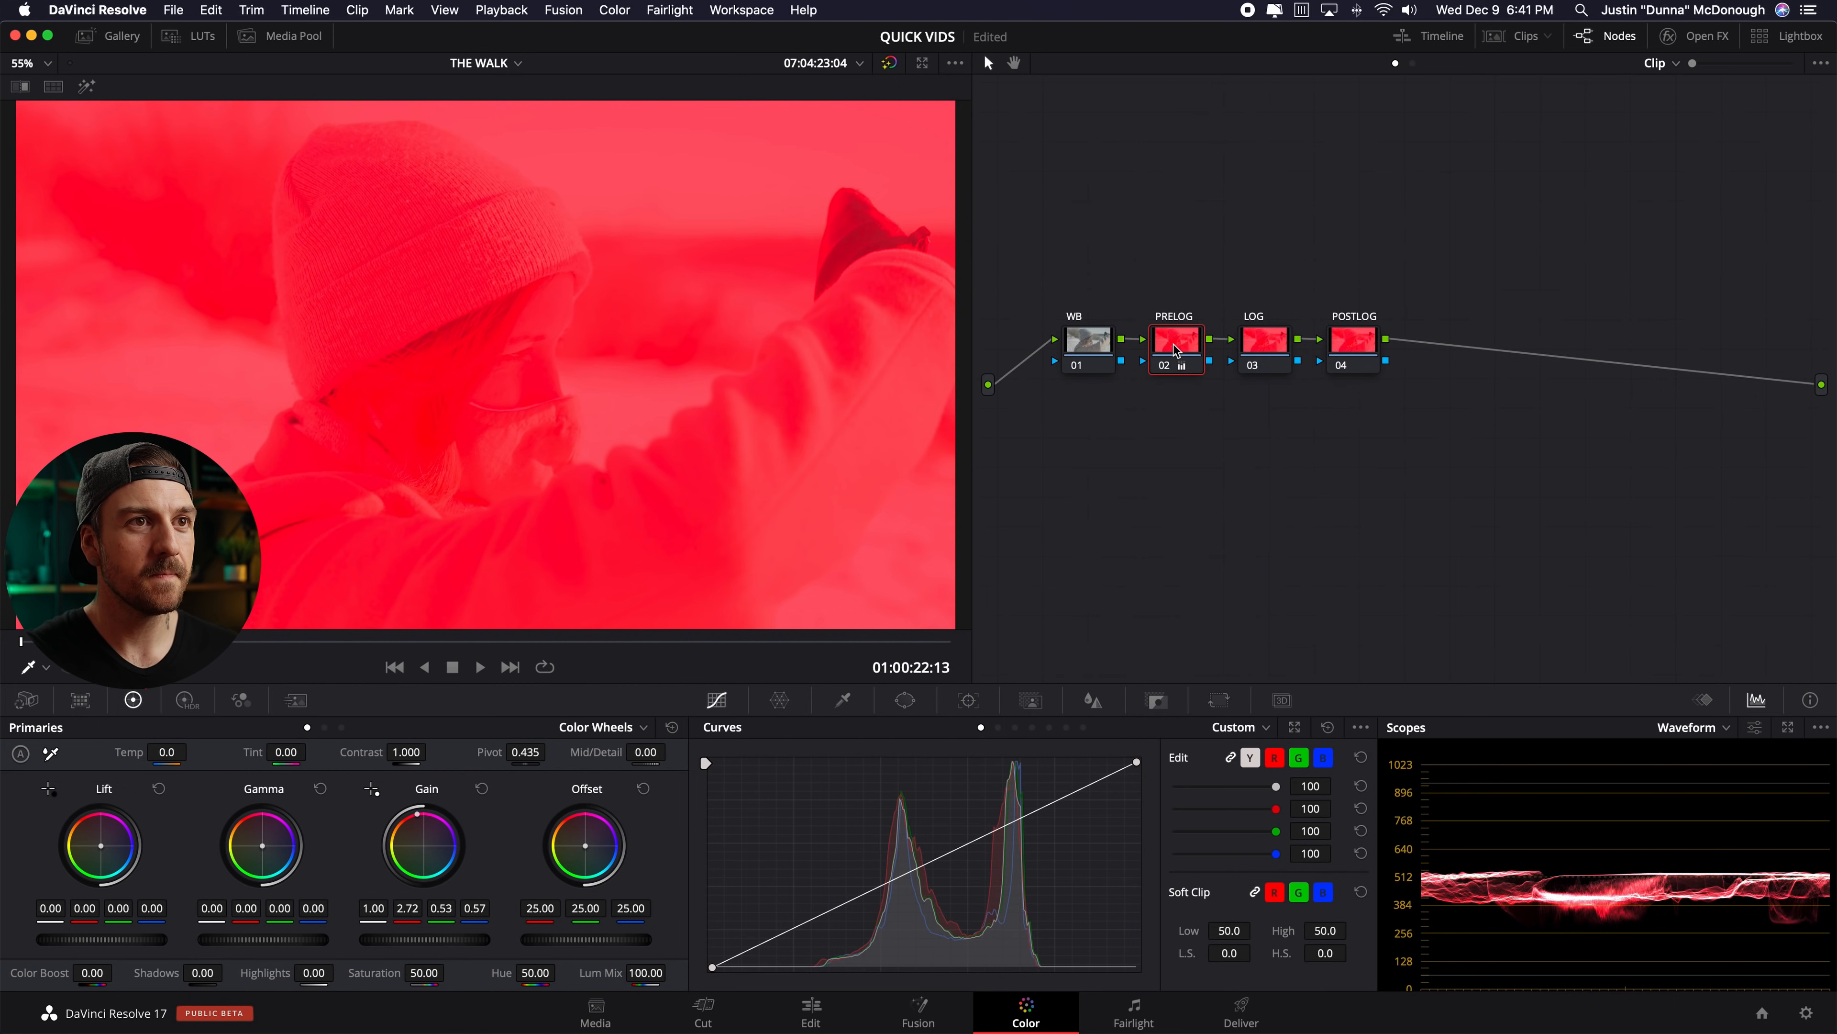
left_click(1263, 340)
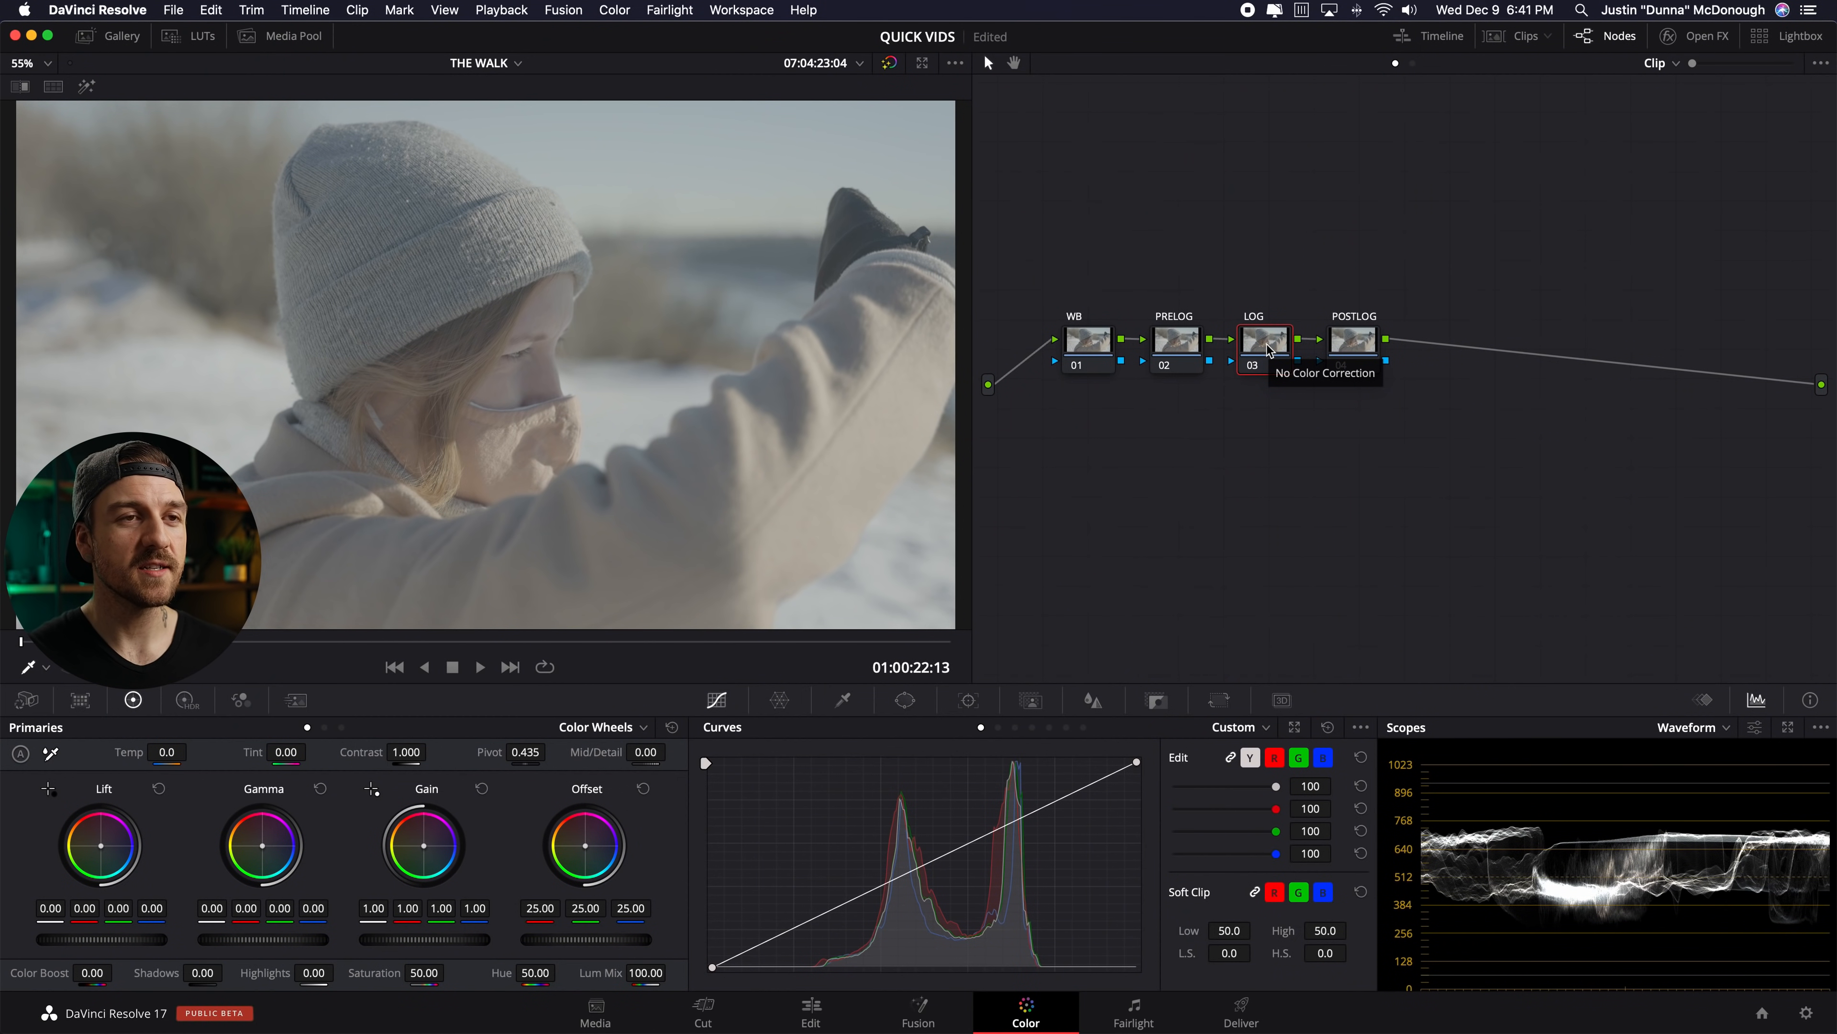
- Give the LOG node the Leeming LUT Athena - Sony A Series - S-Log3 favourite LUT
right_click(1264, 343)
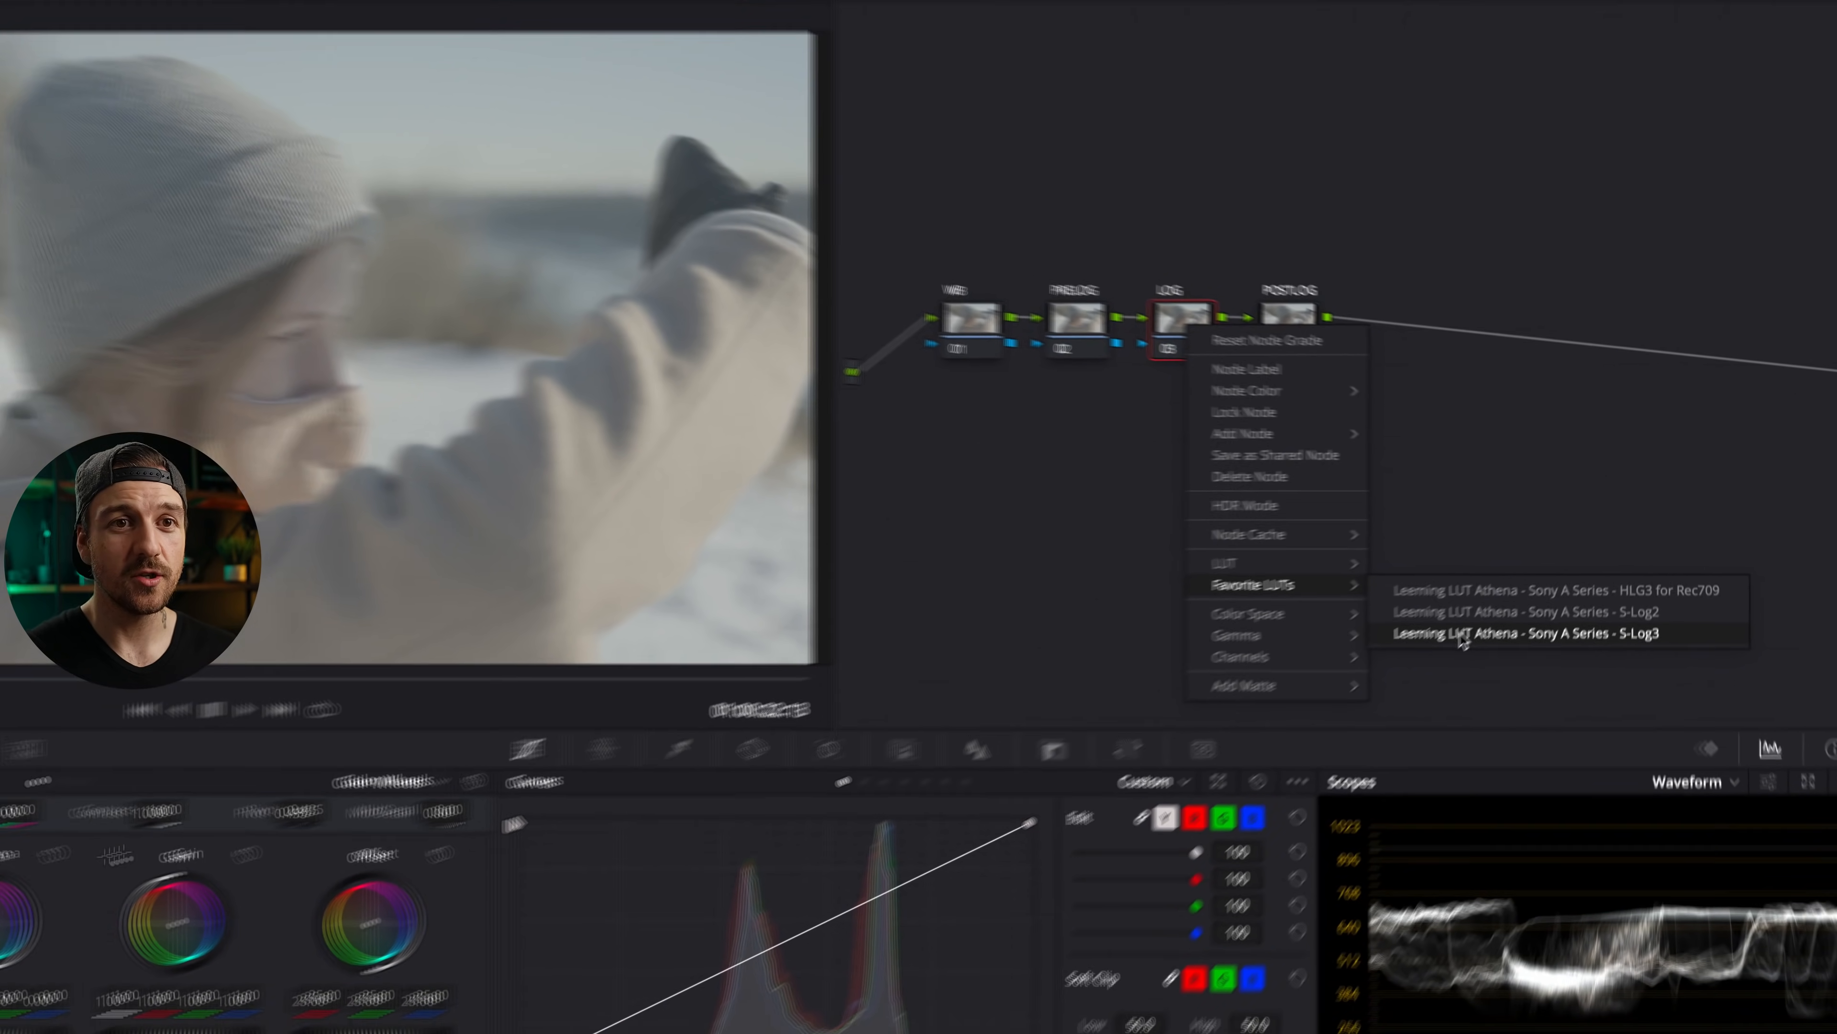
left_click(1523, 632)
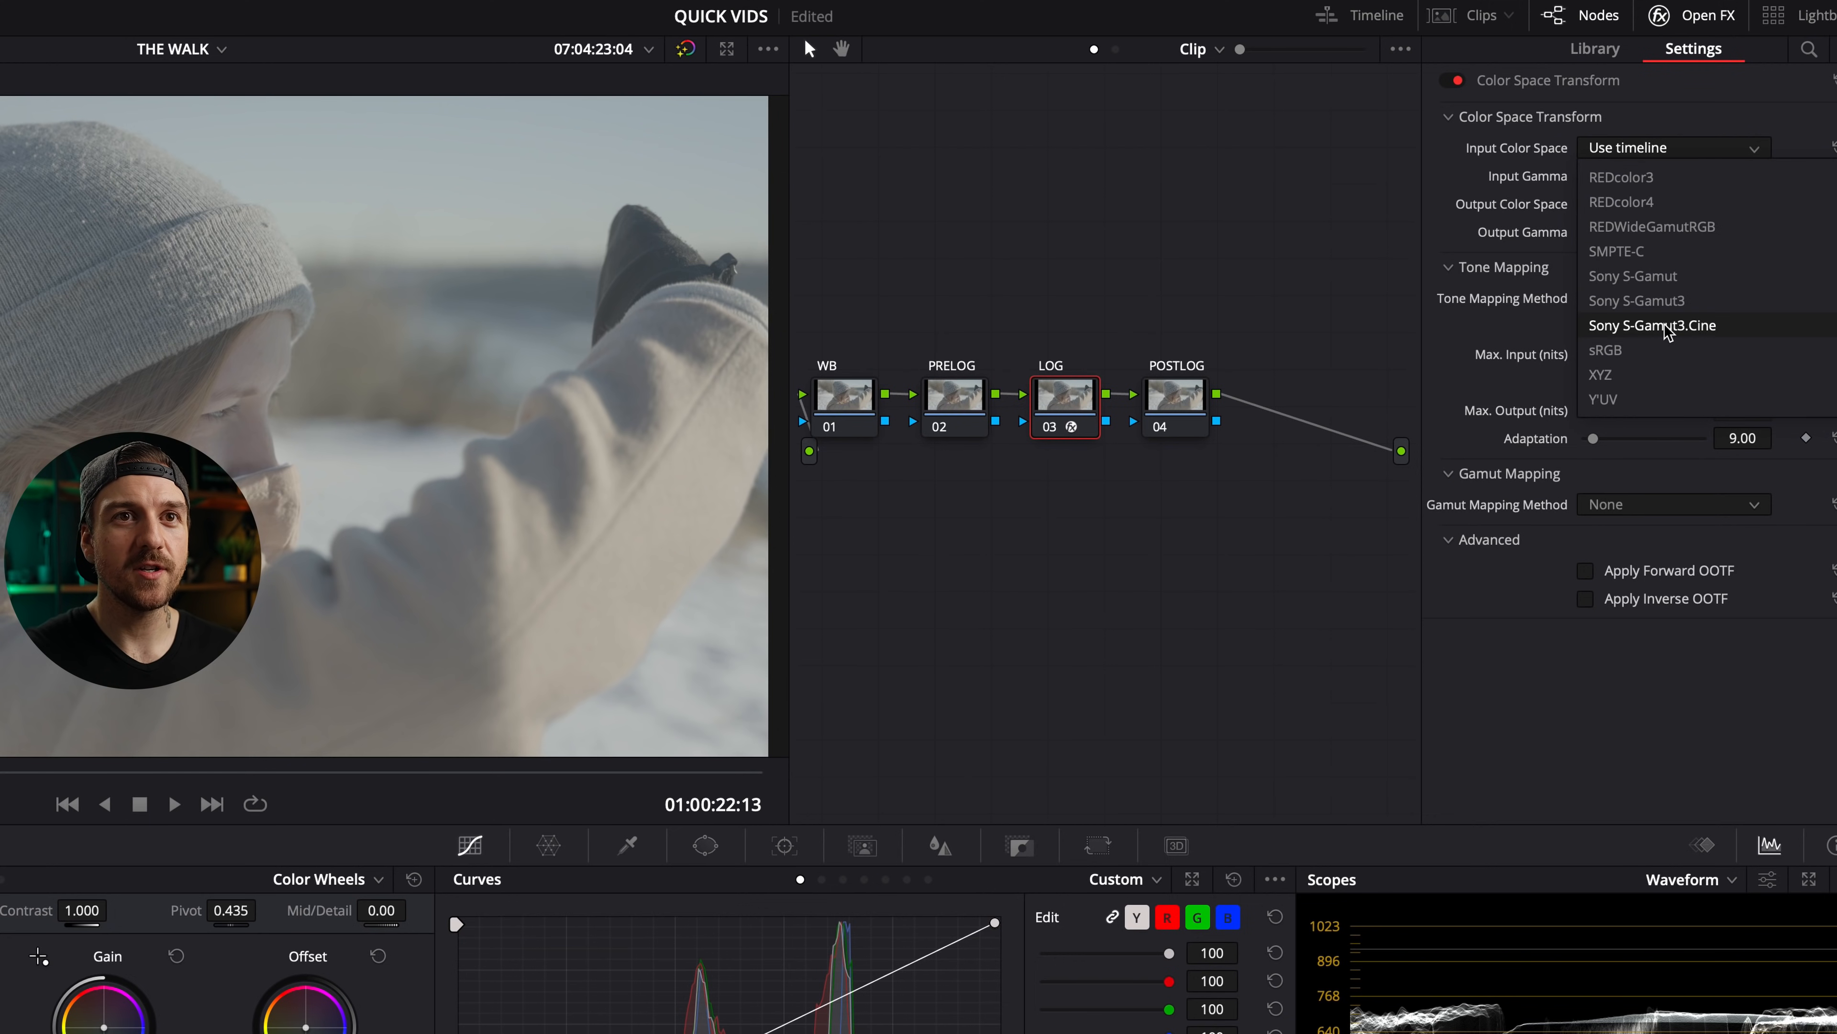
- Set the LOG node's transform input to Sony S-Gamut3.Cine with Sony S-Log3 gamma
left_click(1651, 325)
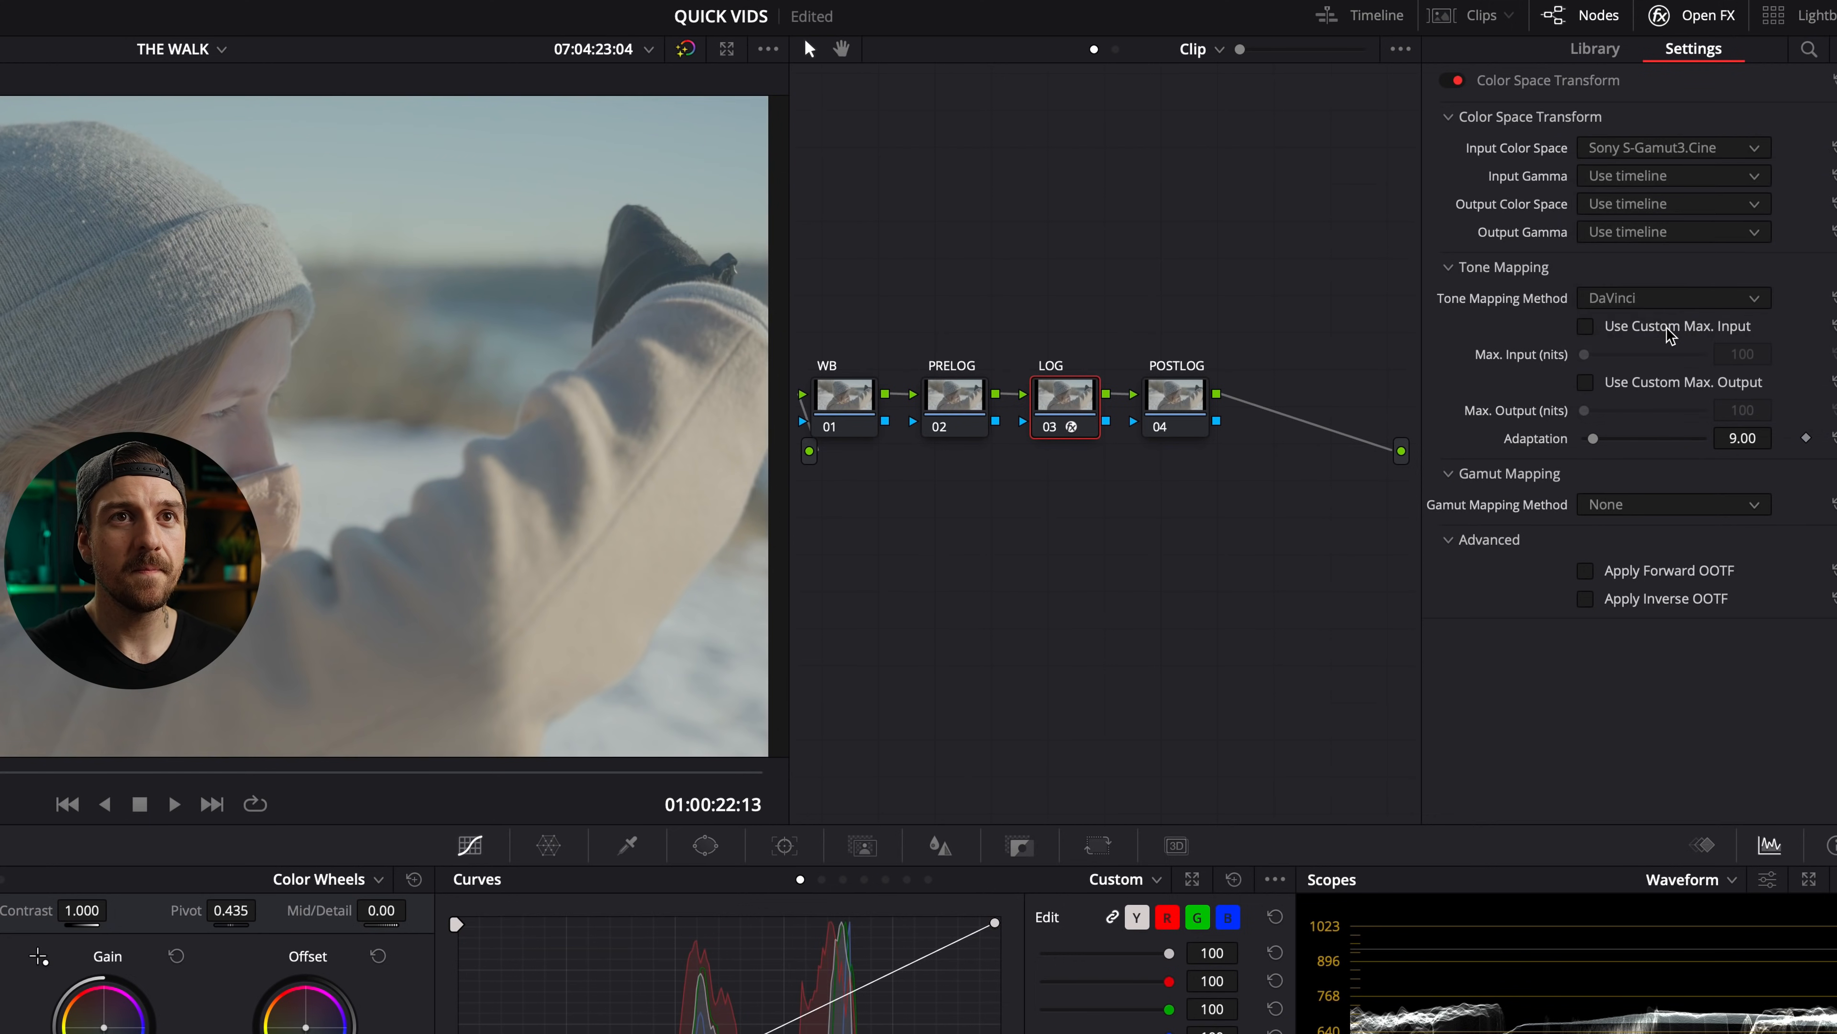
left_click(1674, 146)
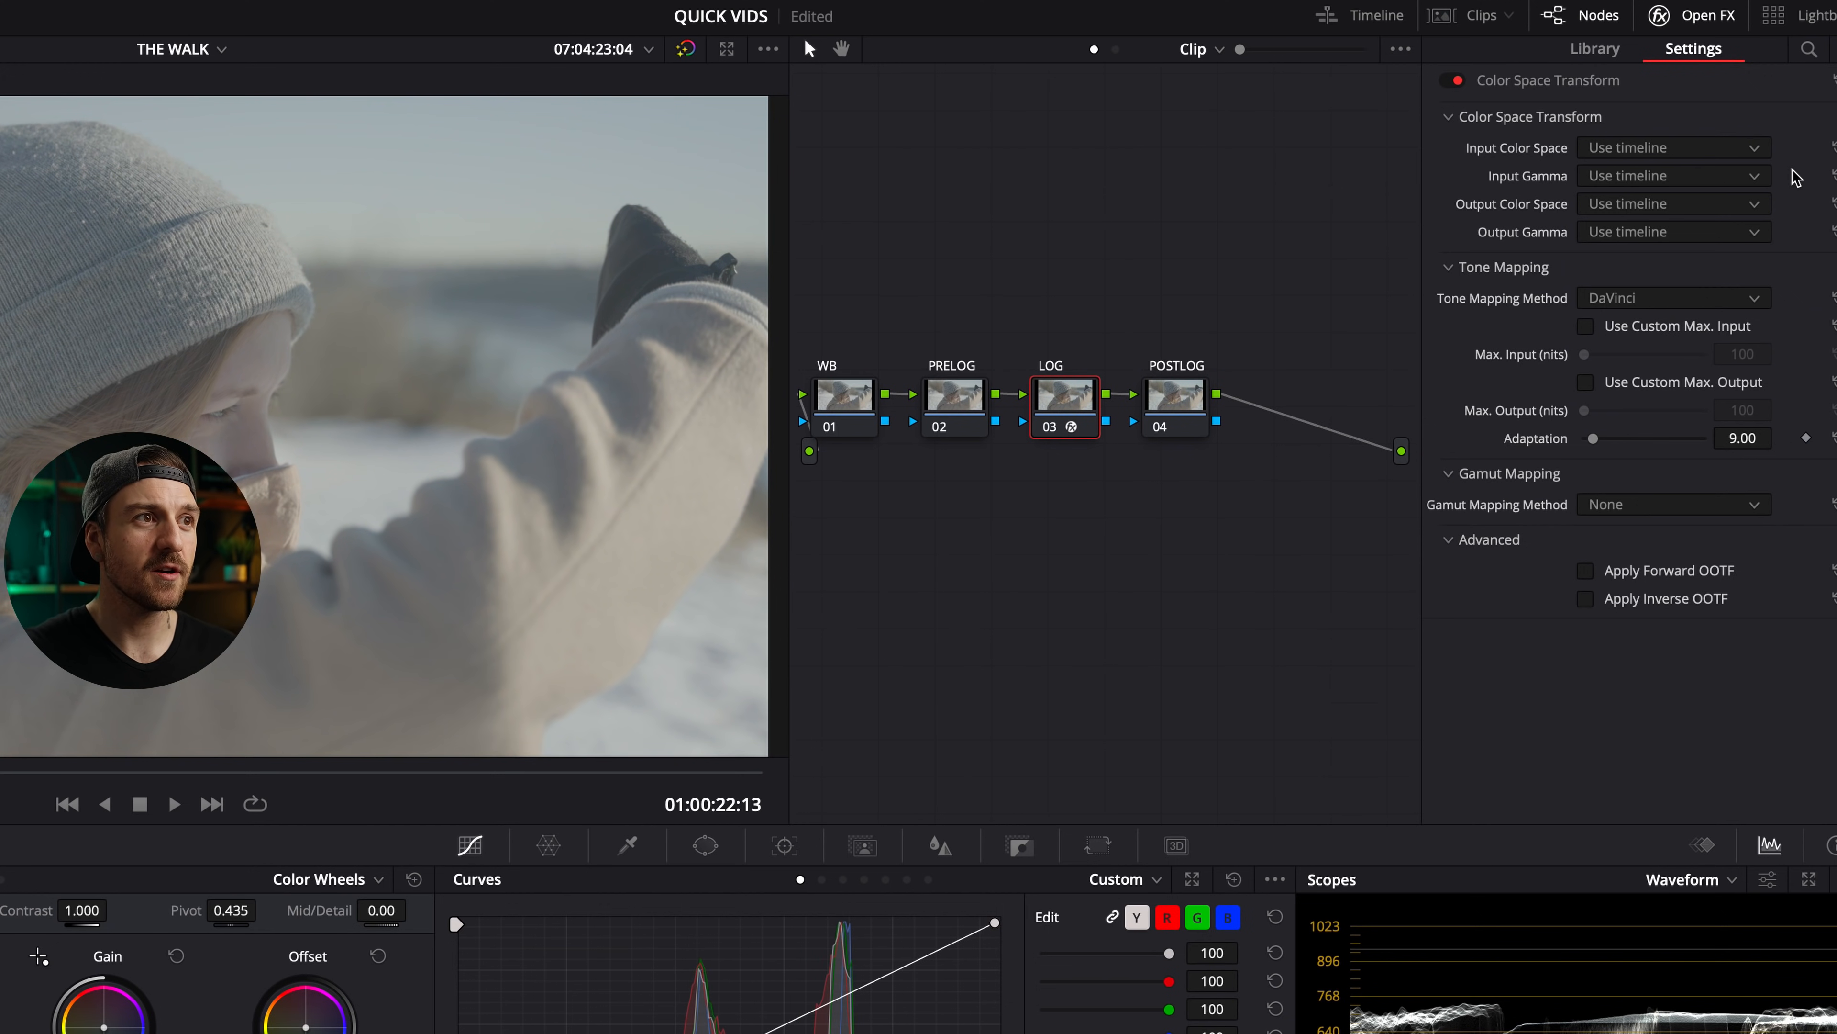
left_click(1672, 147)
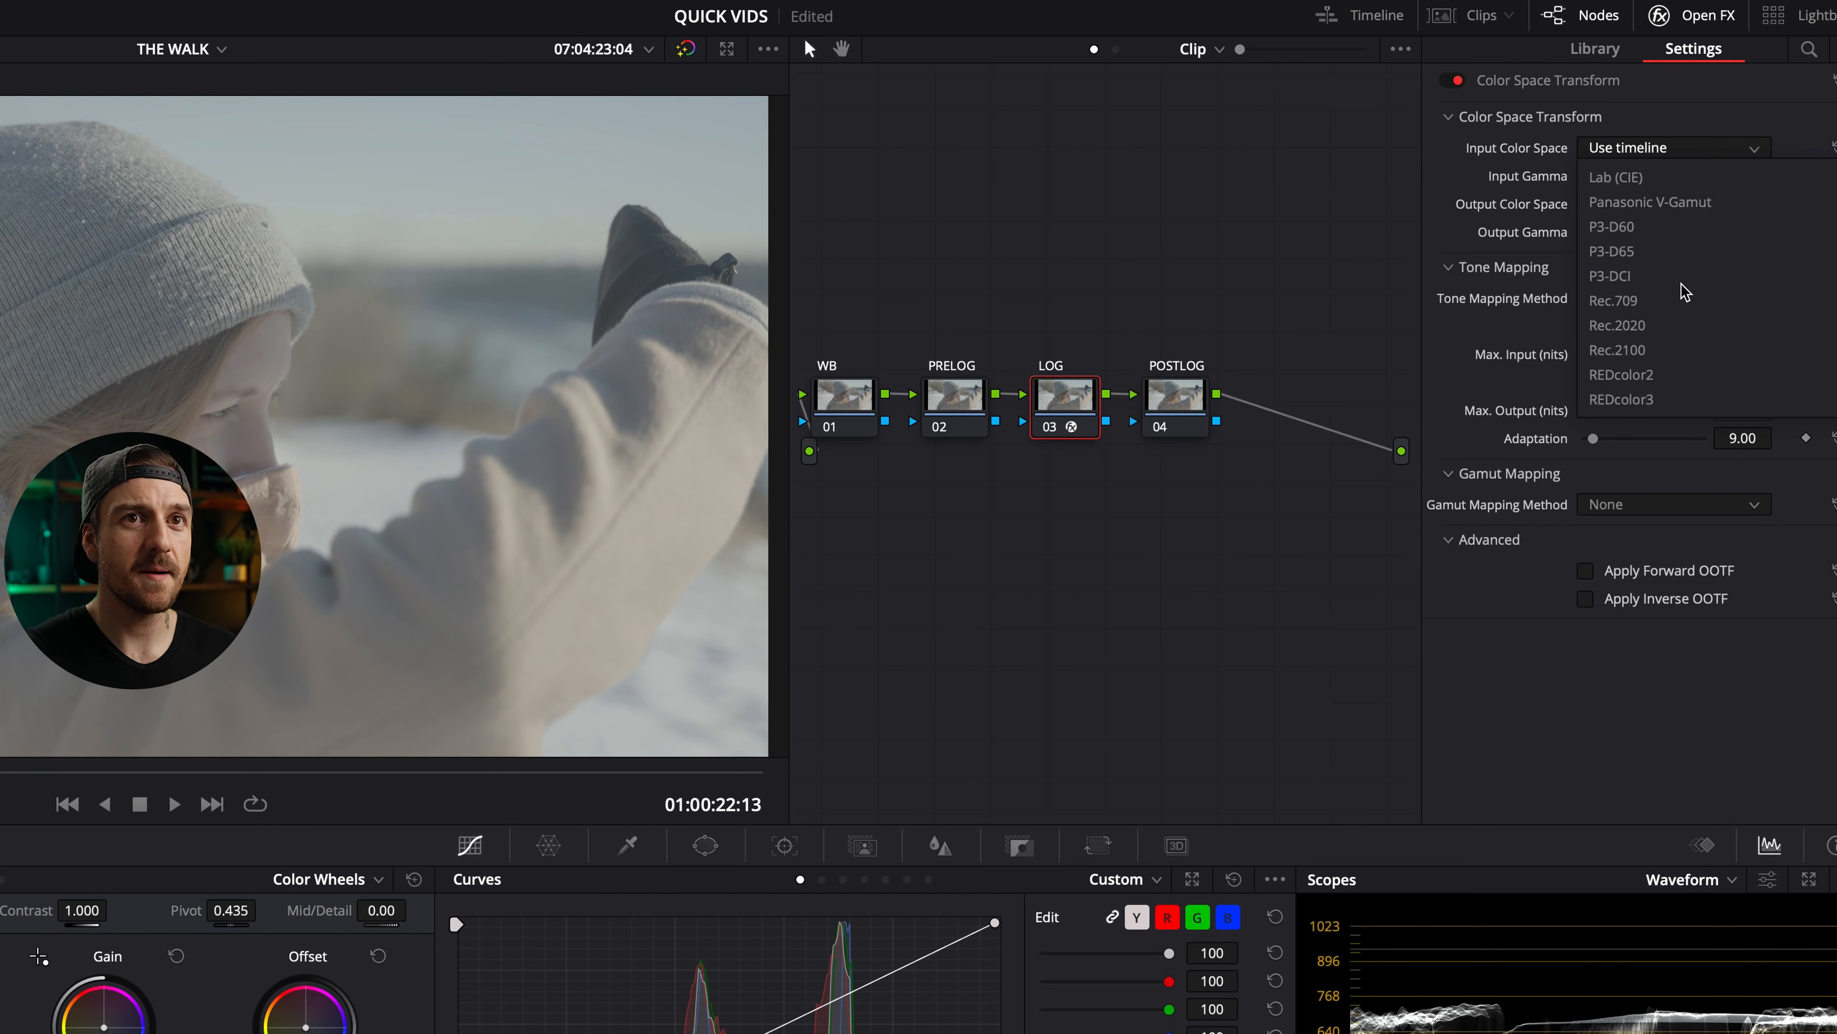
left_click(1672, 174)
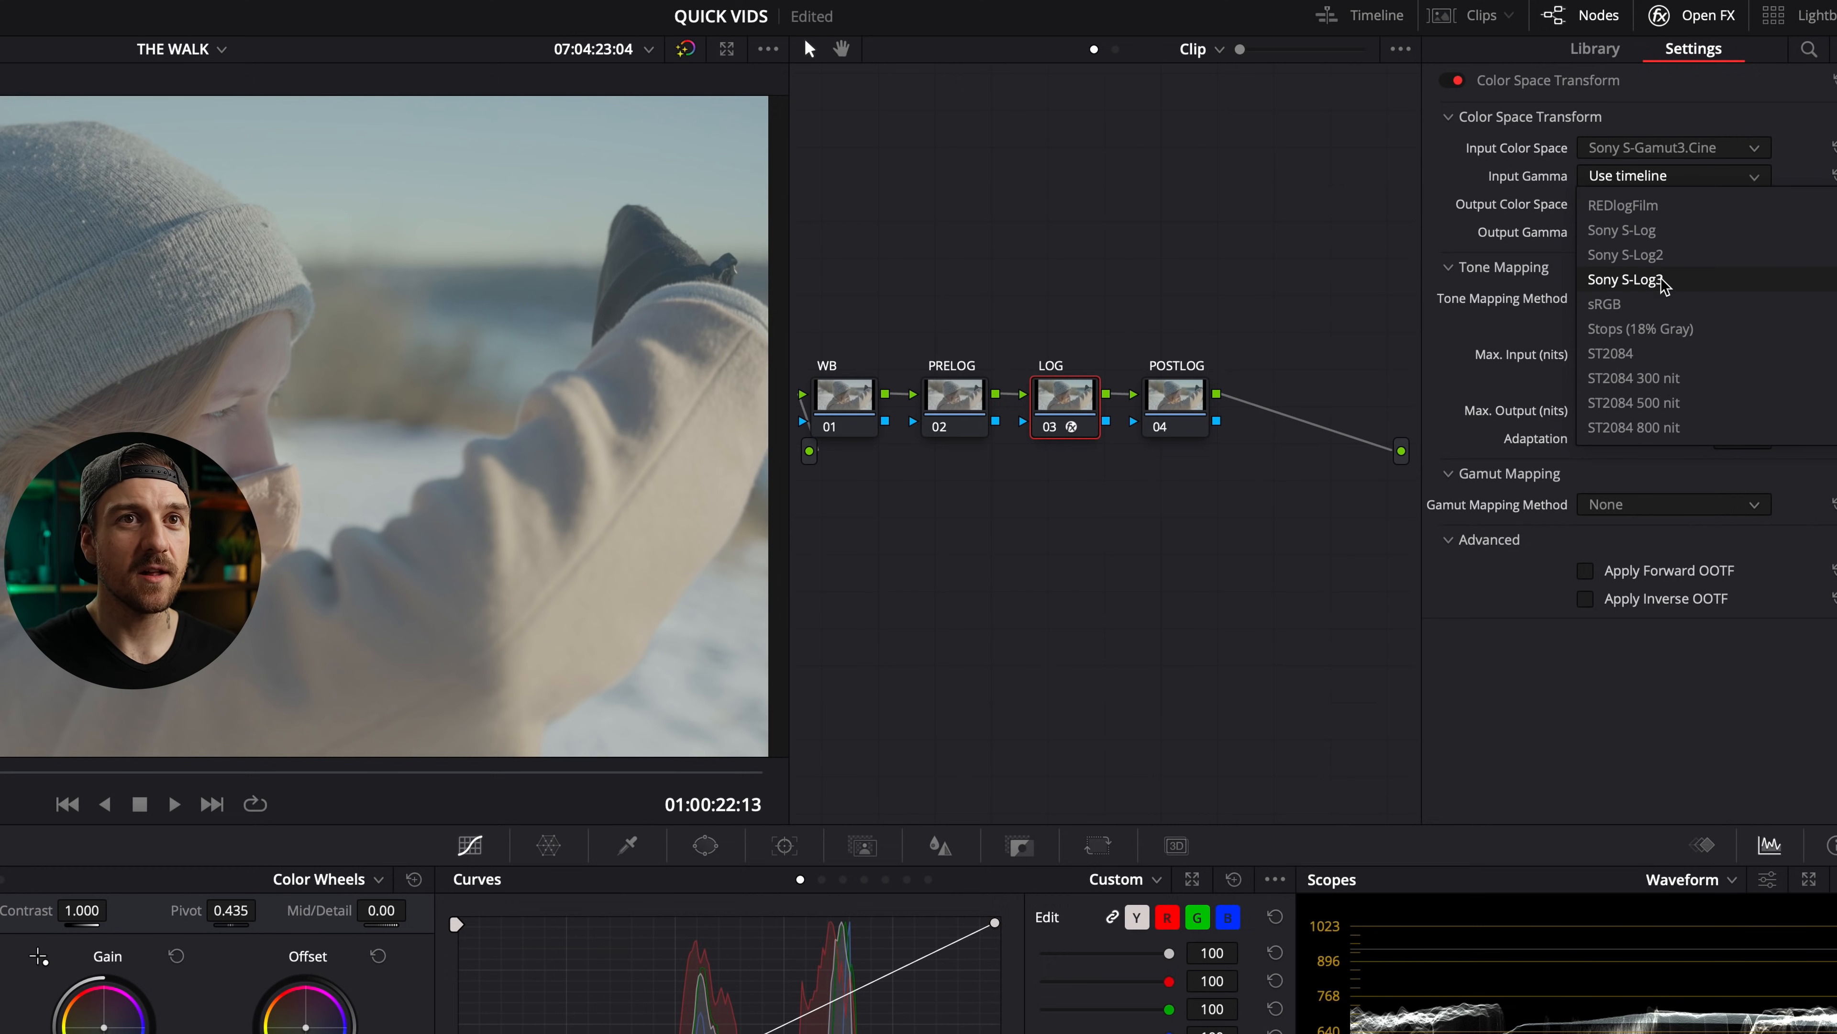
left_click(1625, 278)
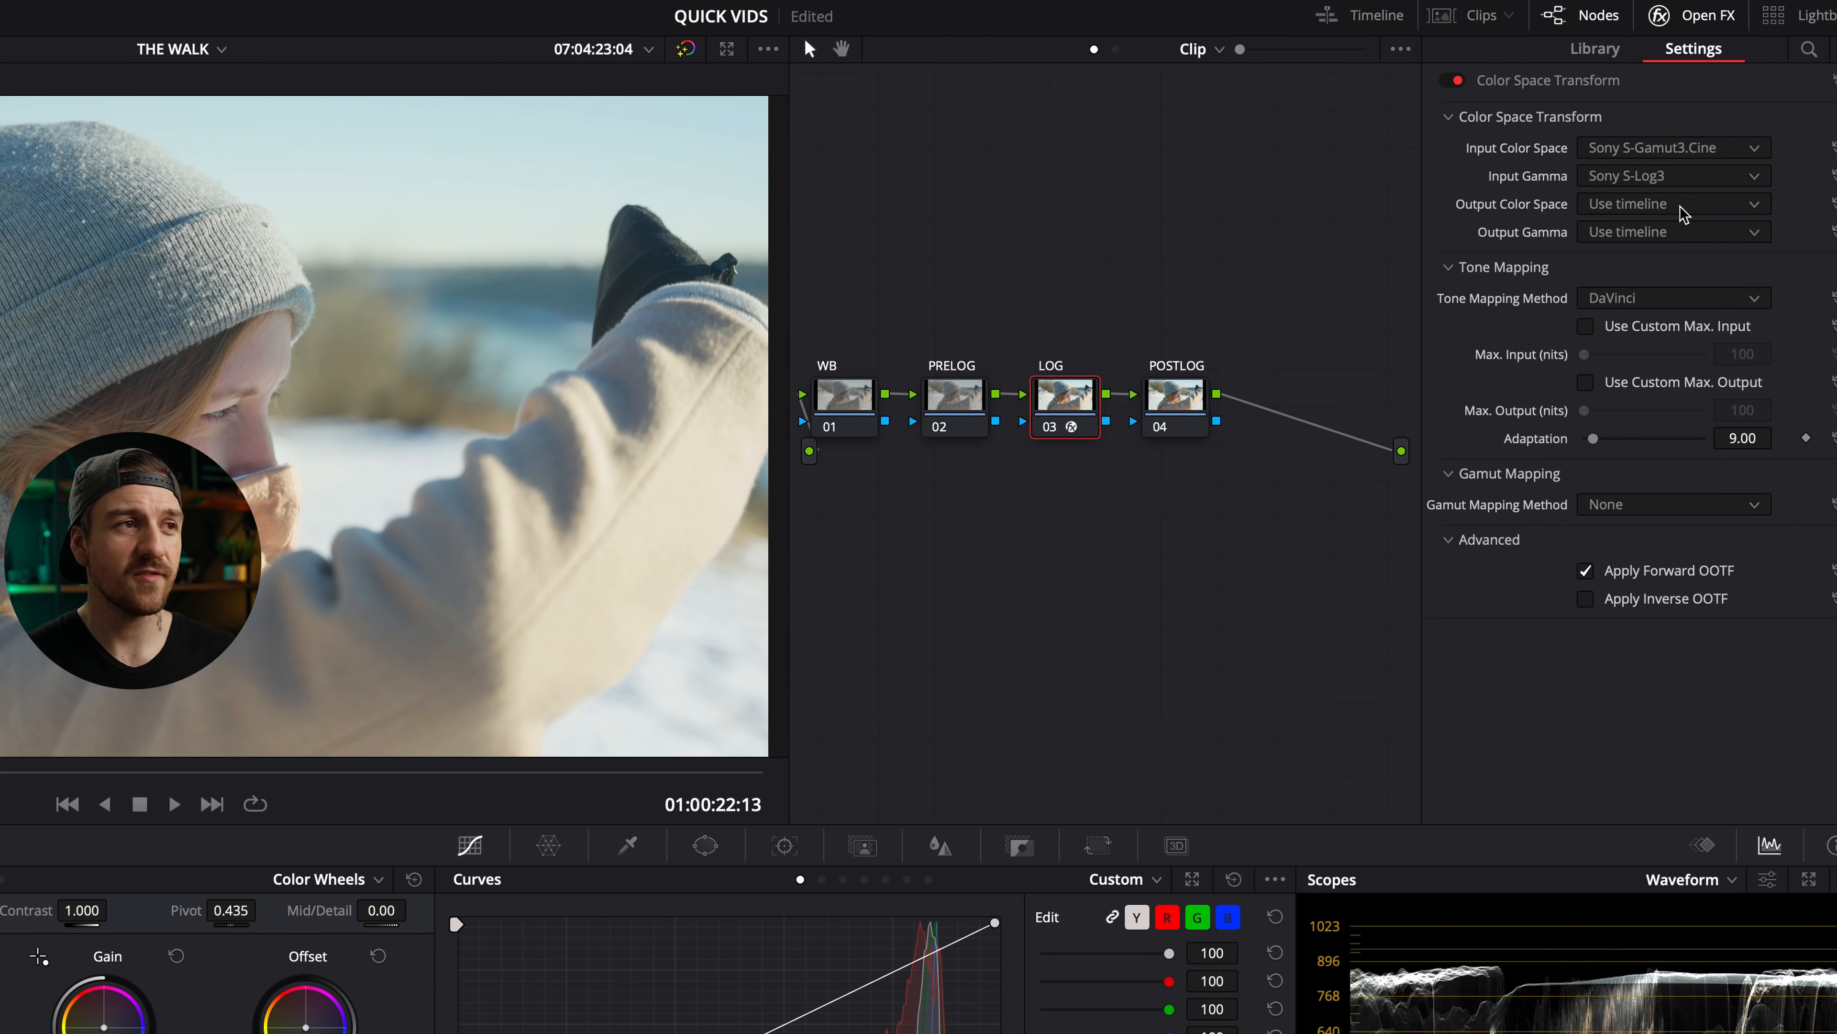
left_click(1672, 203)
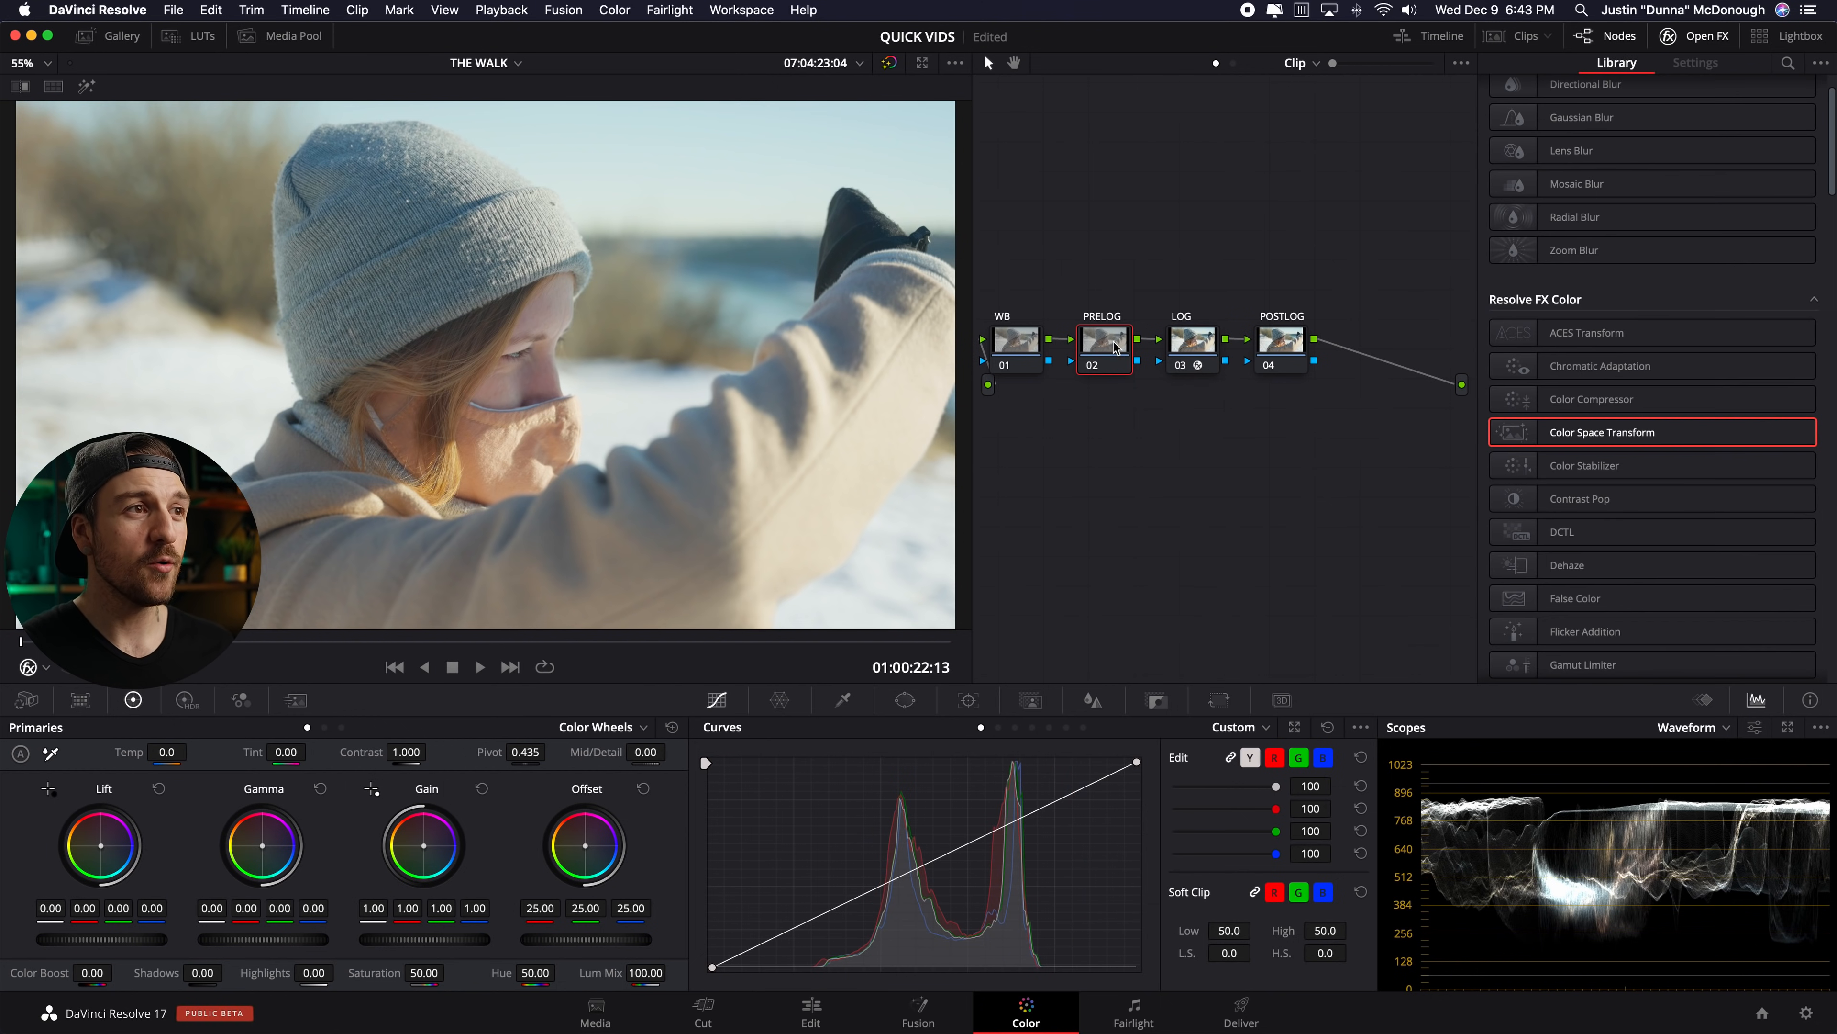
mouse_move(1100, 349)
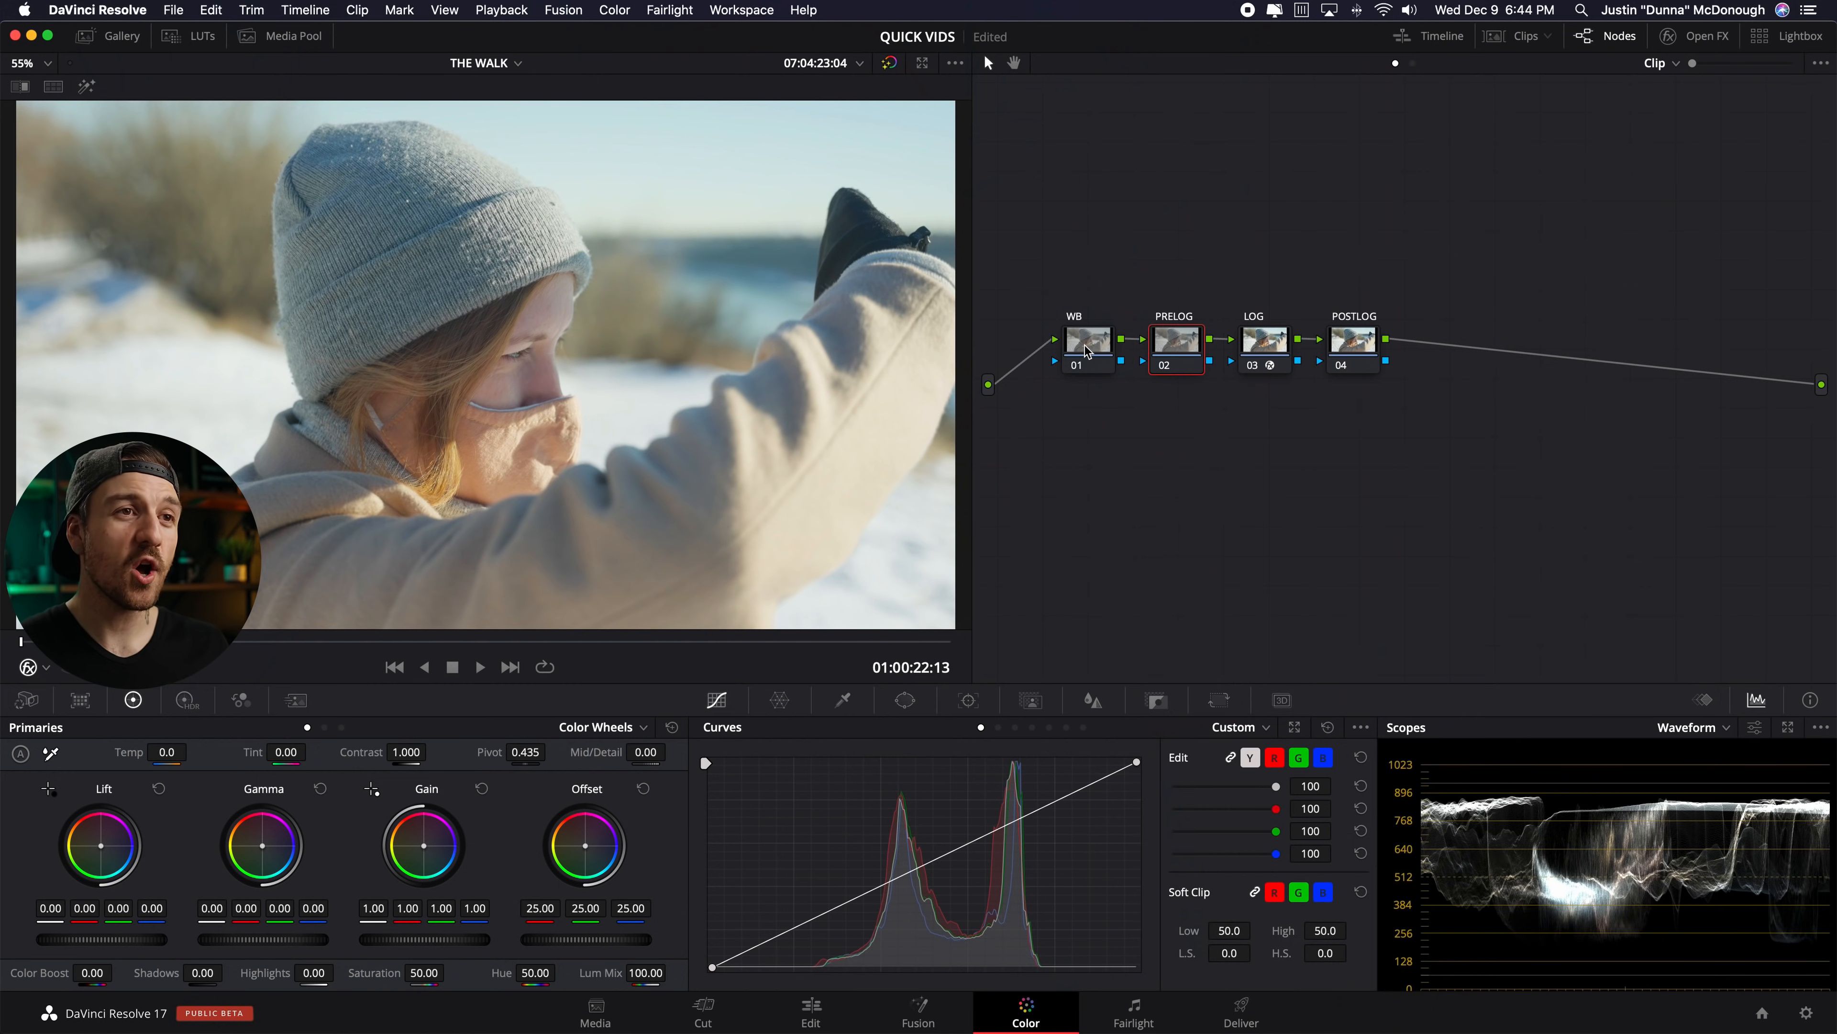
left_click(1352, 340)
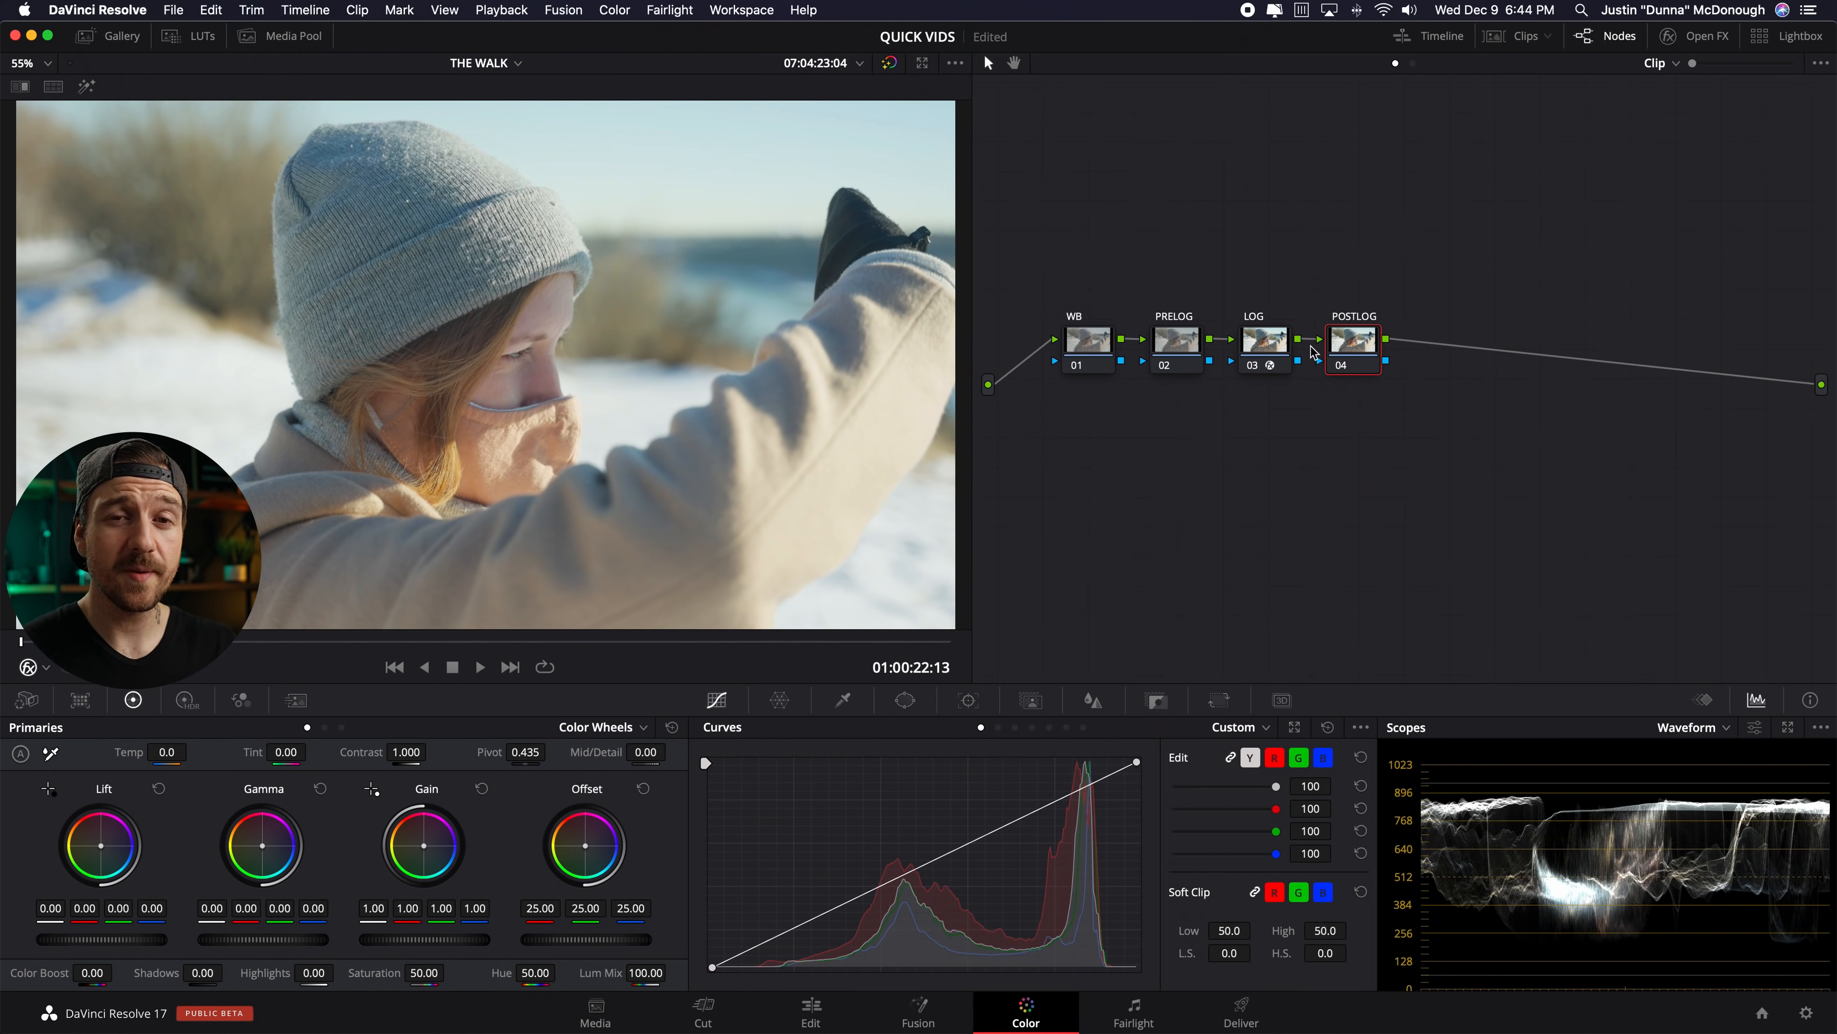
left_click(1176, 339)
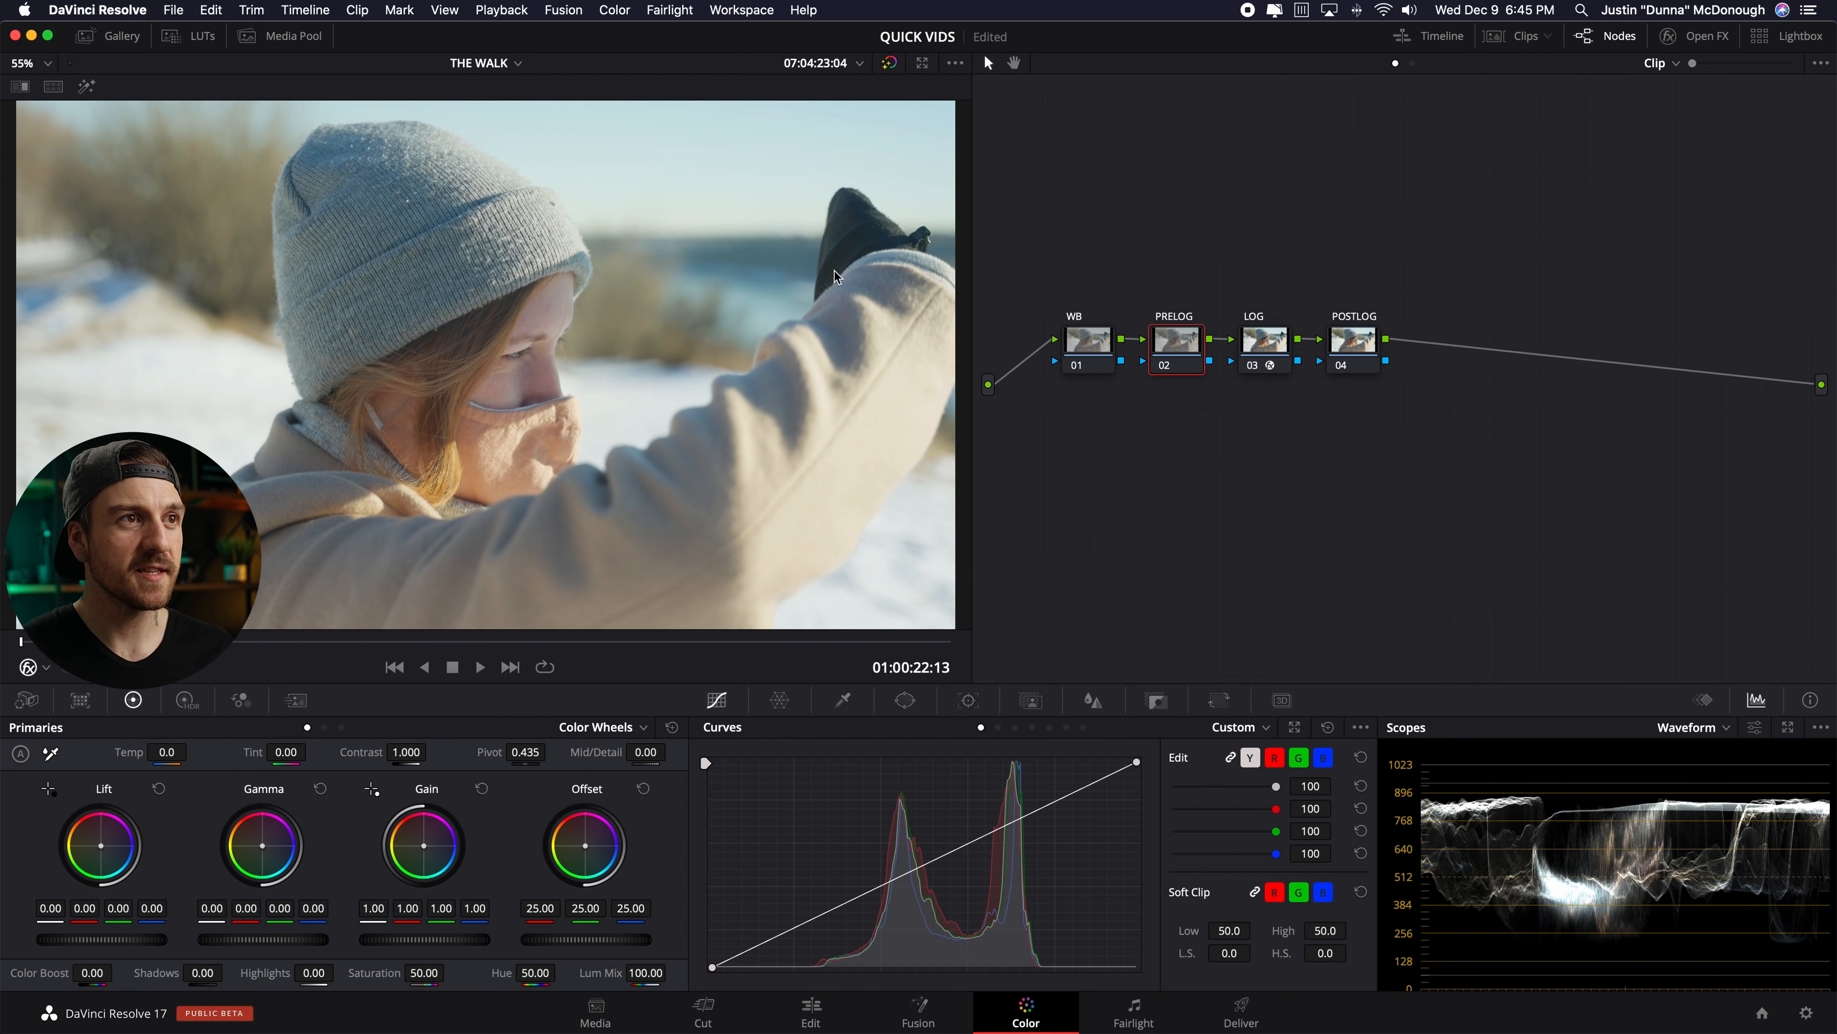
mouse_move(826, 292)
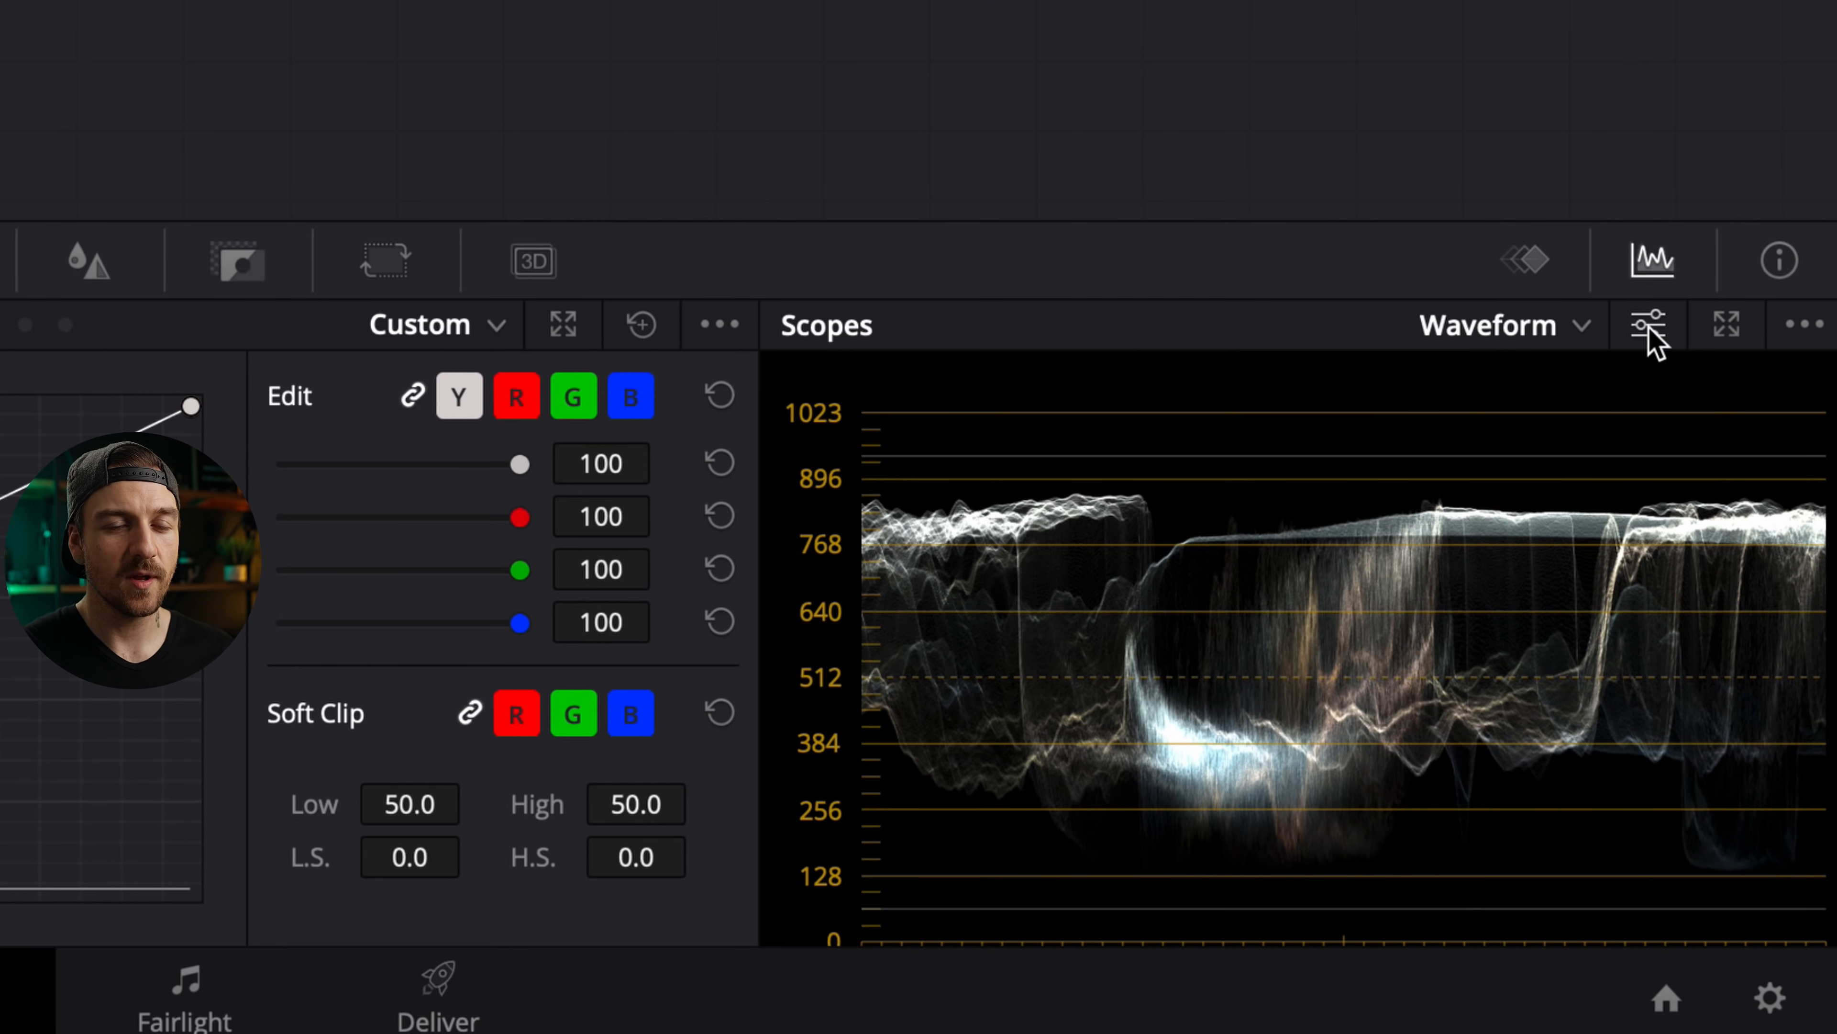
- Lower the Lift master wheel on PRELOG to about -0.05 to deepen the shadows
left_click(1649, 324)
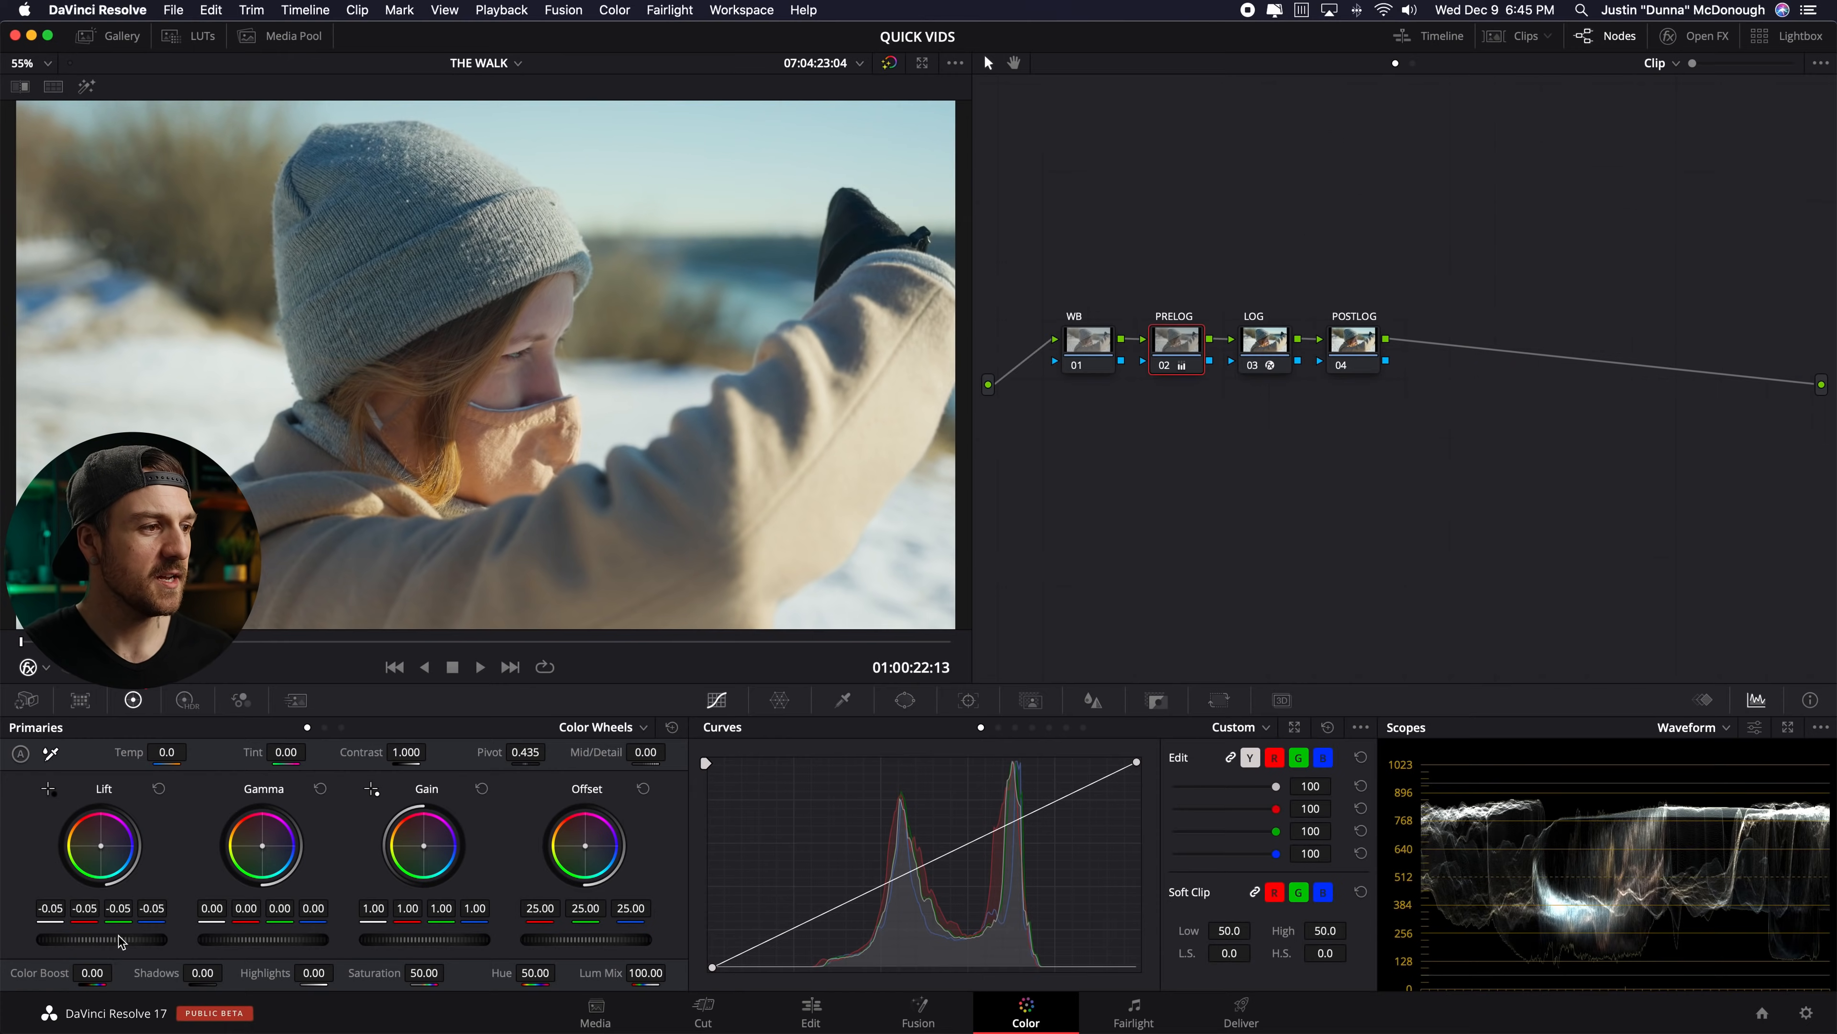
left_click_drag(123, 939, 111, 939)
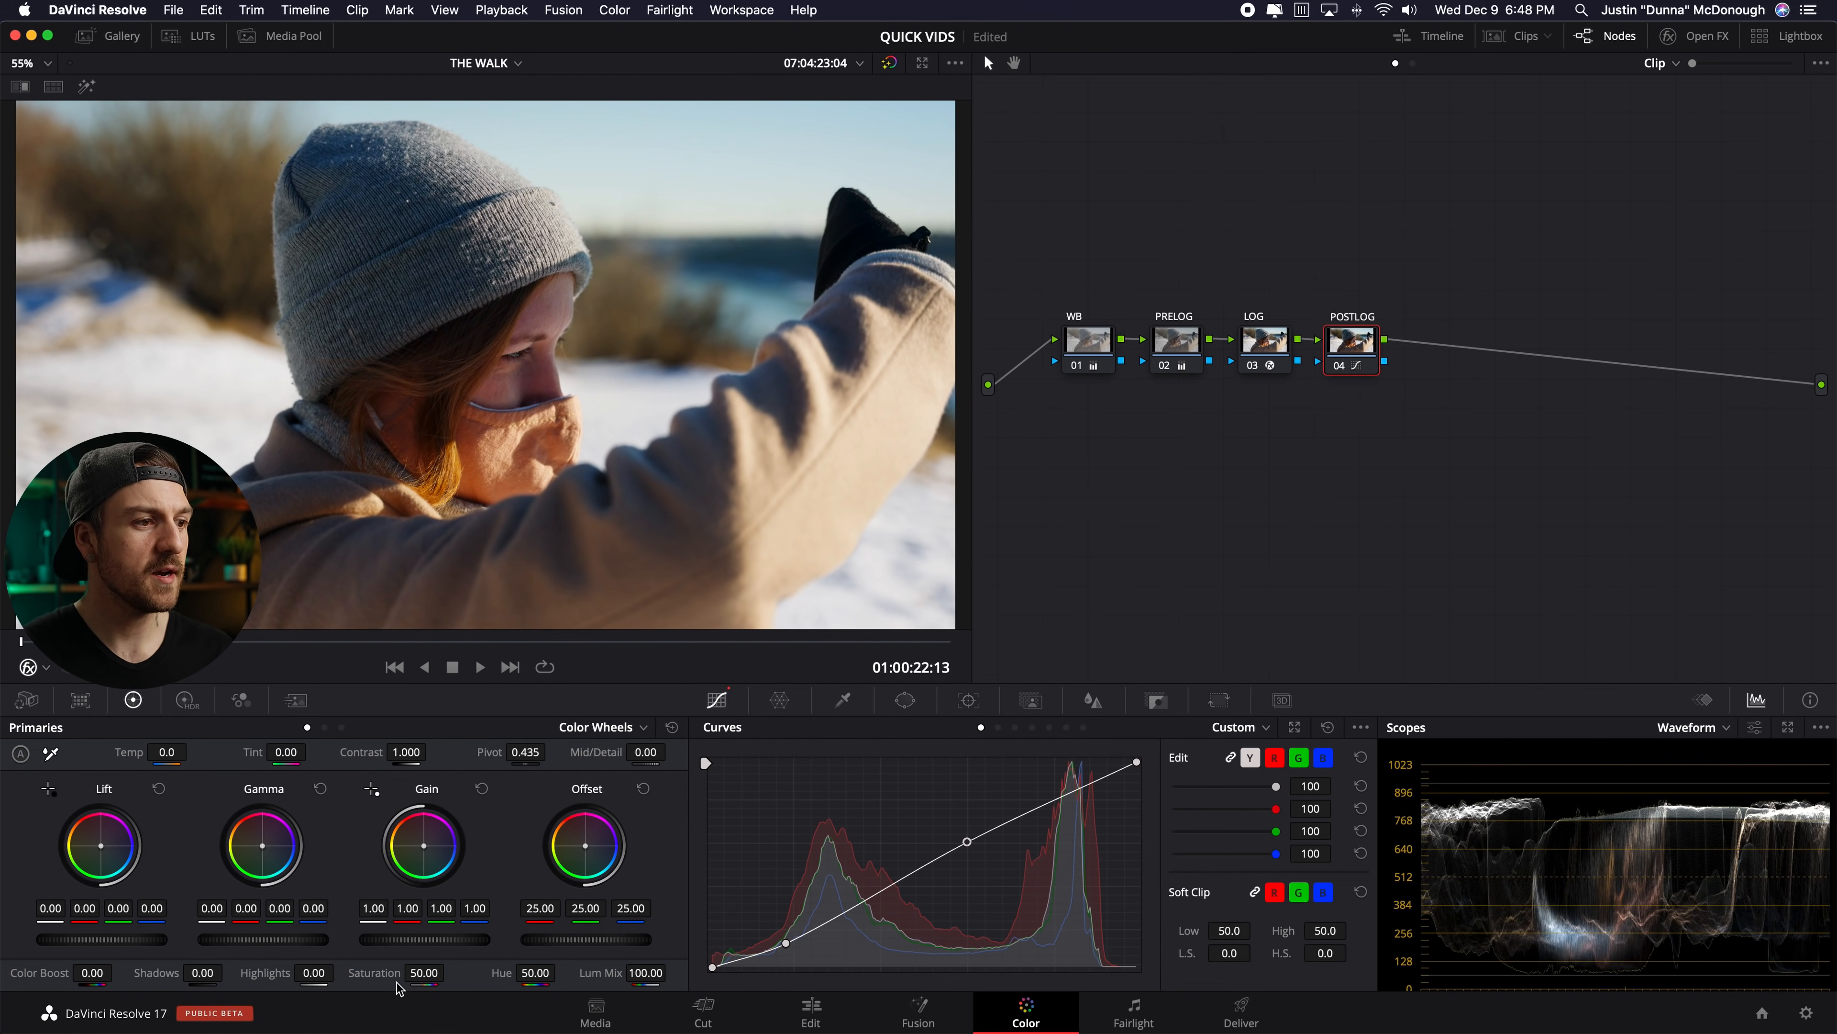
- Raise POSTLOG saturation to 55 and tint its shadows slightly toward cyan
left_click(424, 973)
type("55")
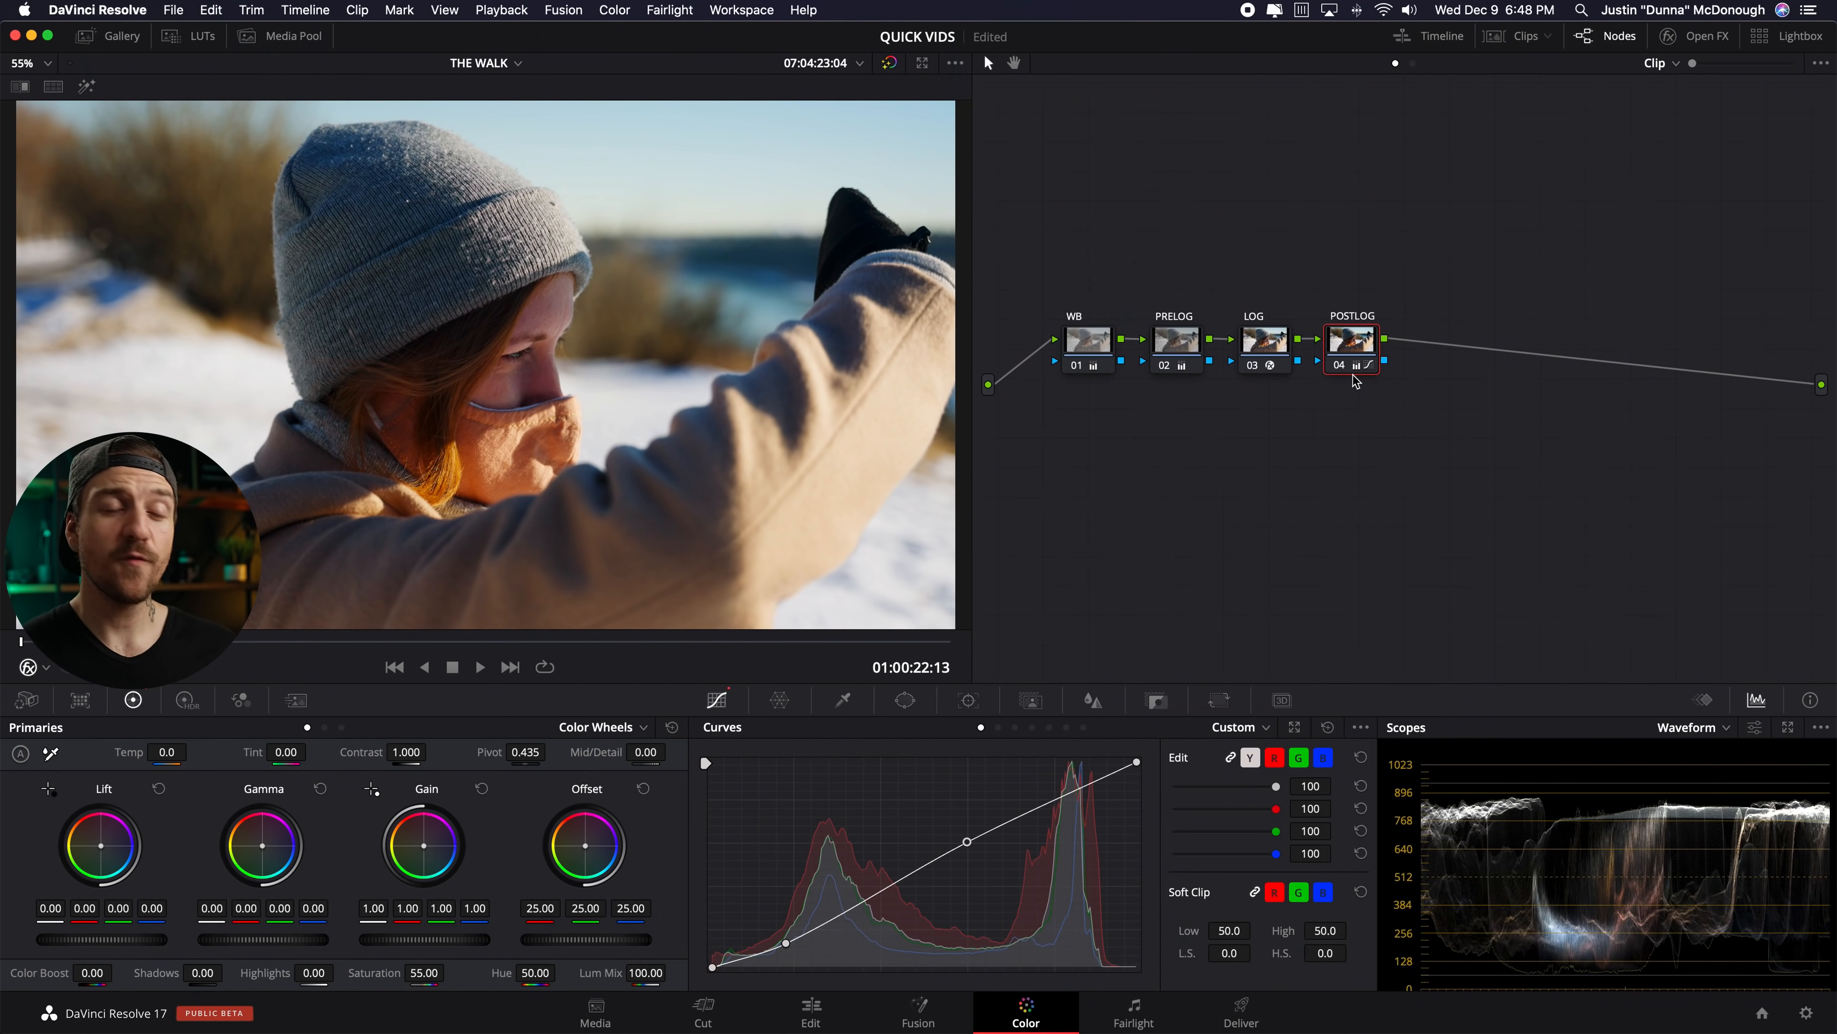
mouse_move(1406, 338)
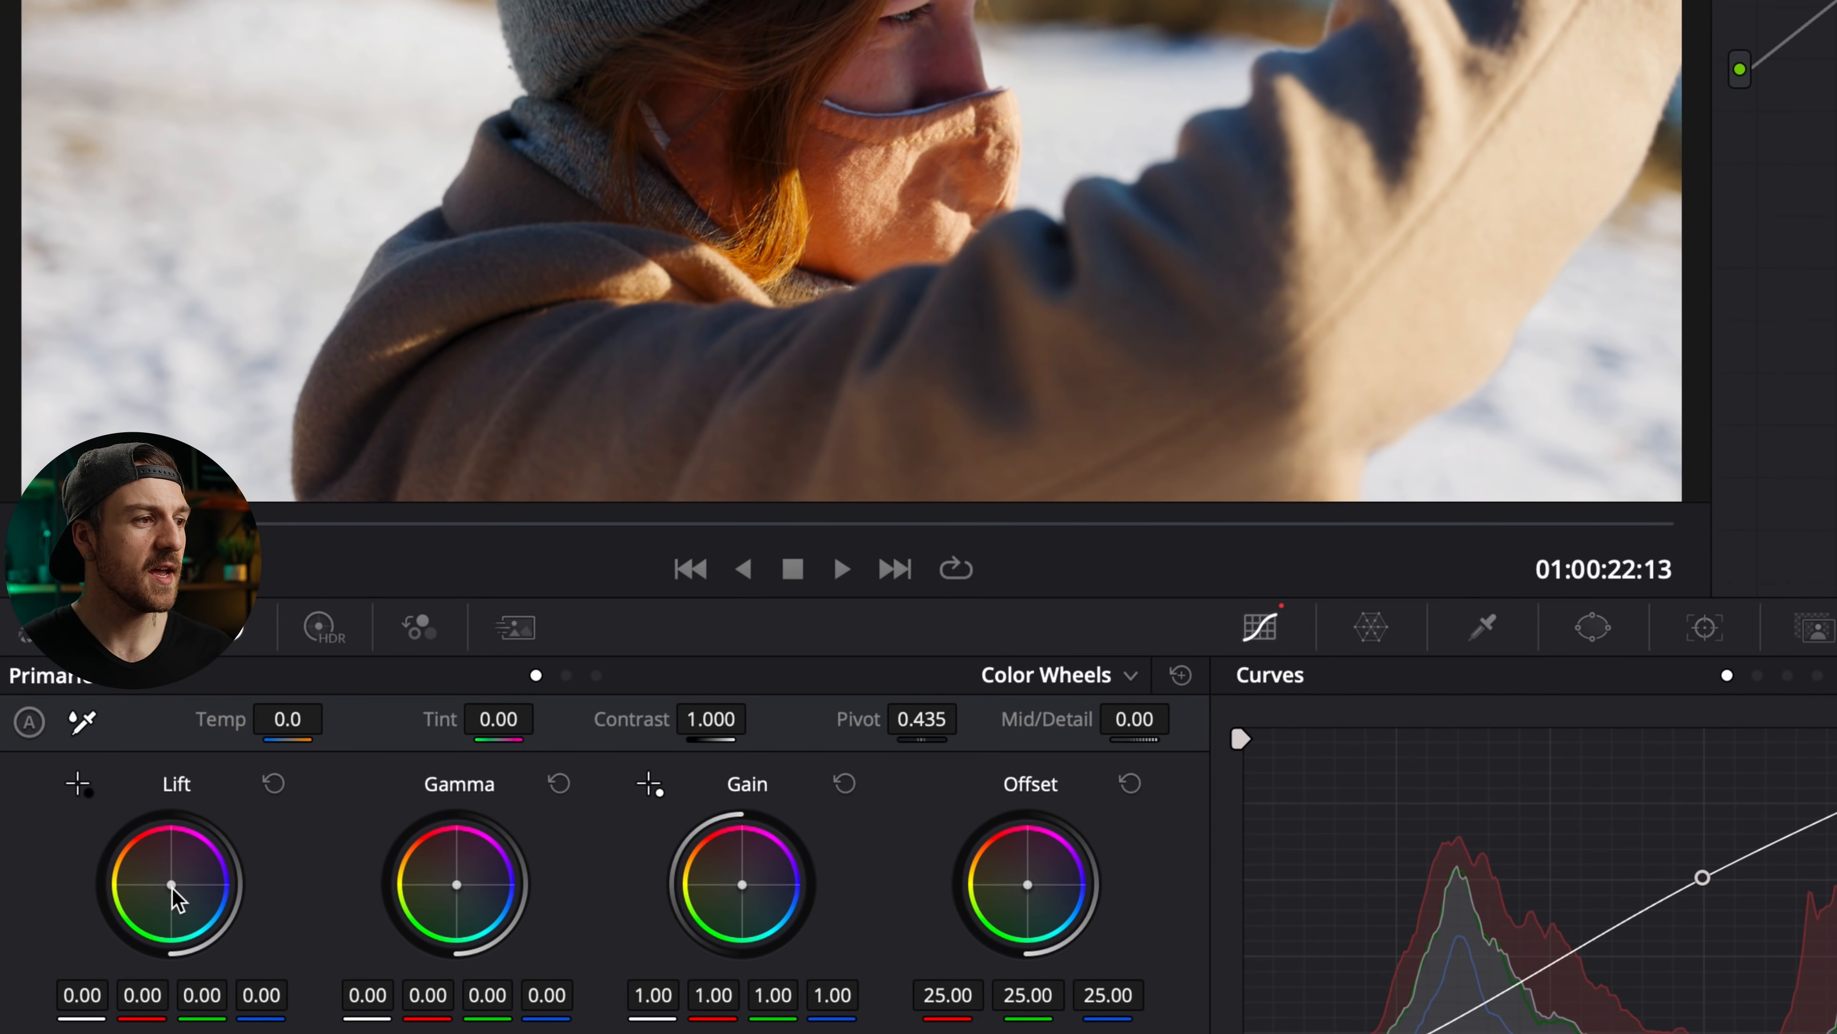
left_click_drag(170, 884, 170, 891)
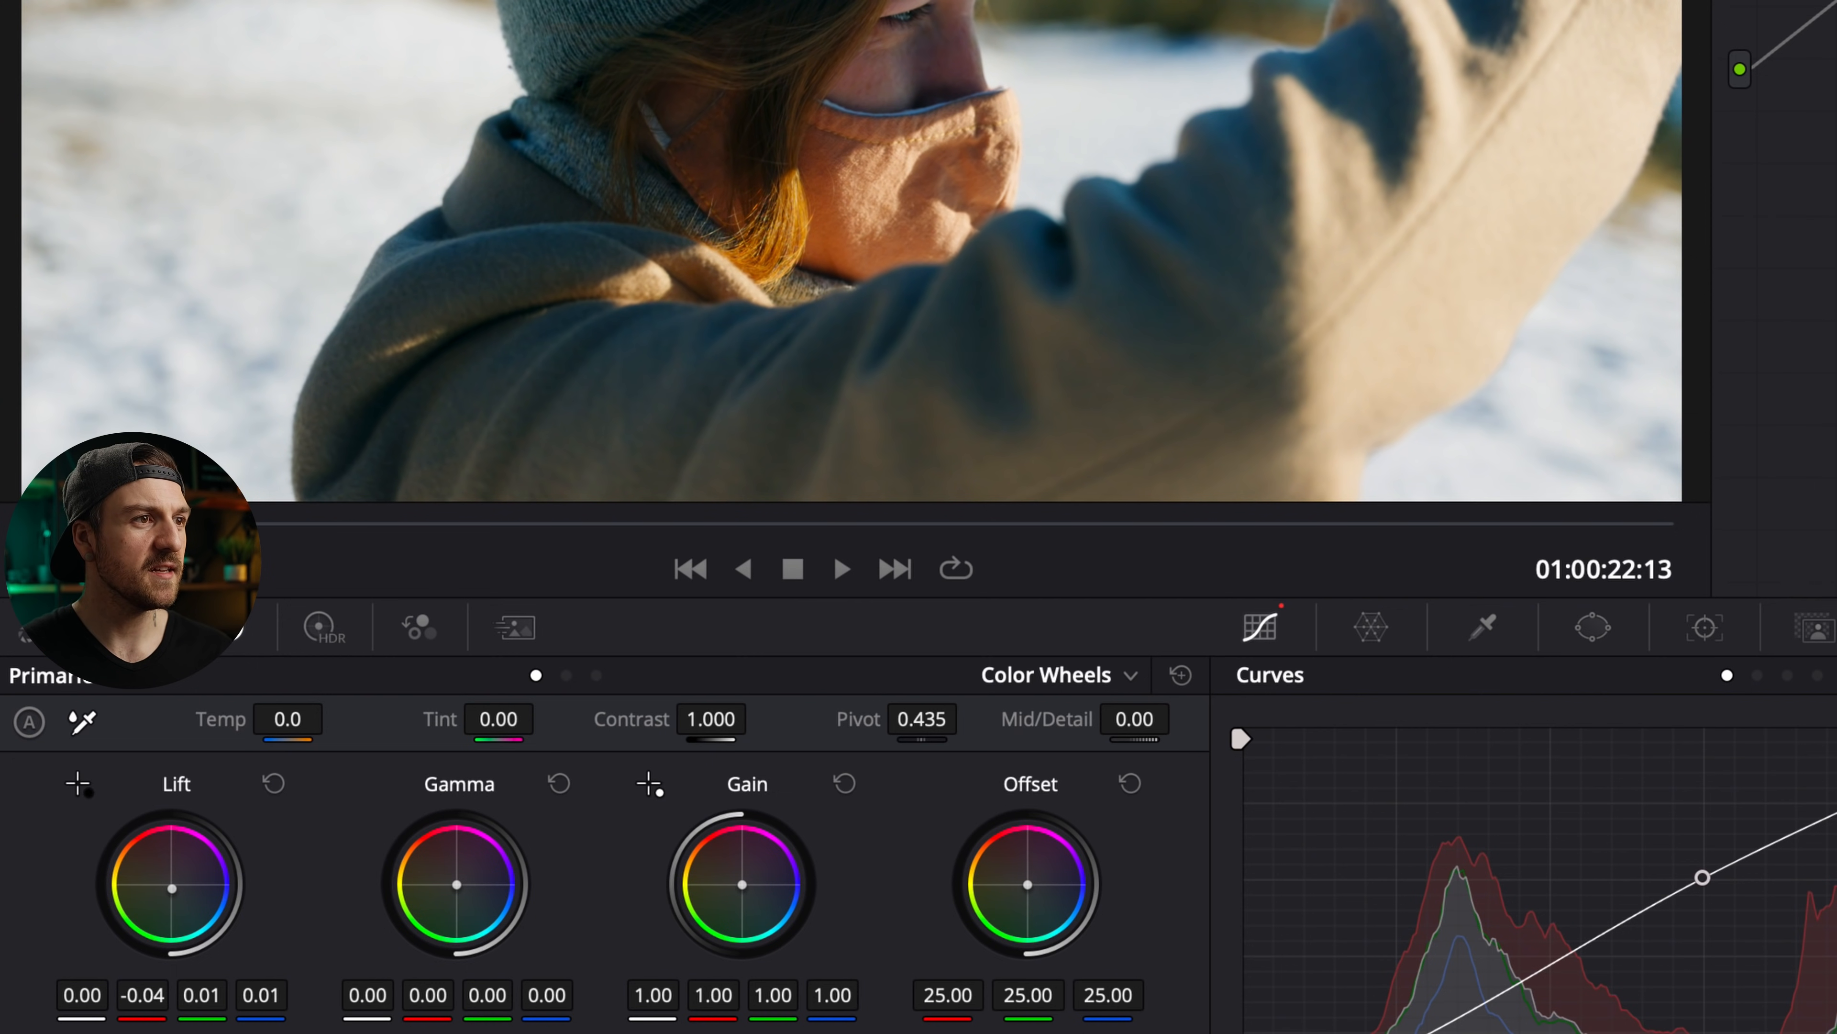
mouse_move(457, 888)
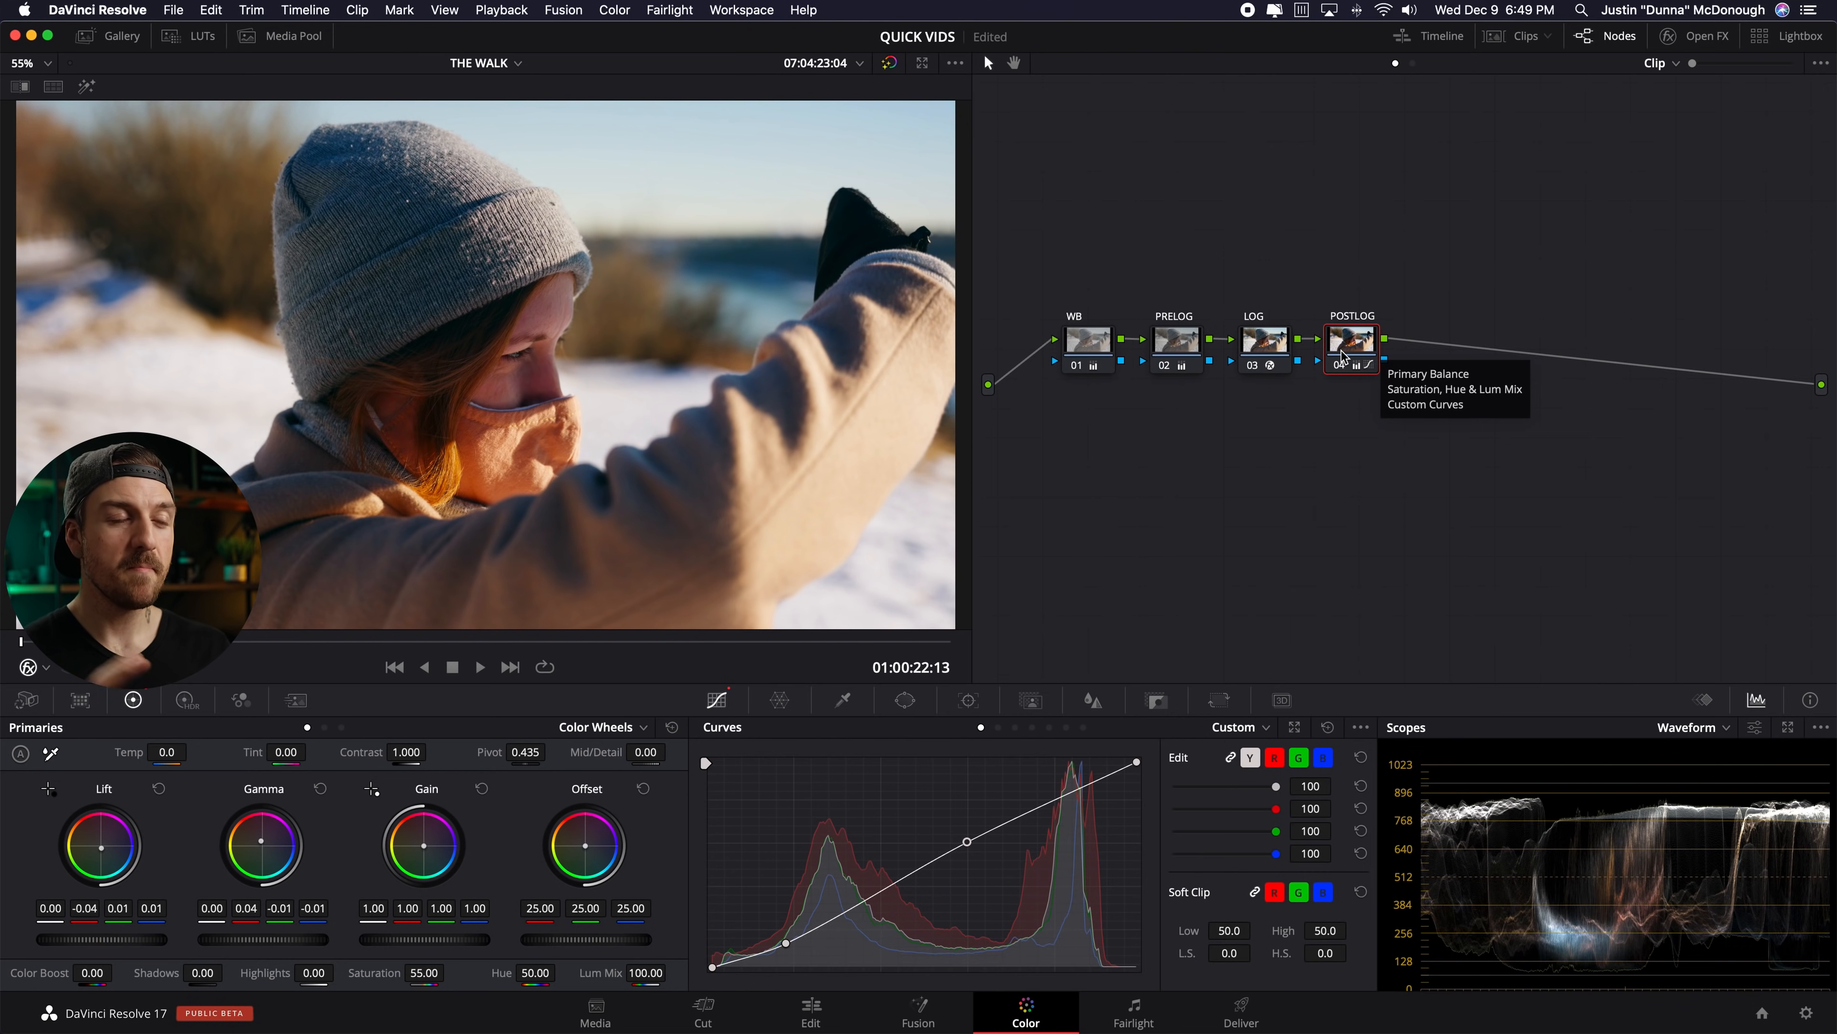
mouse_move(521, 846)
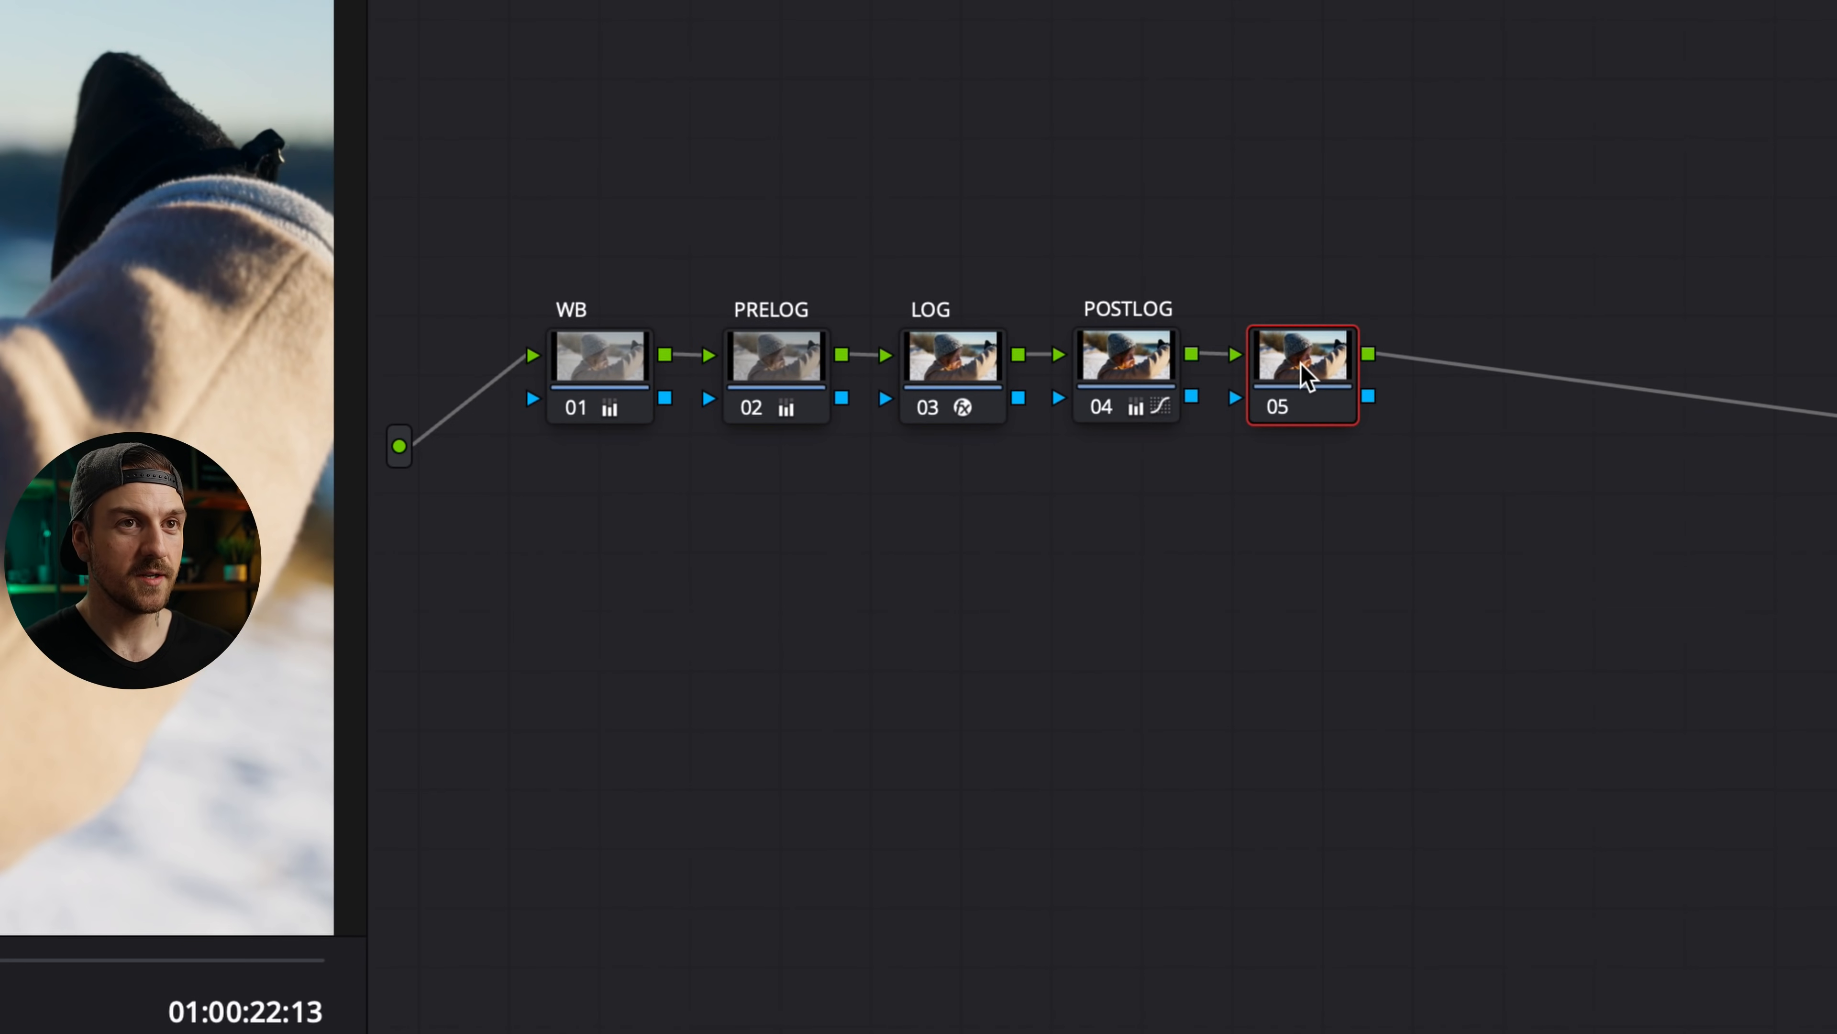
- Return to clip 04, warm Temp to 610 and drop the extra node so POSTLOG ends the chain
type("COLOR S...")
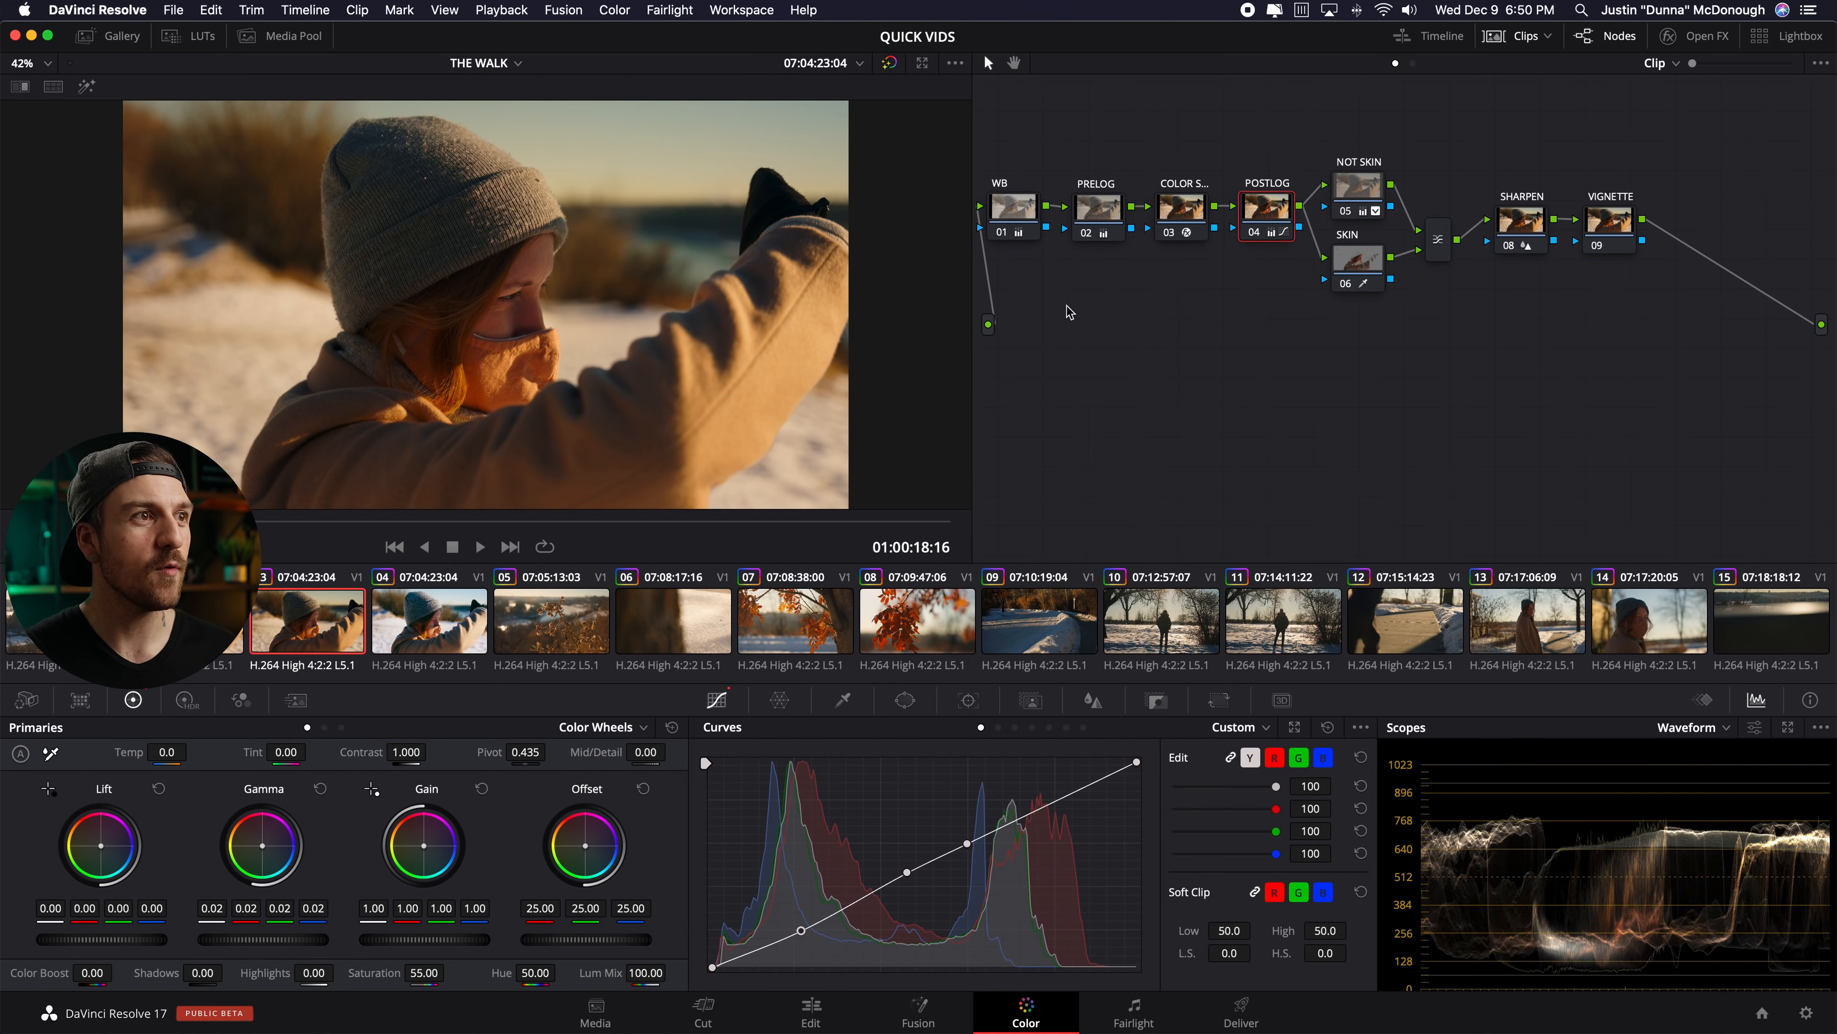
left_click(428, 620)
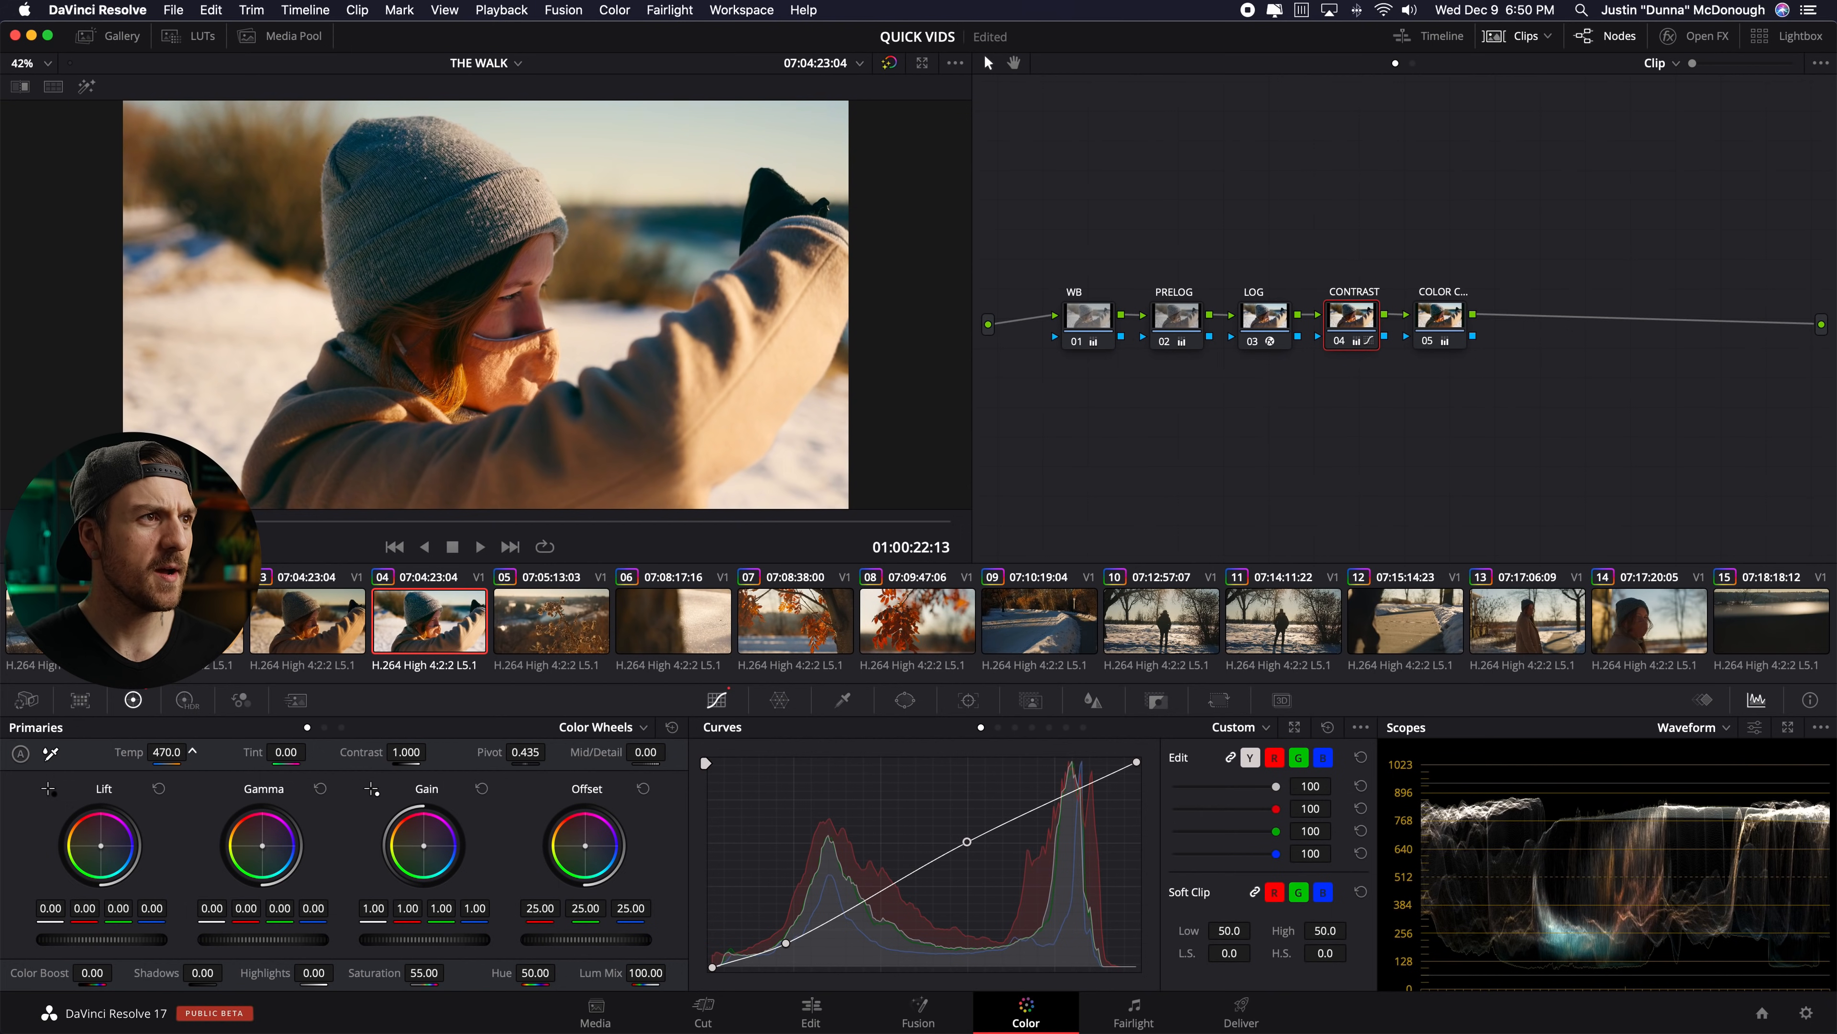
left_click_drag(166, 752, 167, 727)
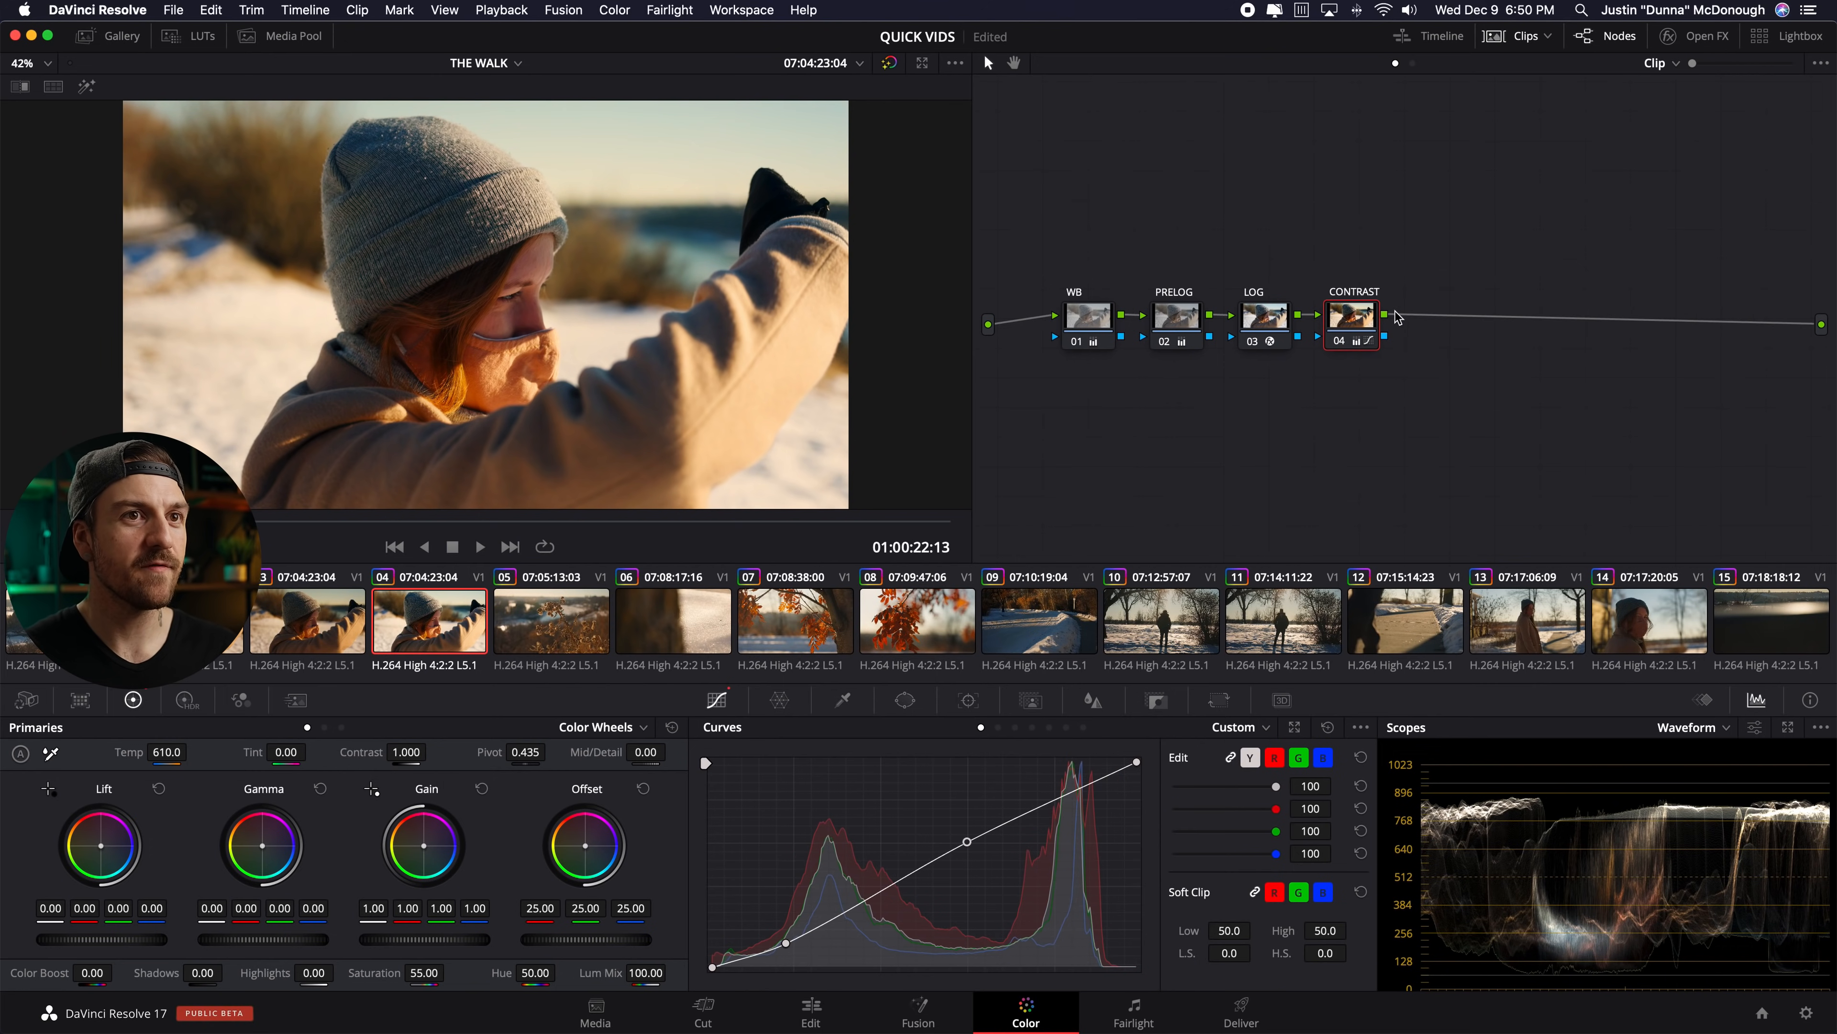
right_click(1350, 317)
type("POSTLOG")
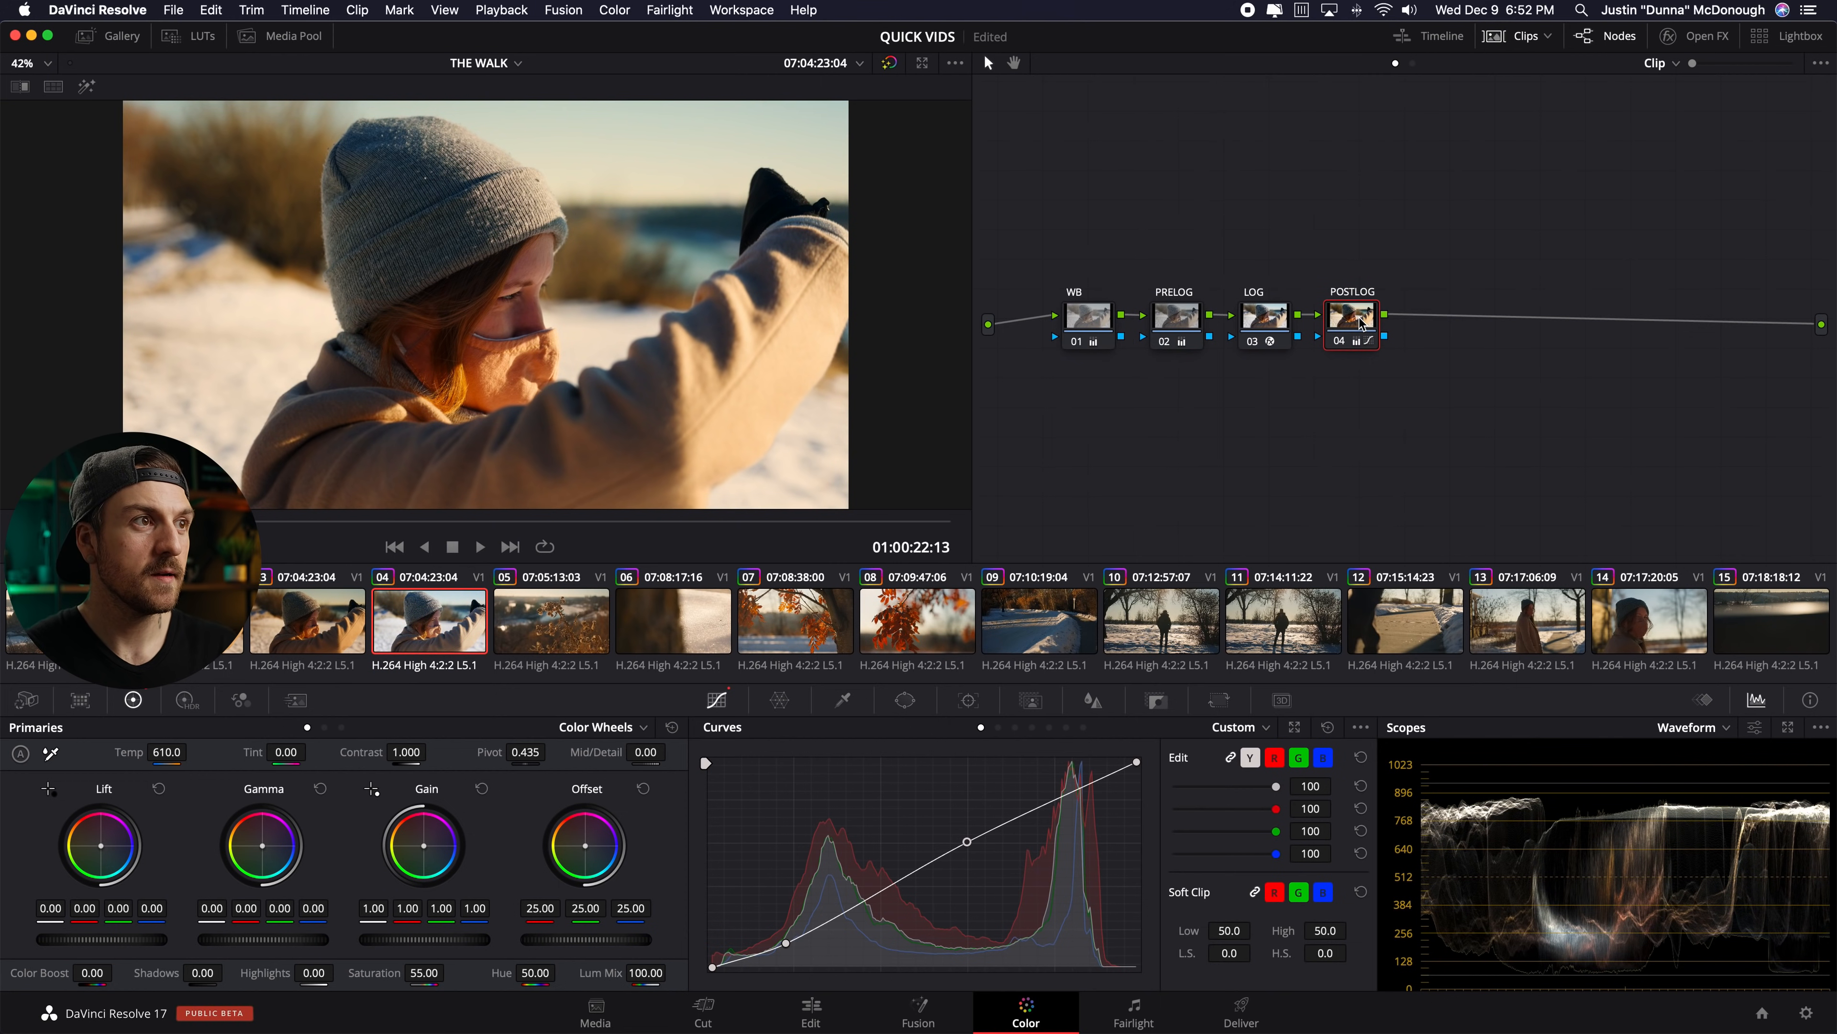
mouse_move(1351, 317)
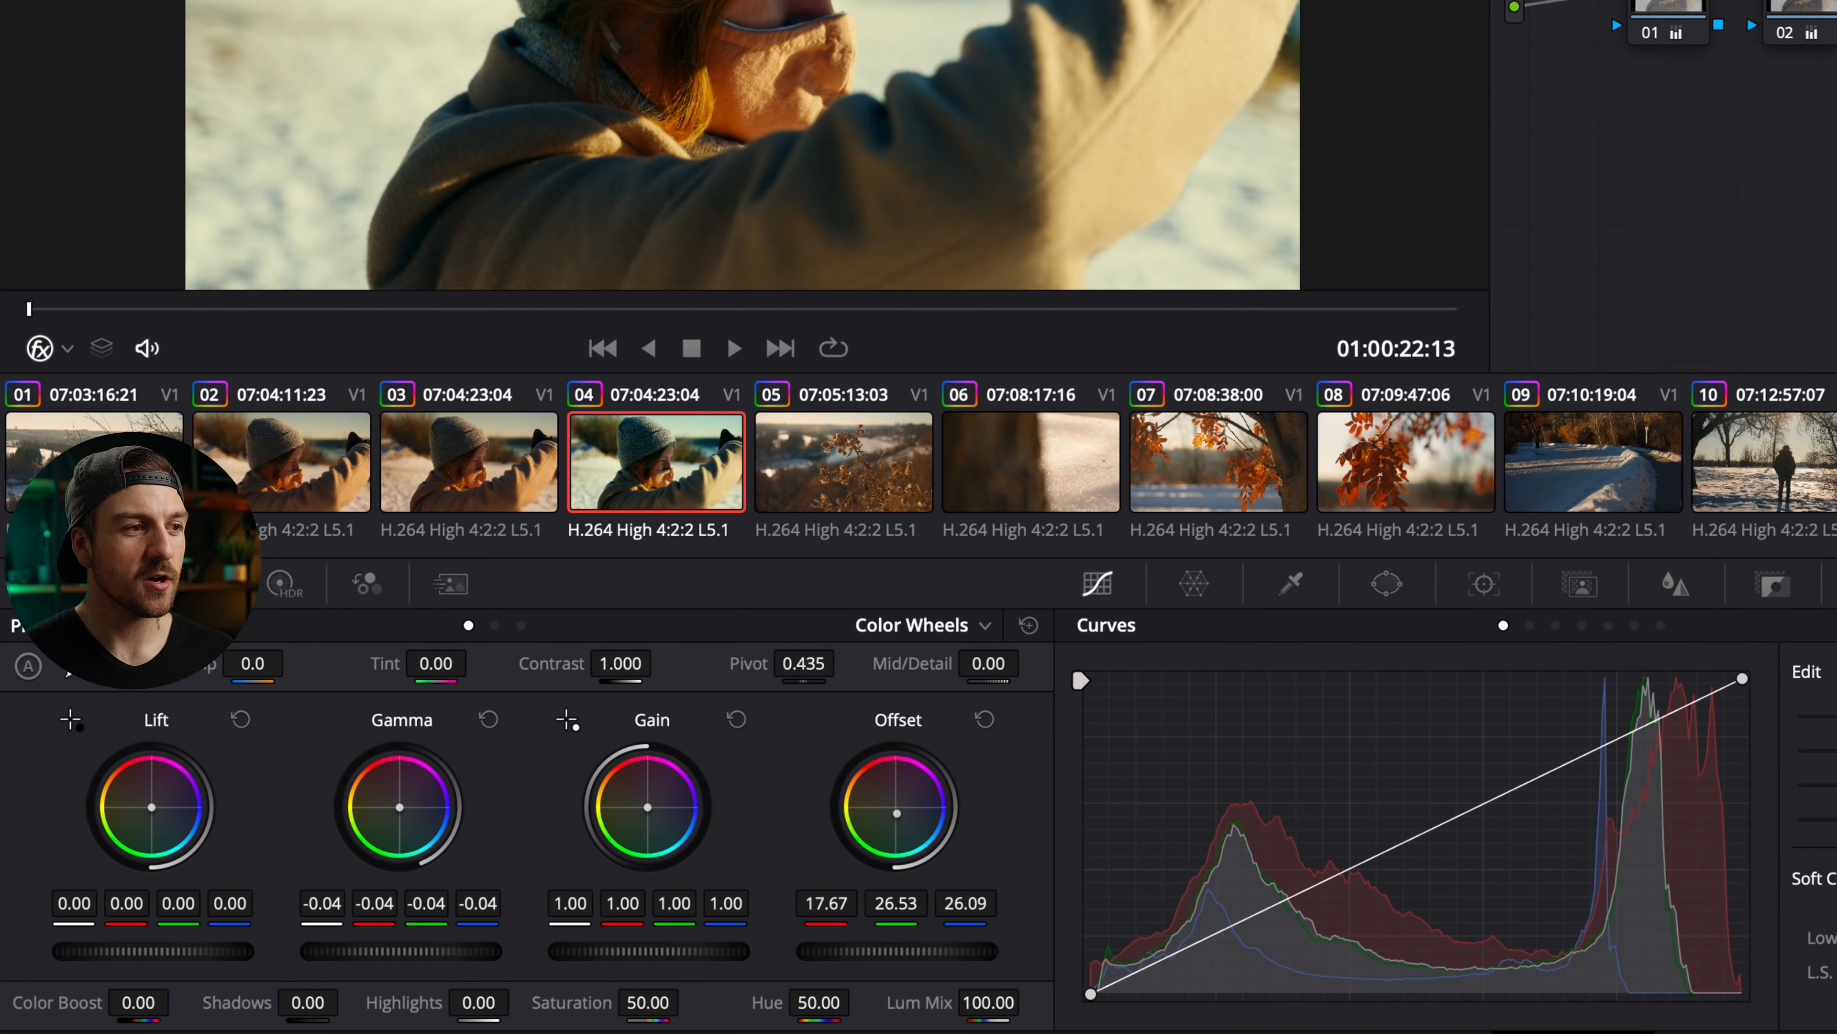
- Add a parallel node 06 beside the cooler, darker node 05
right_click(1438, 317)
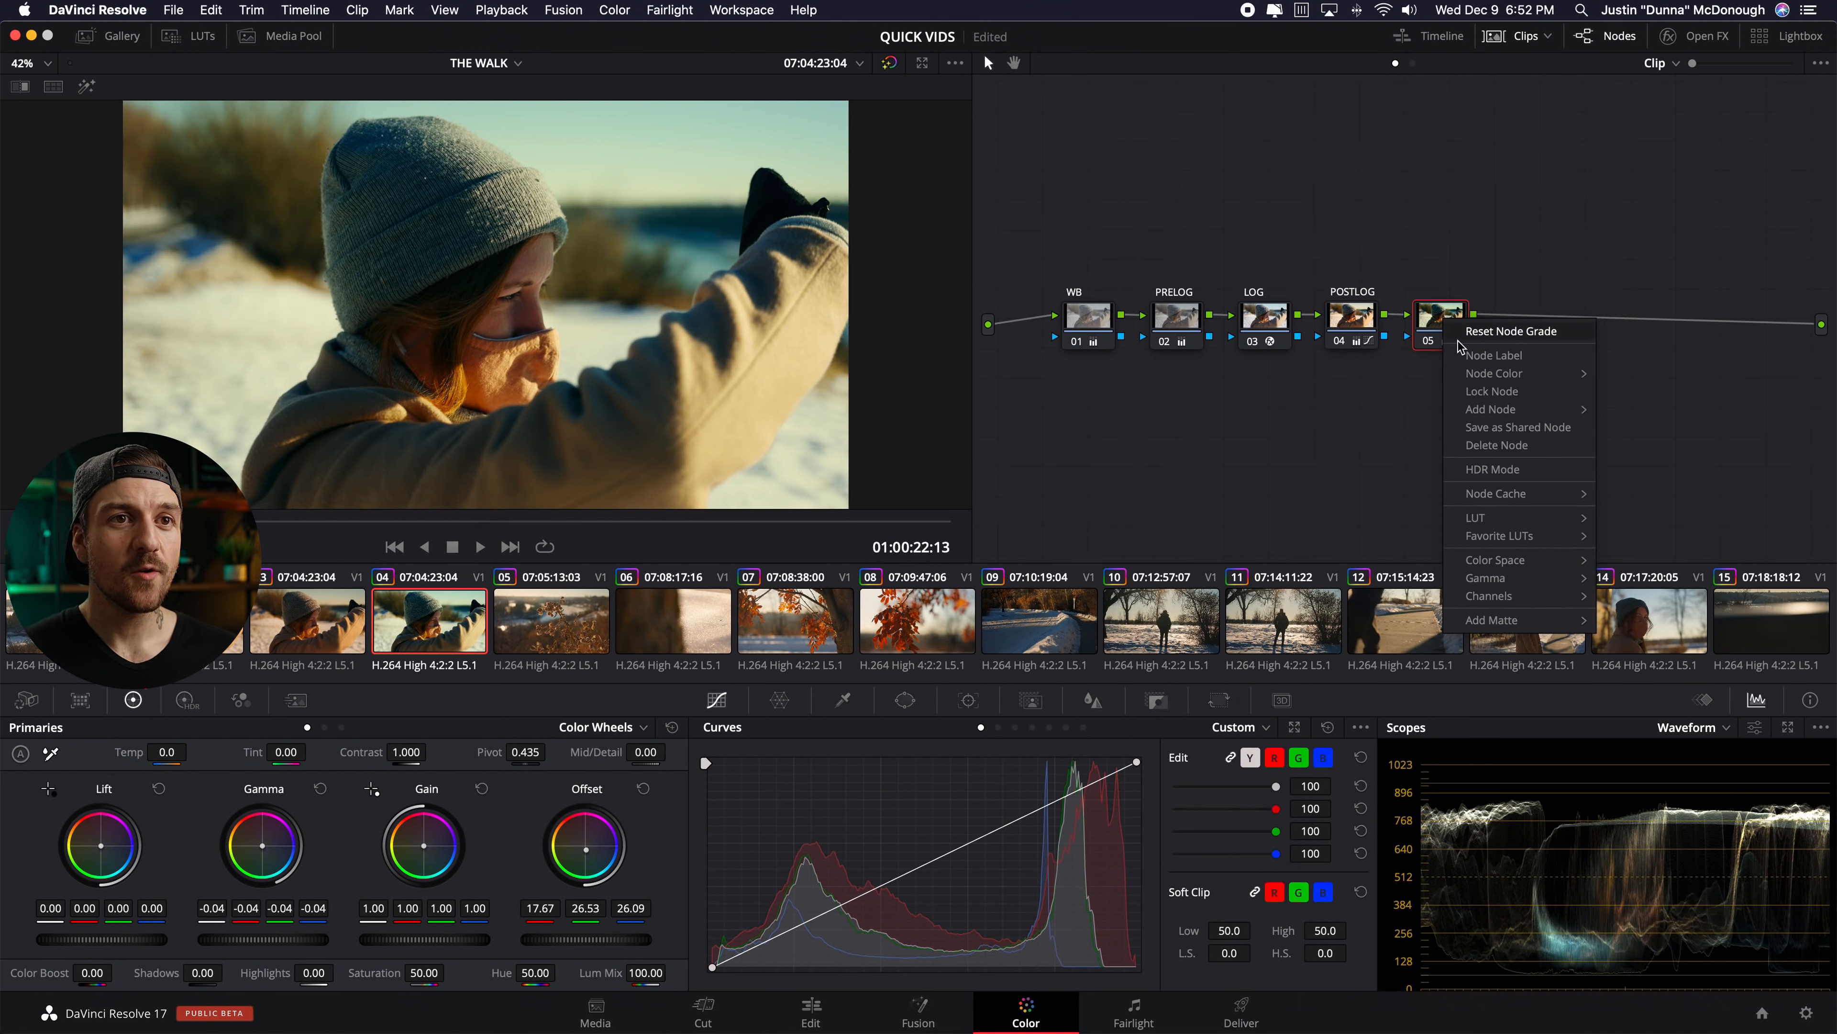
mouse_move(1489, 408)
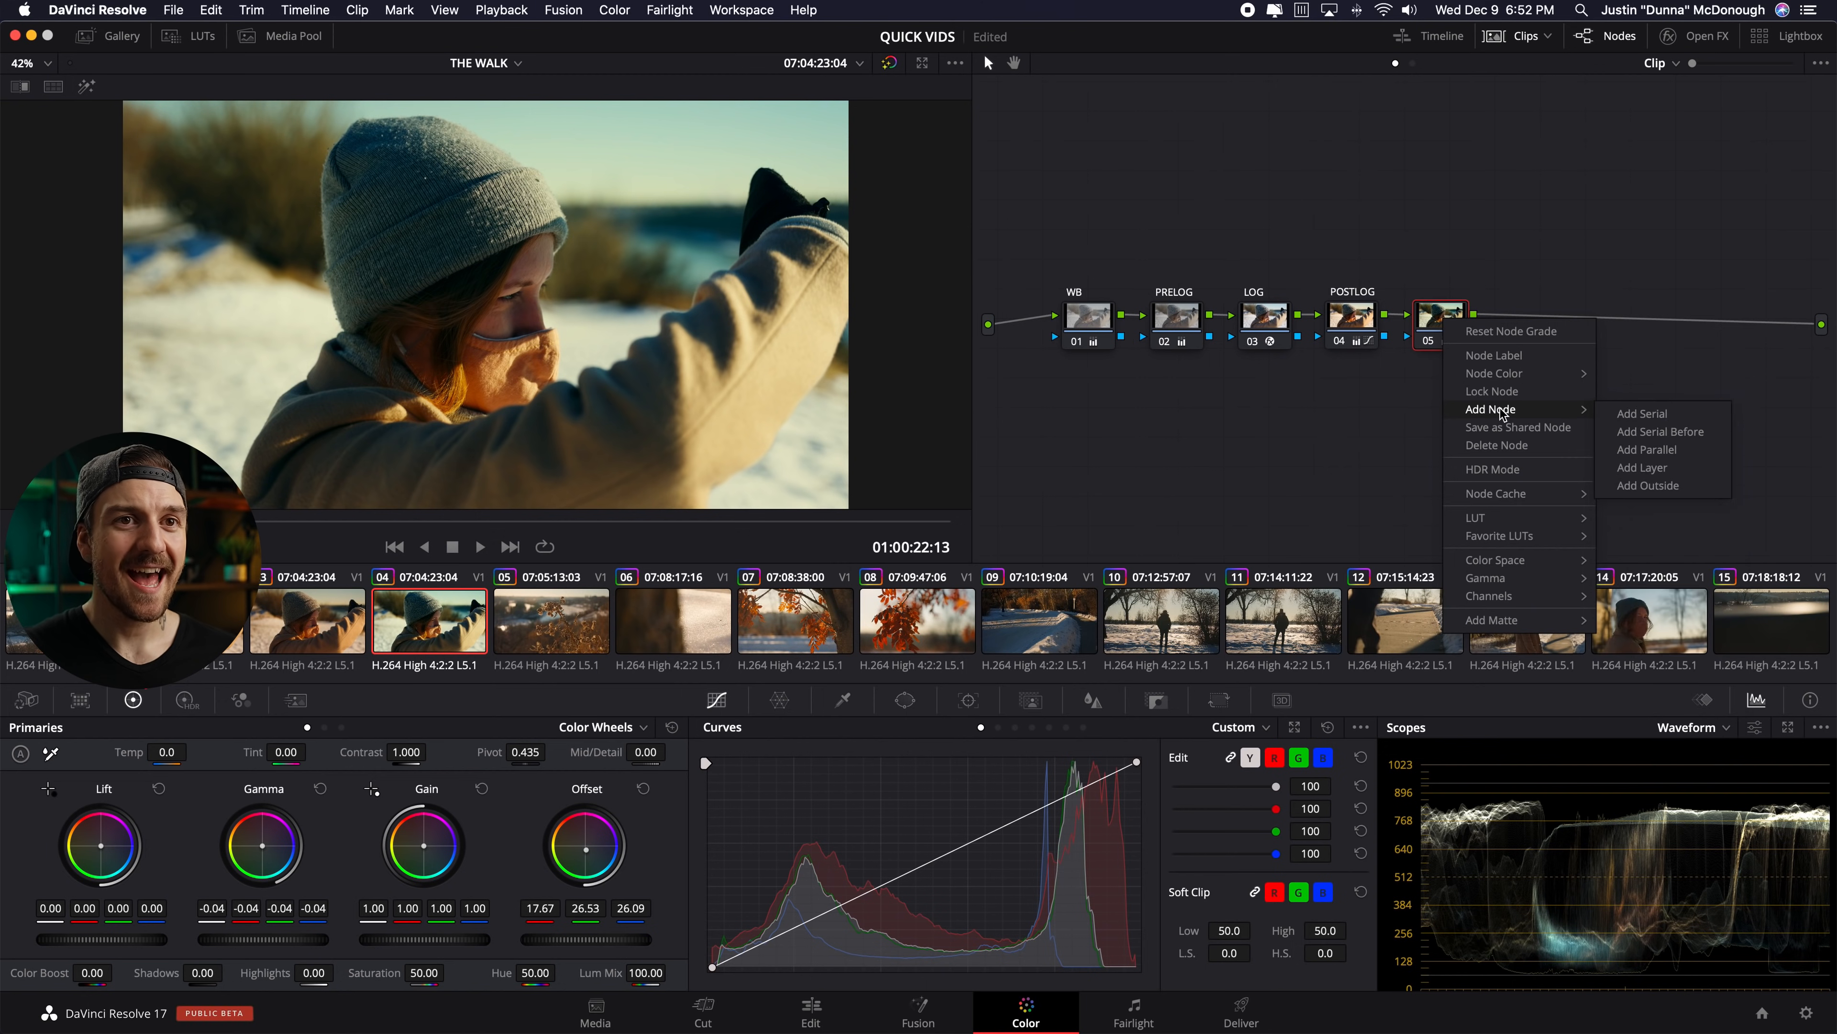
left_click(1645, 450)
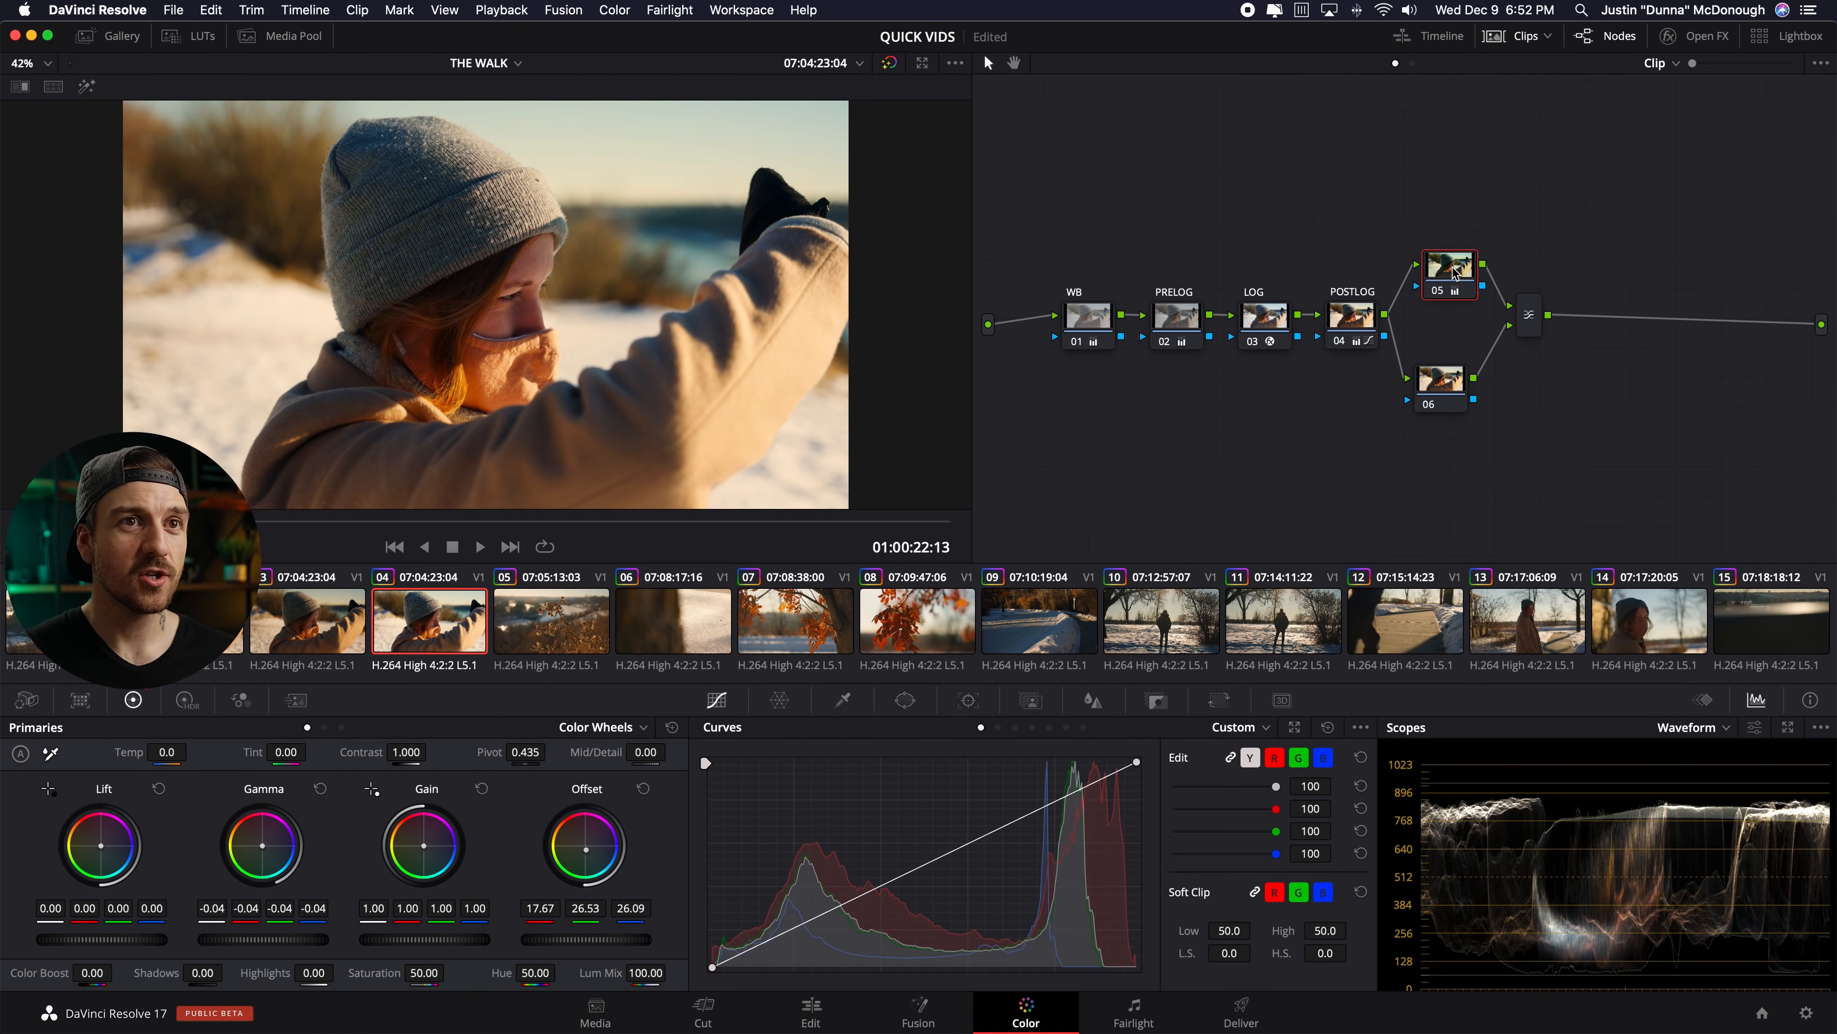
- Qualify the woman's skin tones on parallel node 06 and refine the matte
left_click(1450, 351)
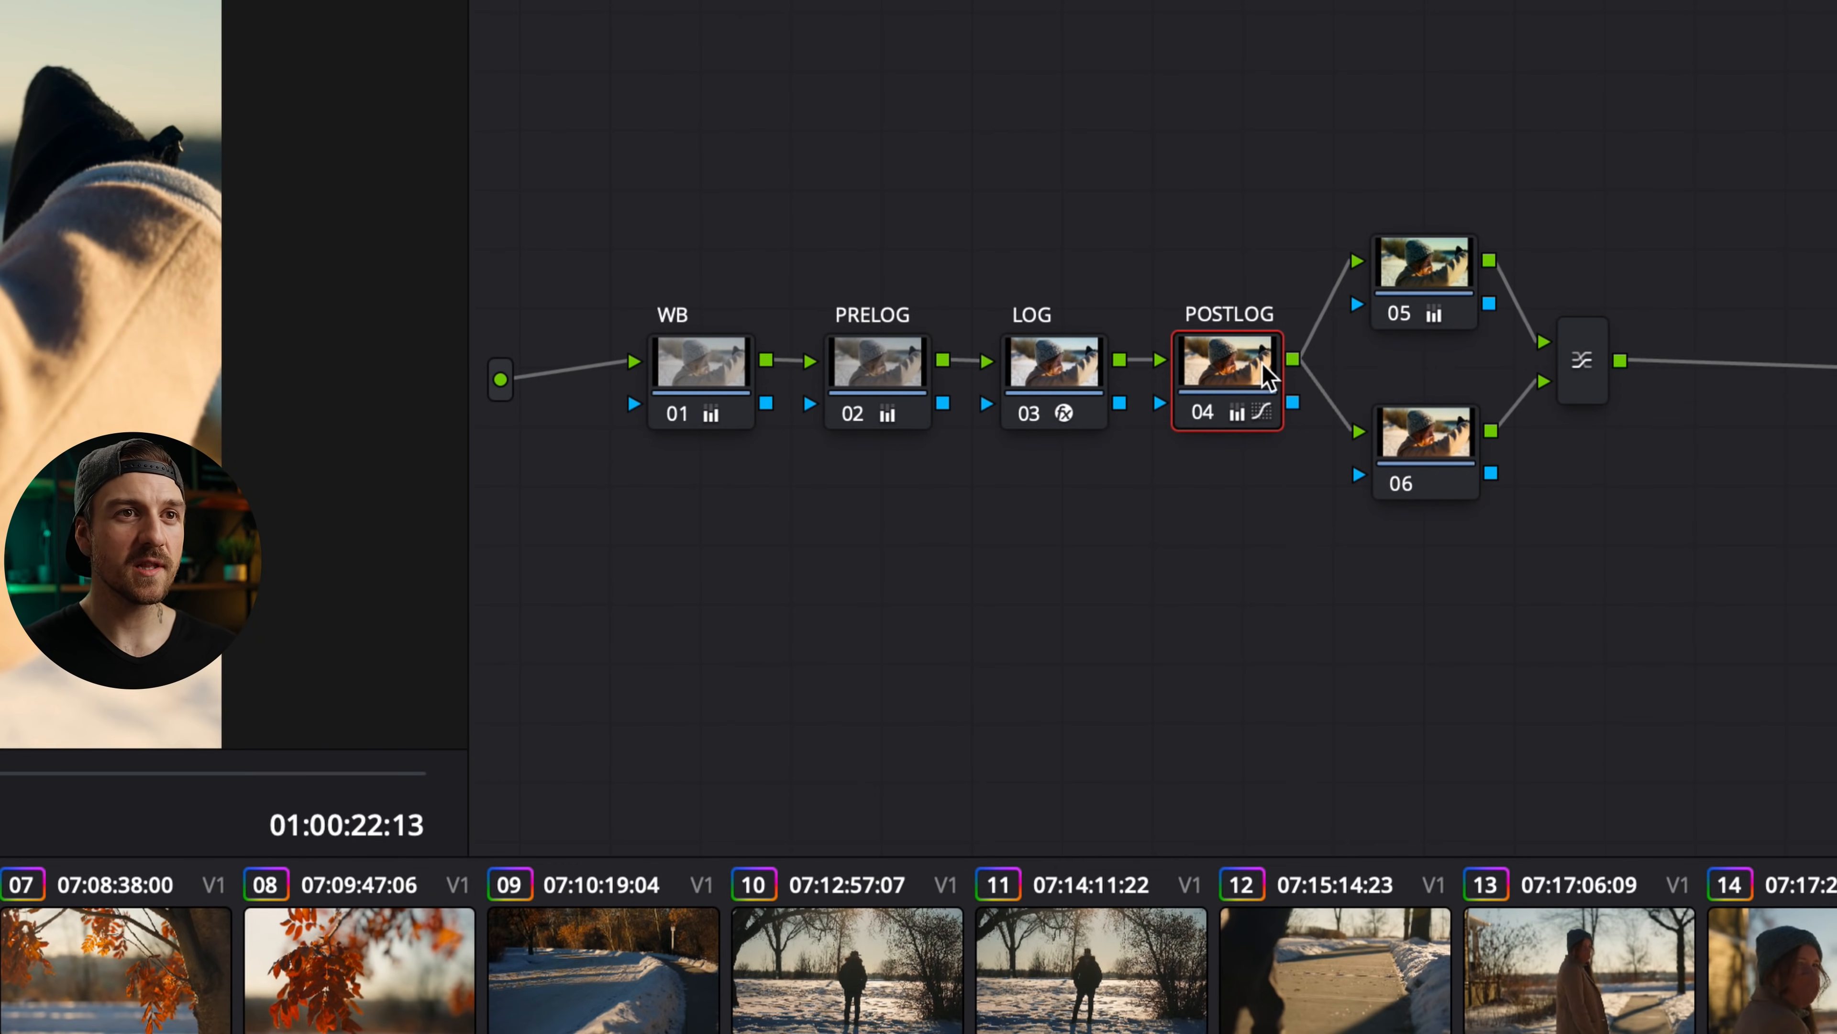
left_click(1425, 450)
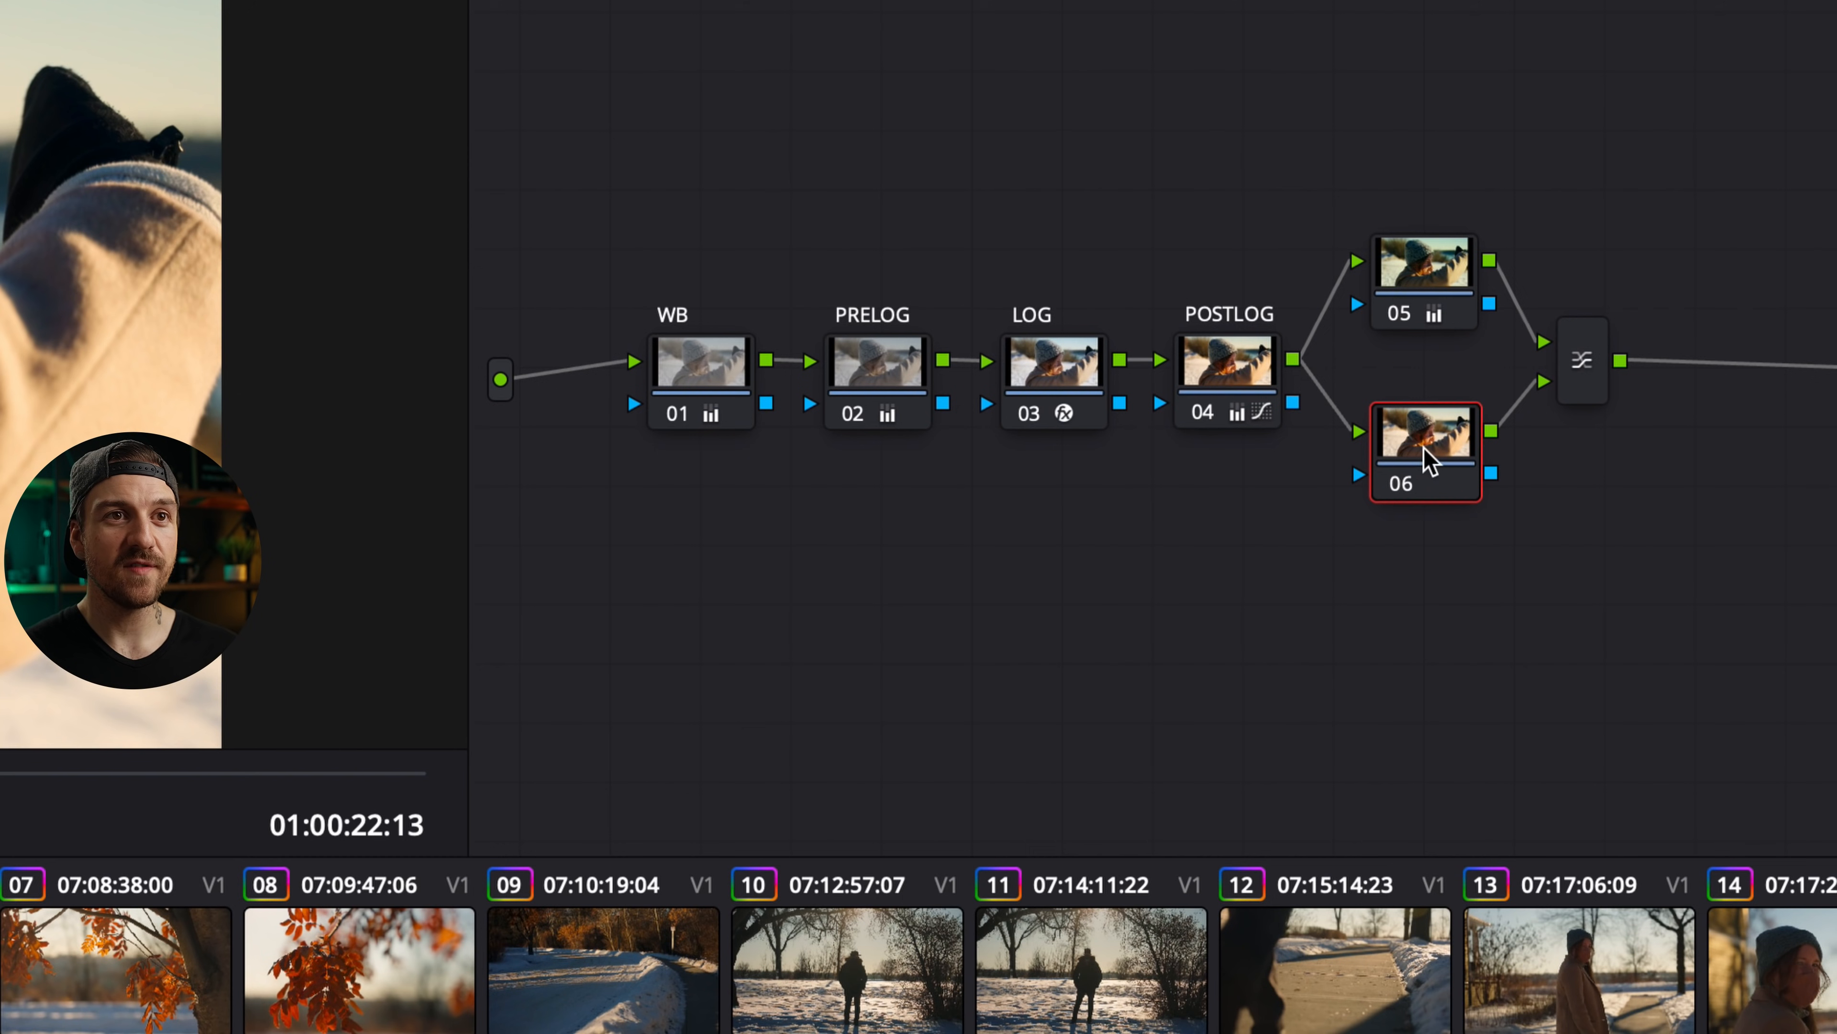
left_click(1581, 360)
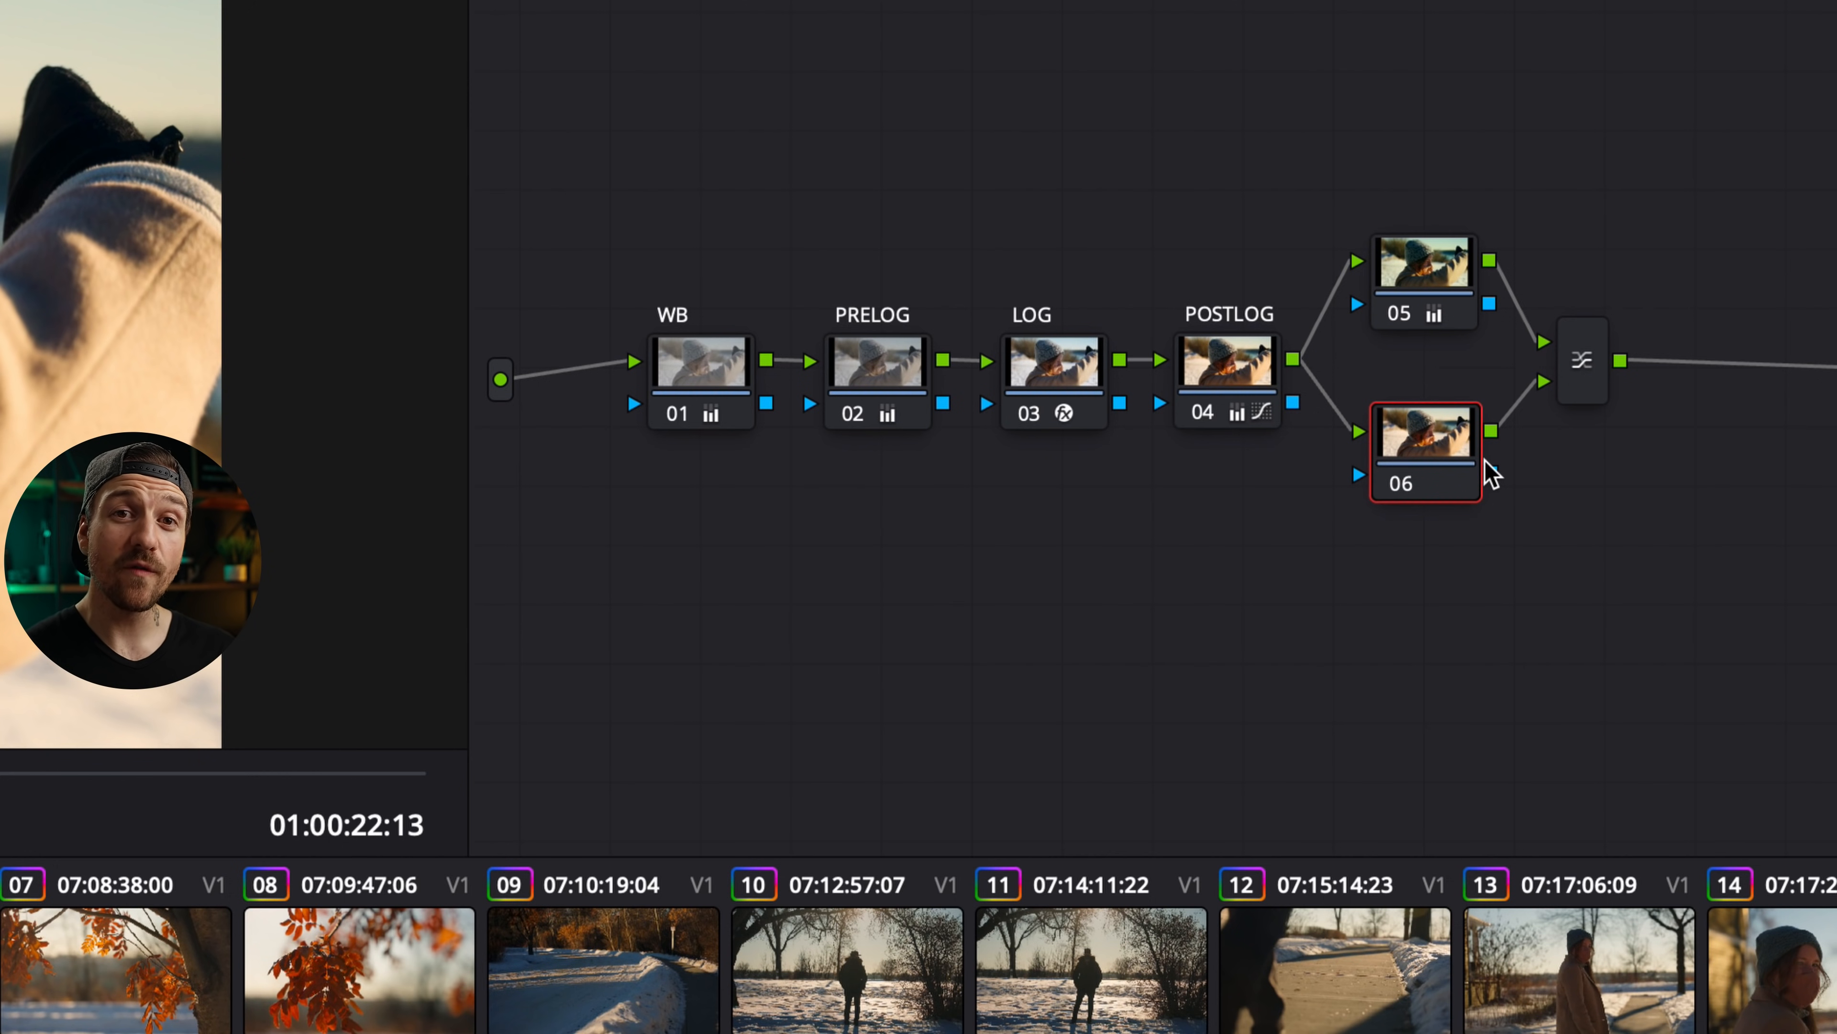
left_click(1424, 282)
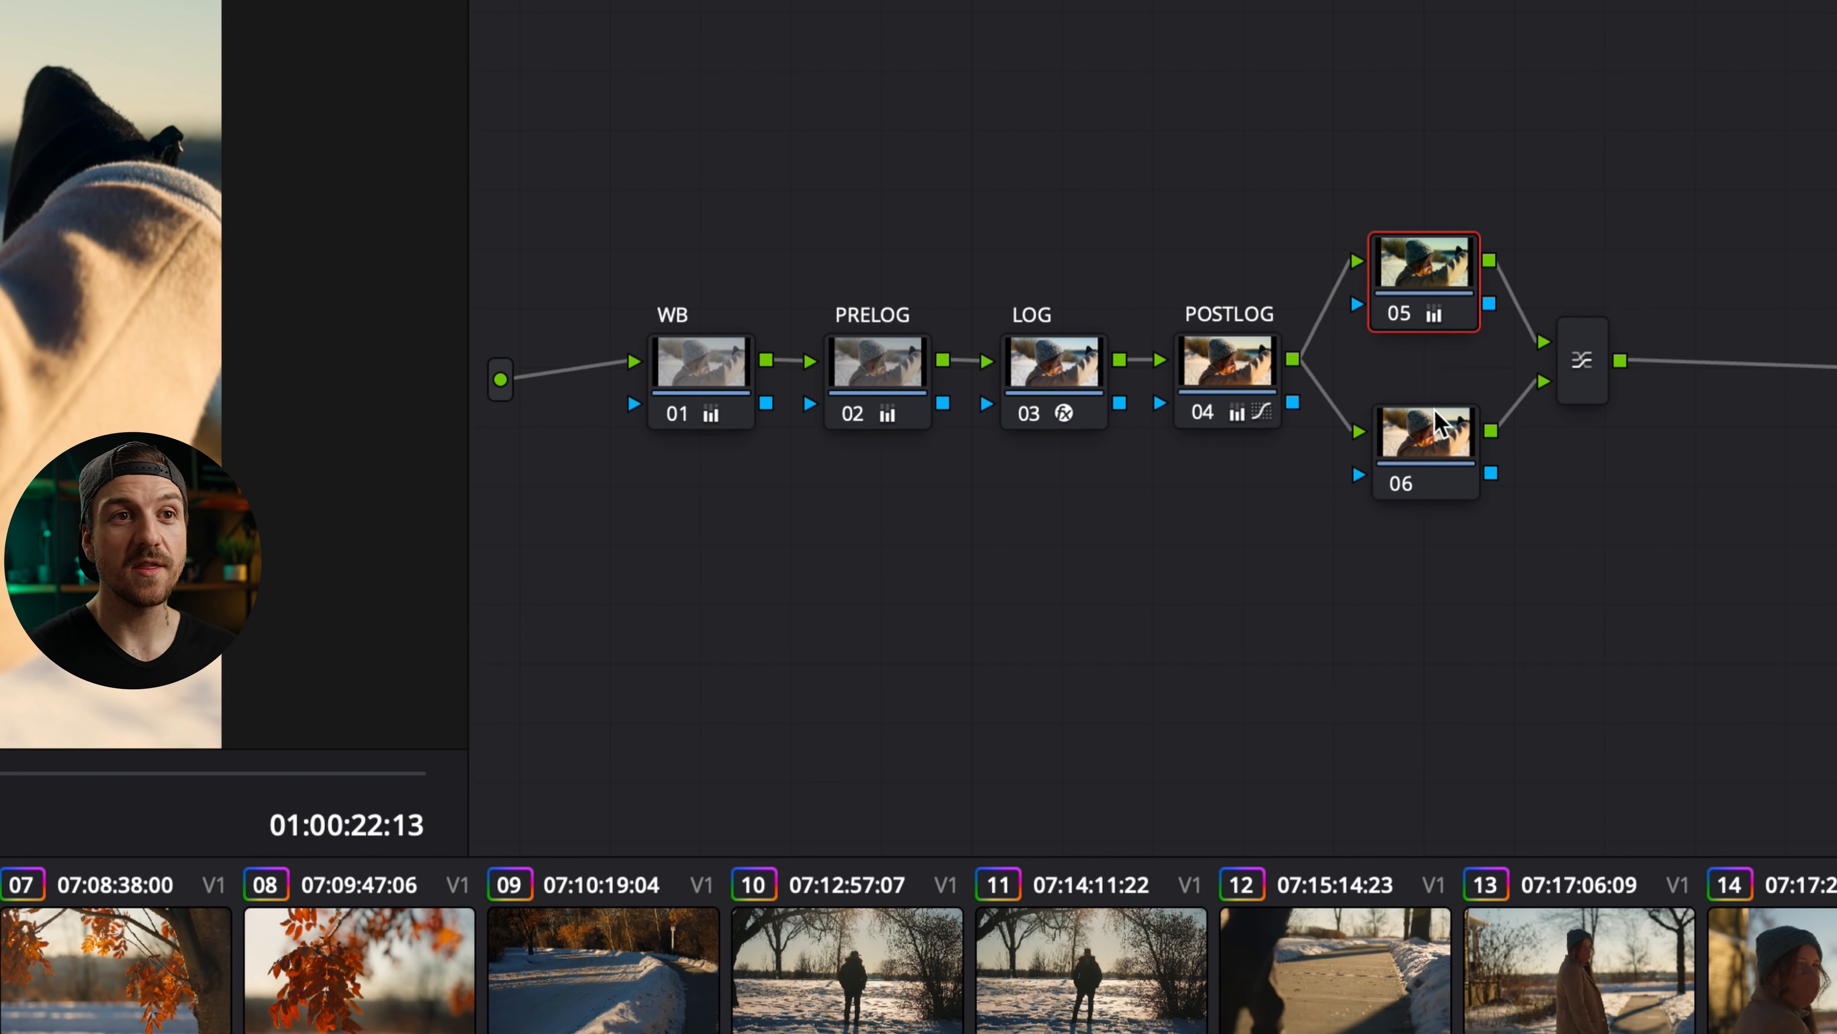
left_click(1426, 450)
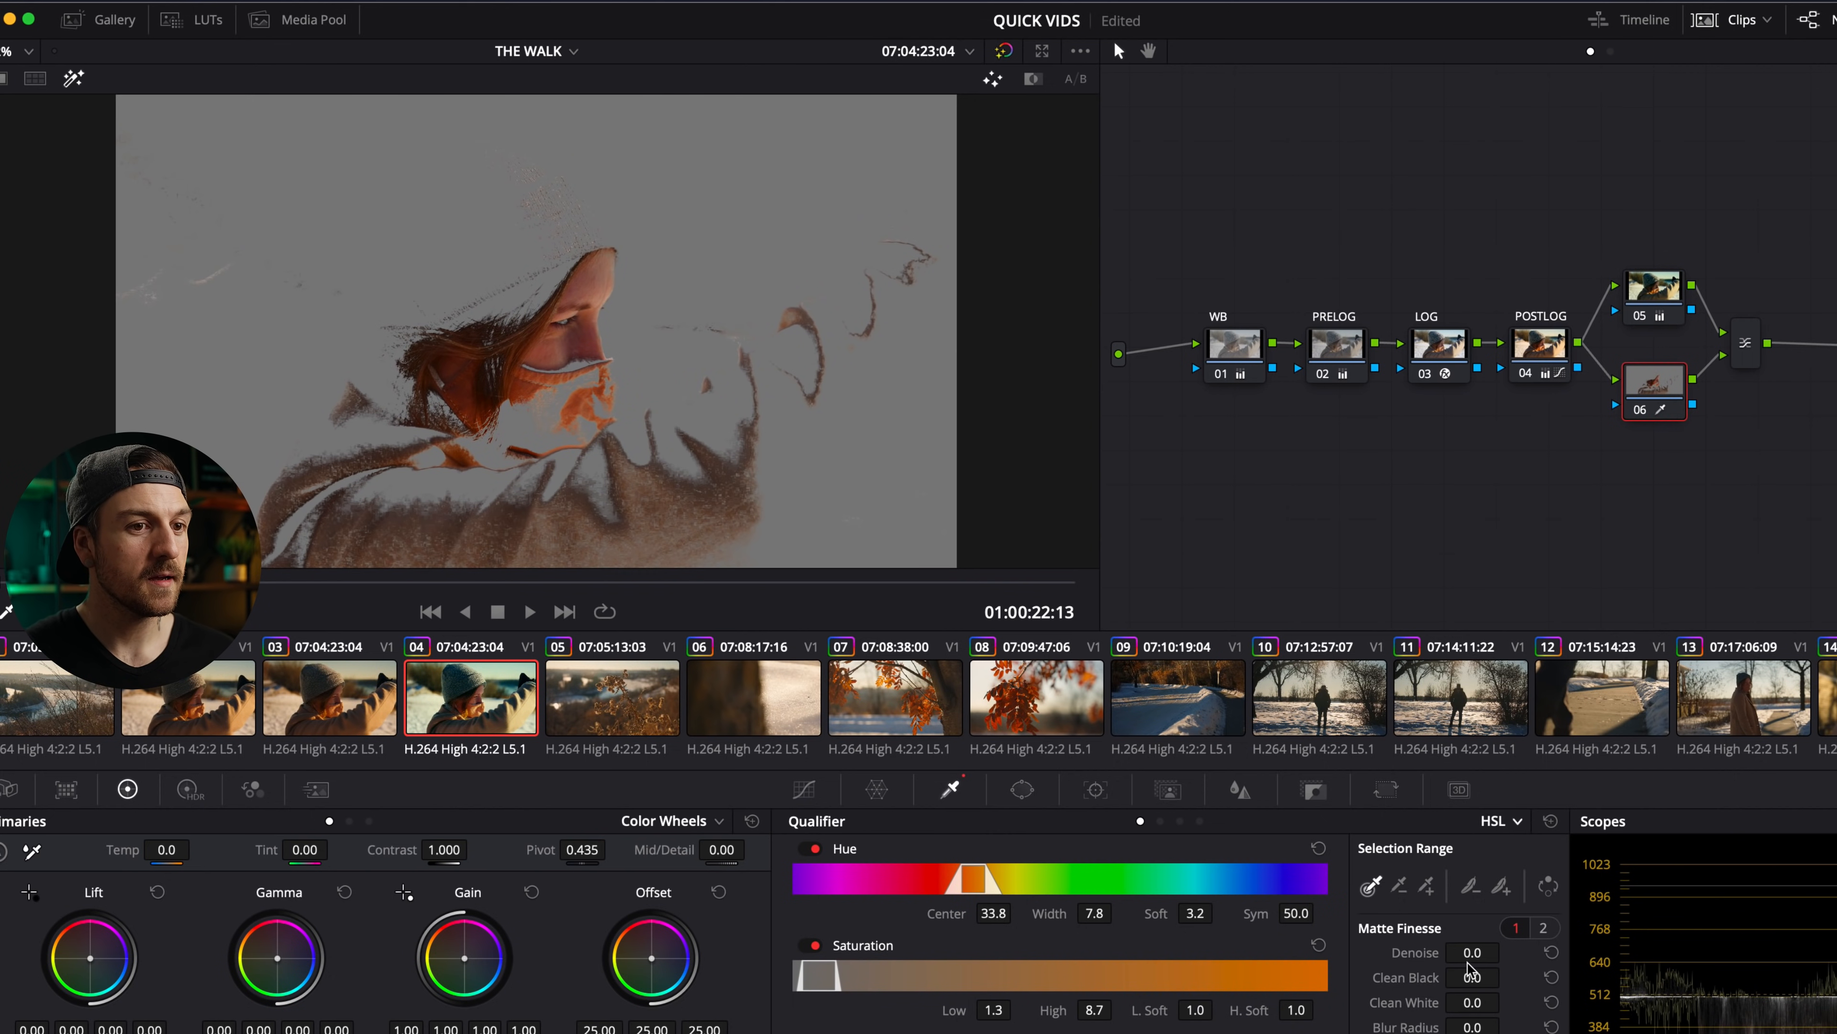
left_click_drag(1472, 951, 1492, 952)
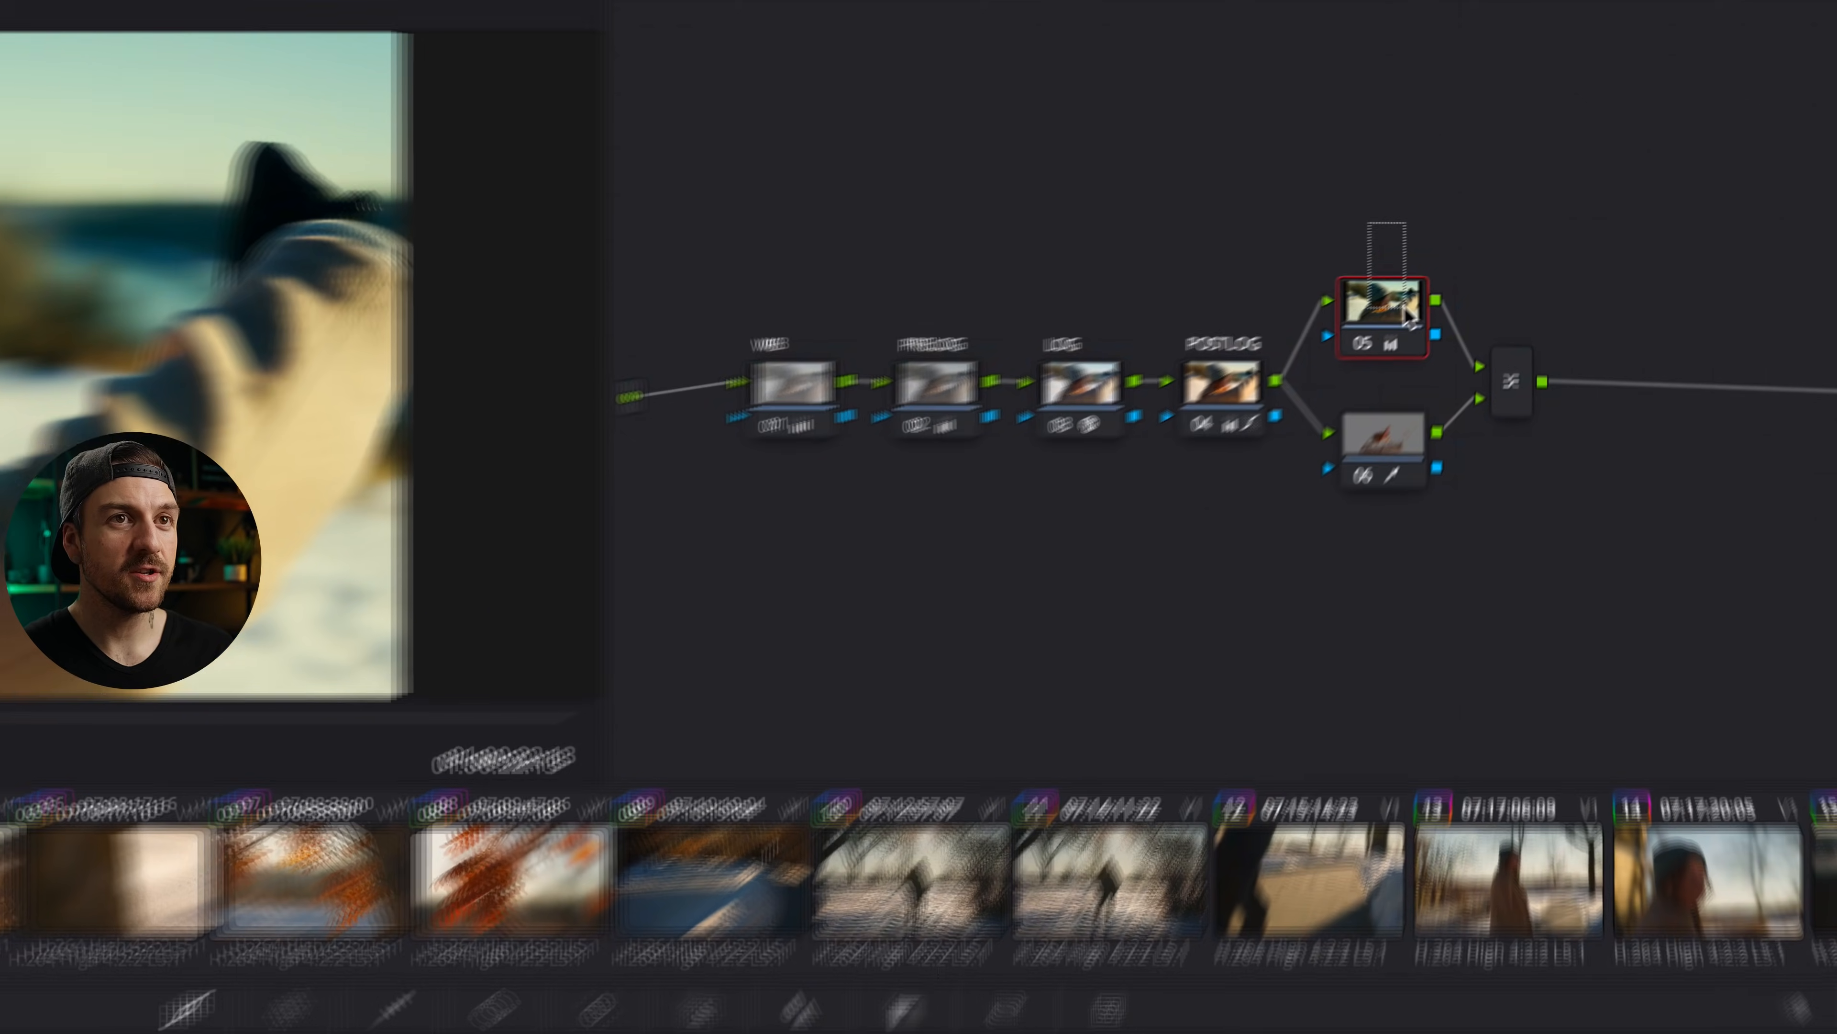
- Adjust node 05's key and label the branches NOSKIN and SKIN
left_click(1227, 385)
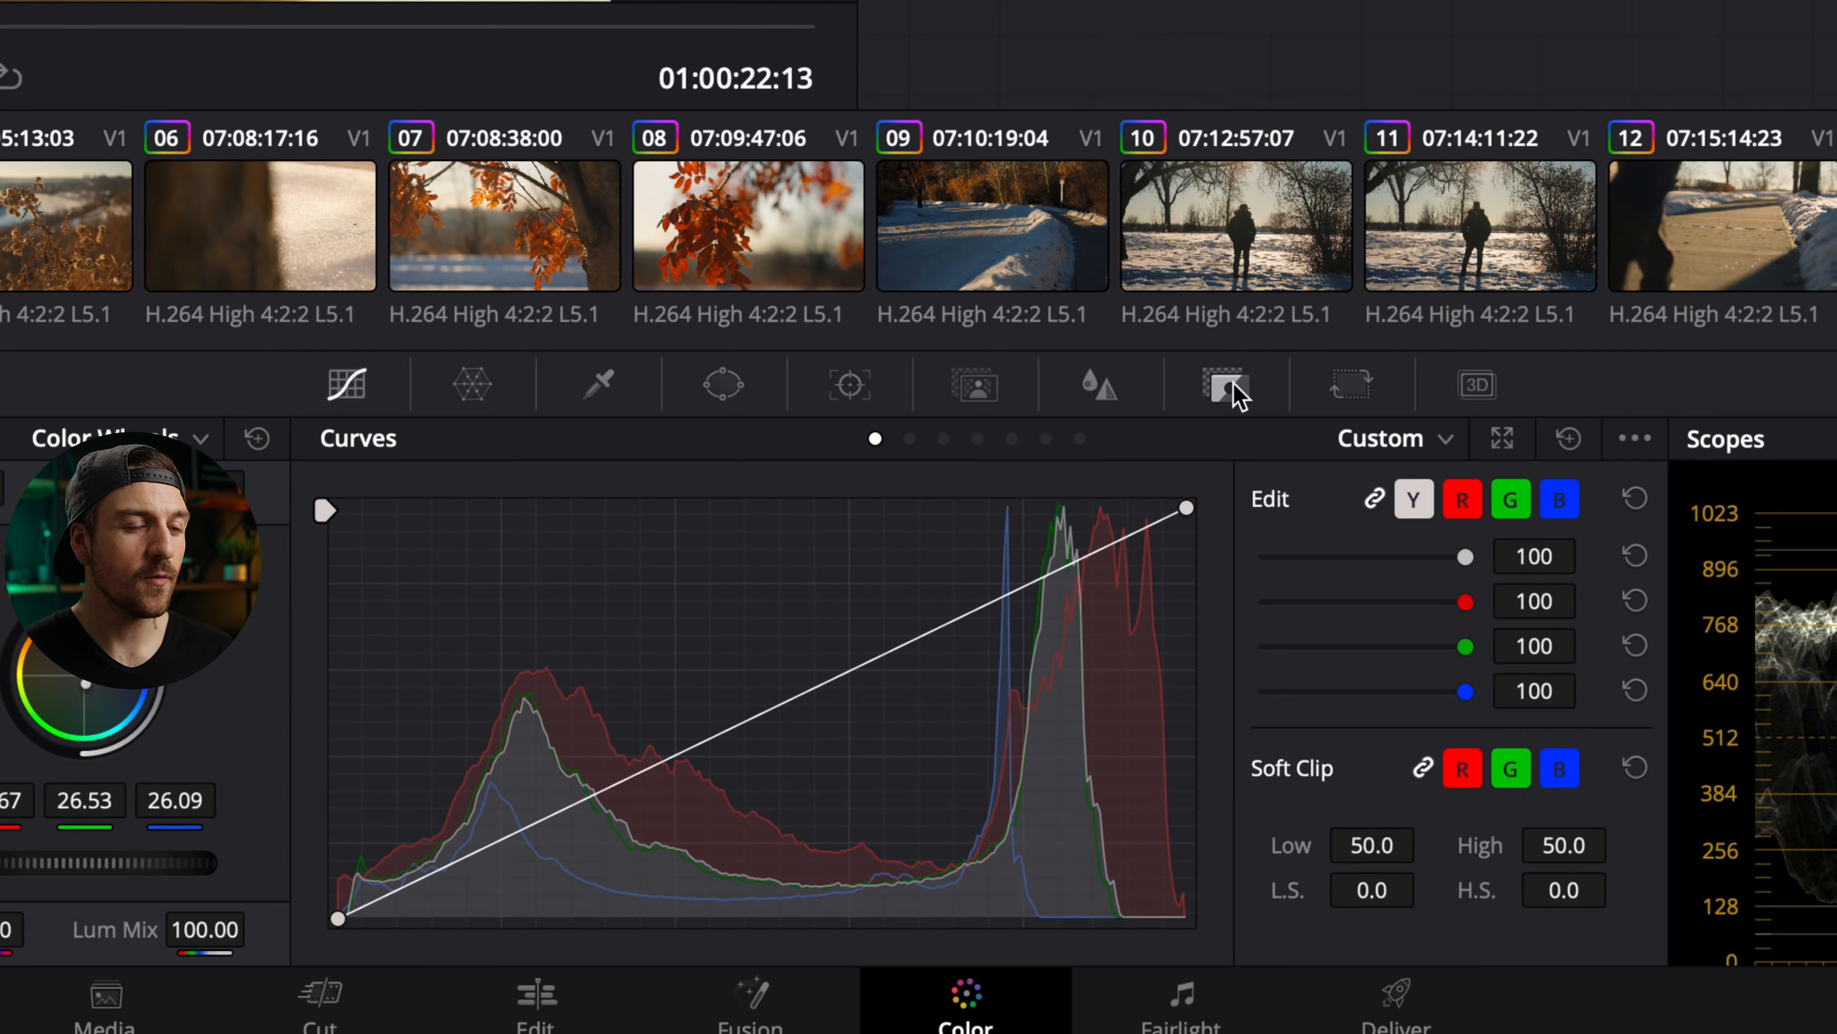
left_click(1227, 384)
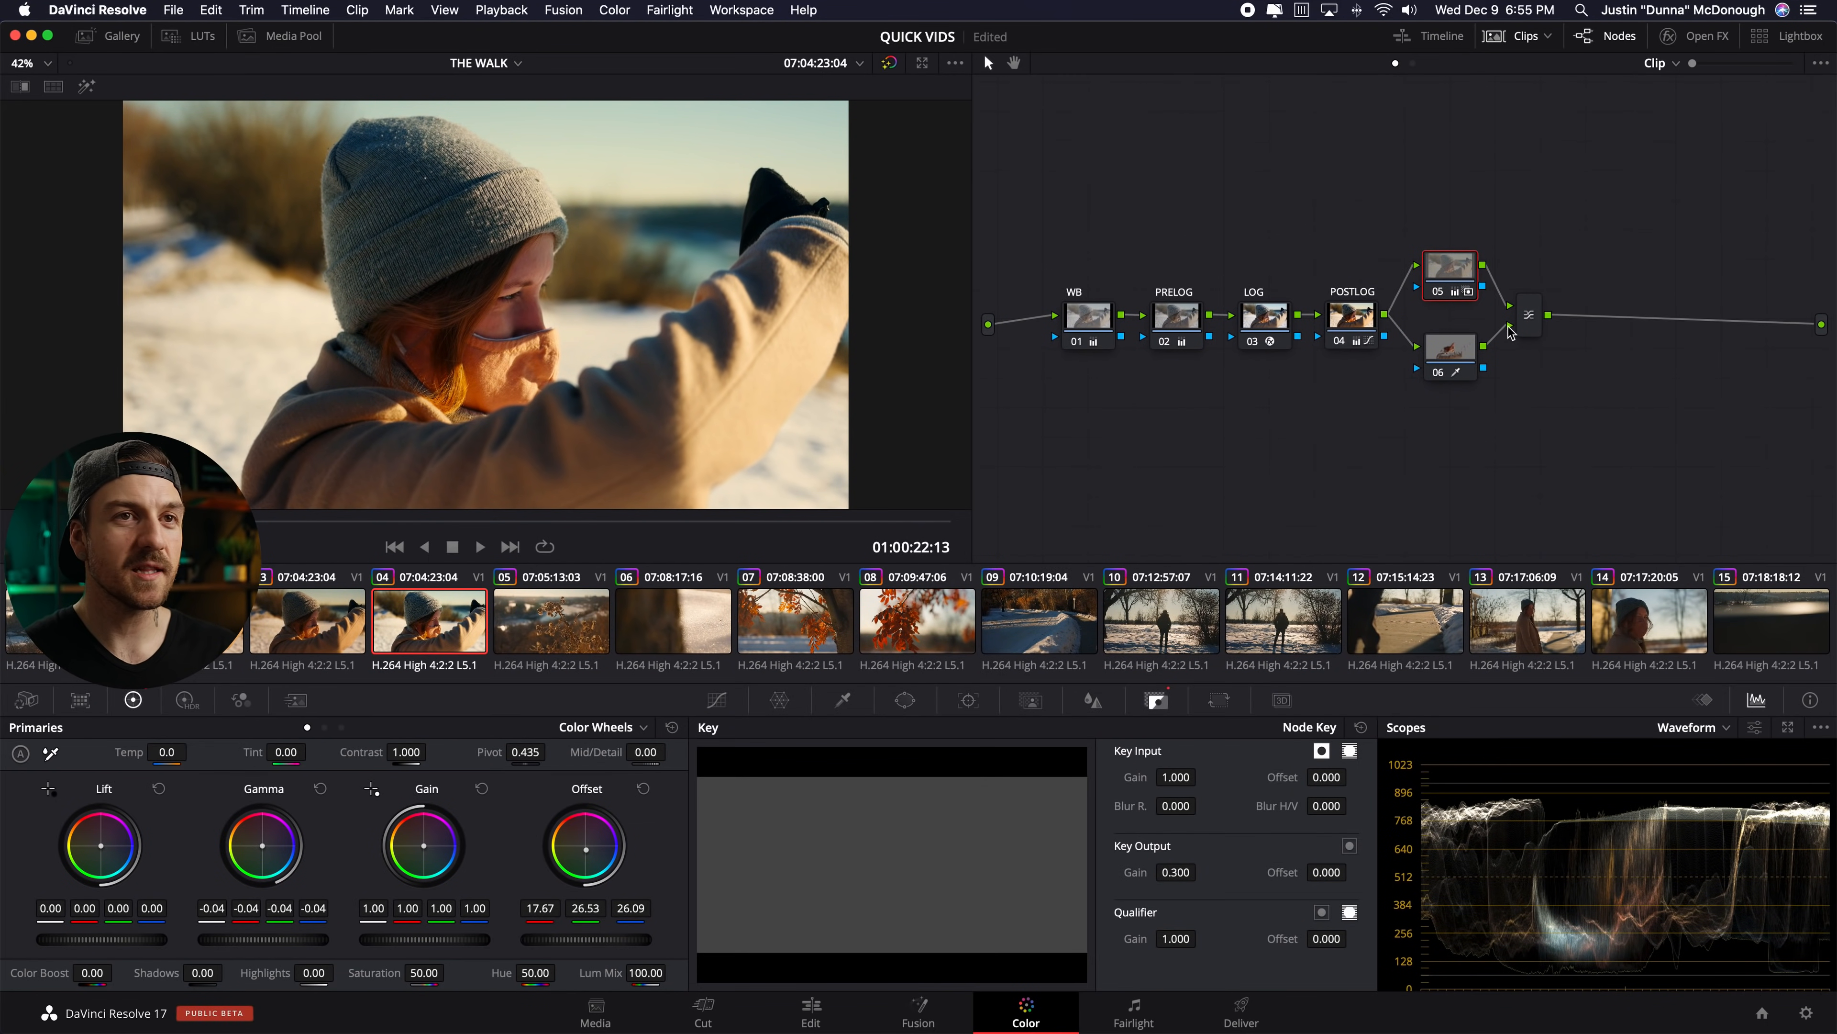
right_click(1447, 266)
type("NOSKIN")
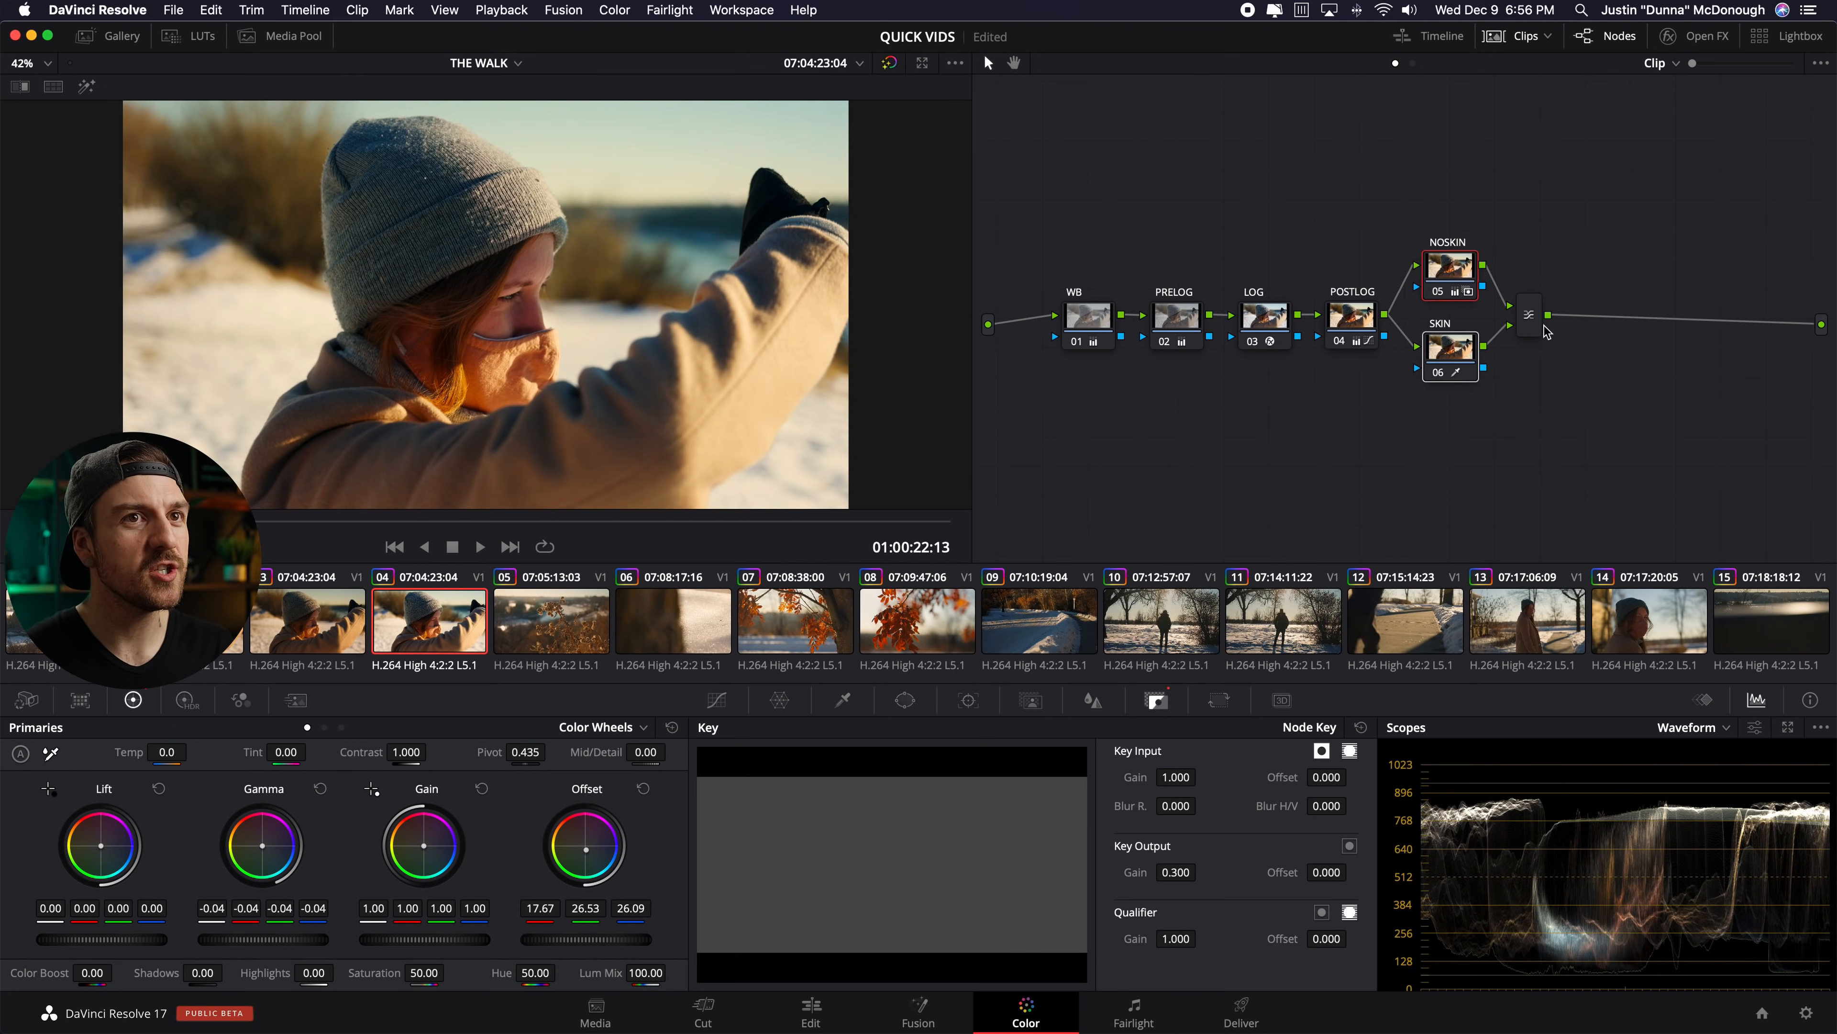
mouse_move(1363, 506)
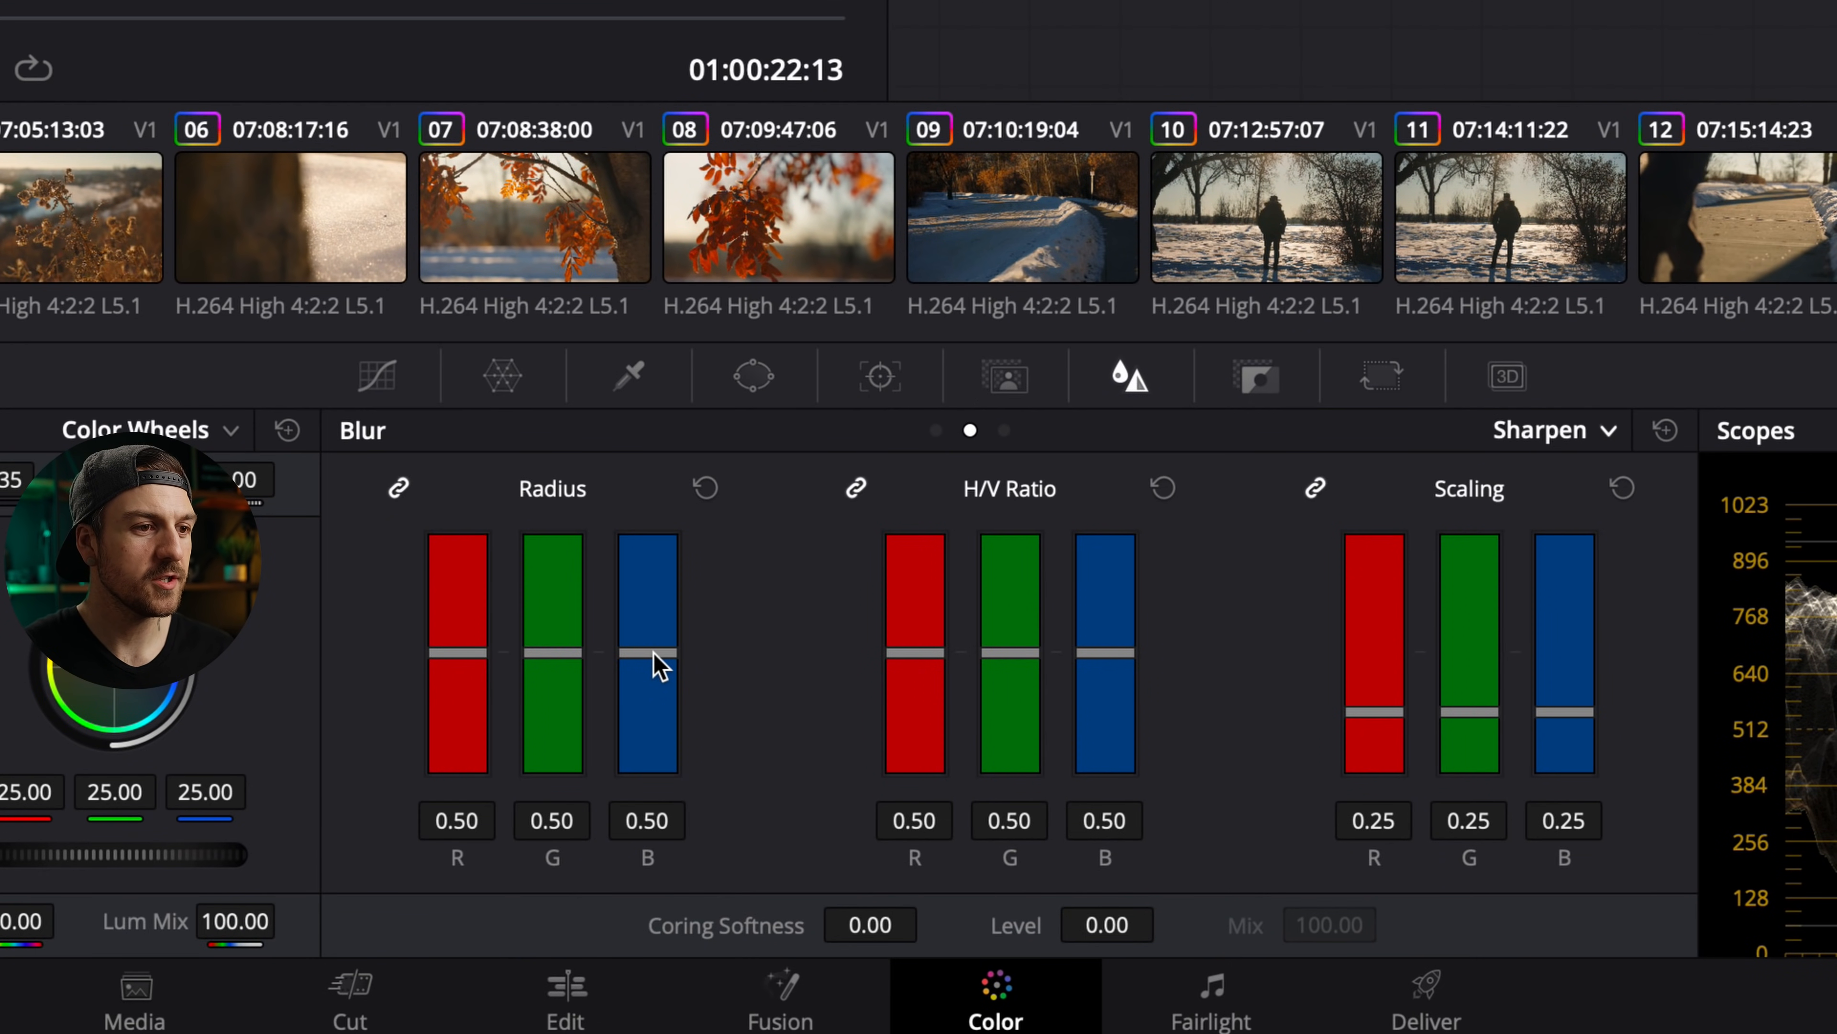
- Lower the Blur Radius slightly on node 08 to sharpen the portrait a touch
left_click_drag(647, 656, 647, 668)
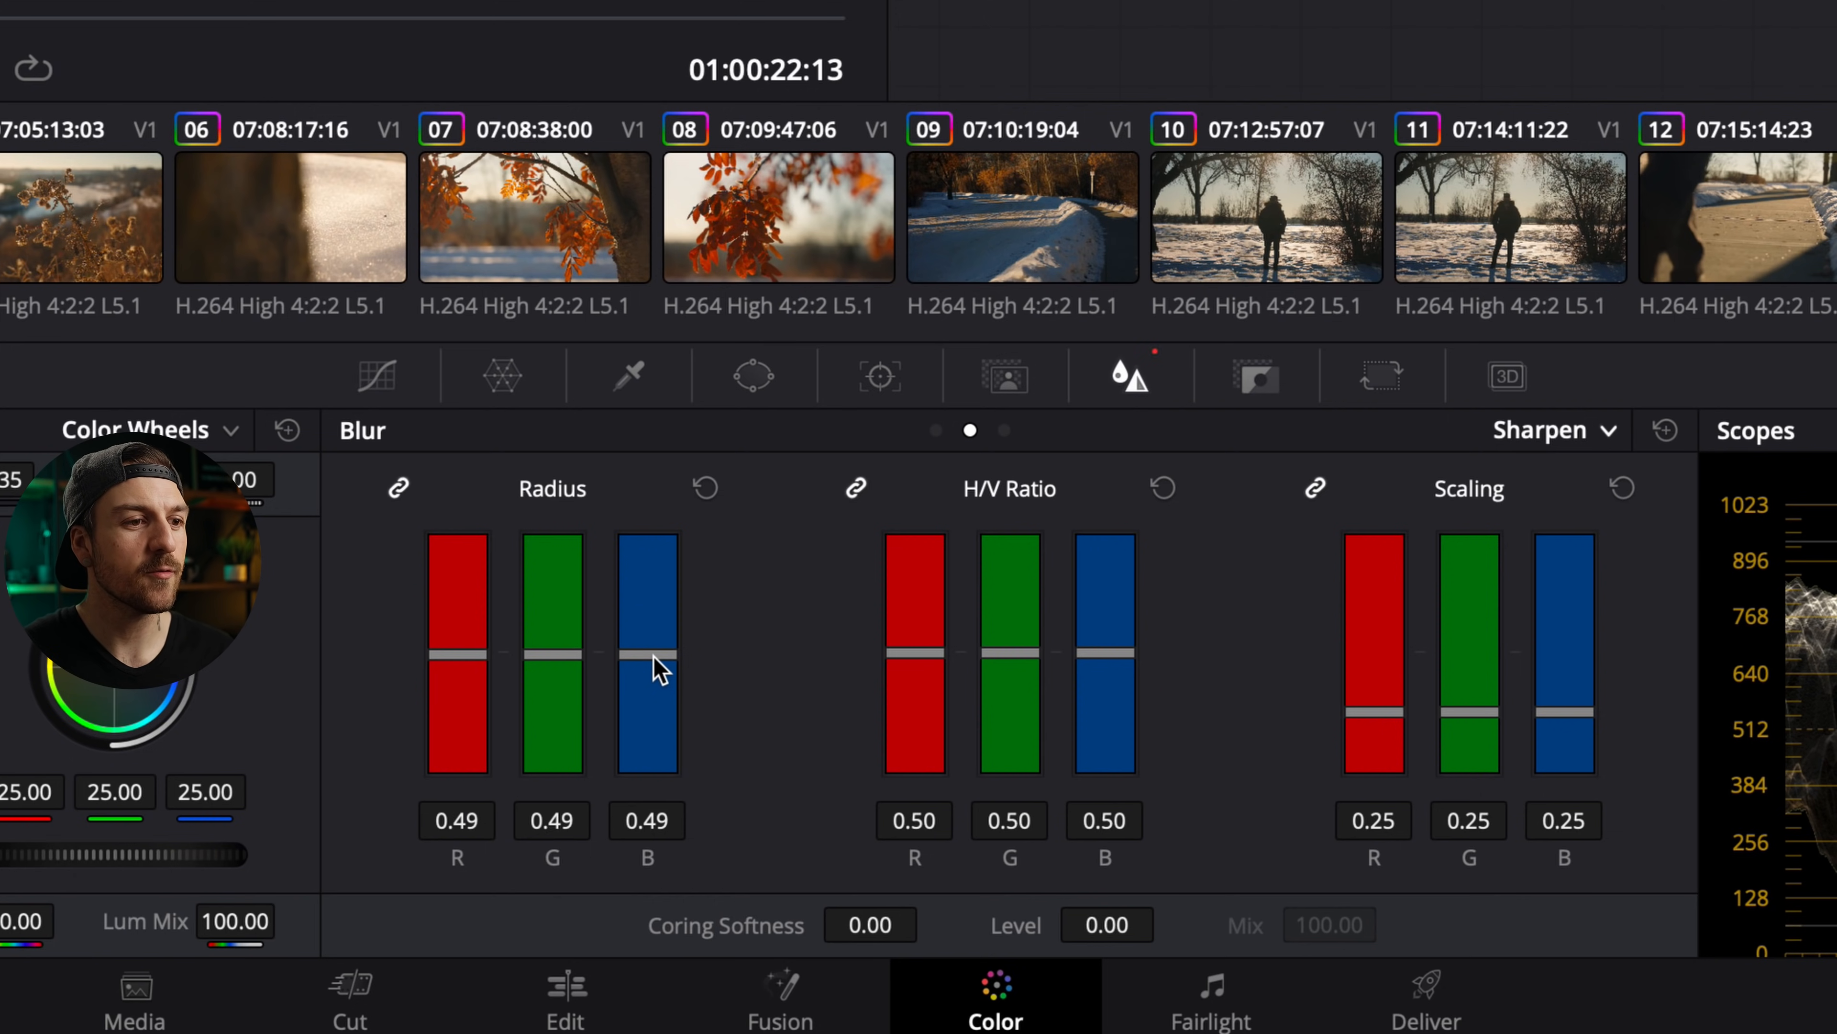
left_click_drag(646, 662, 645, 656)
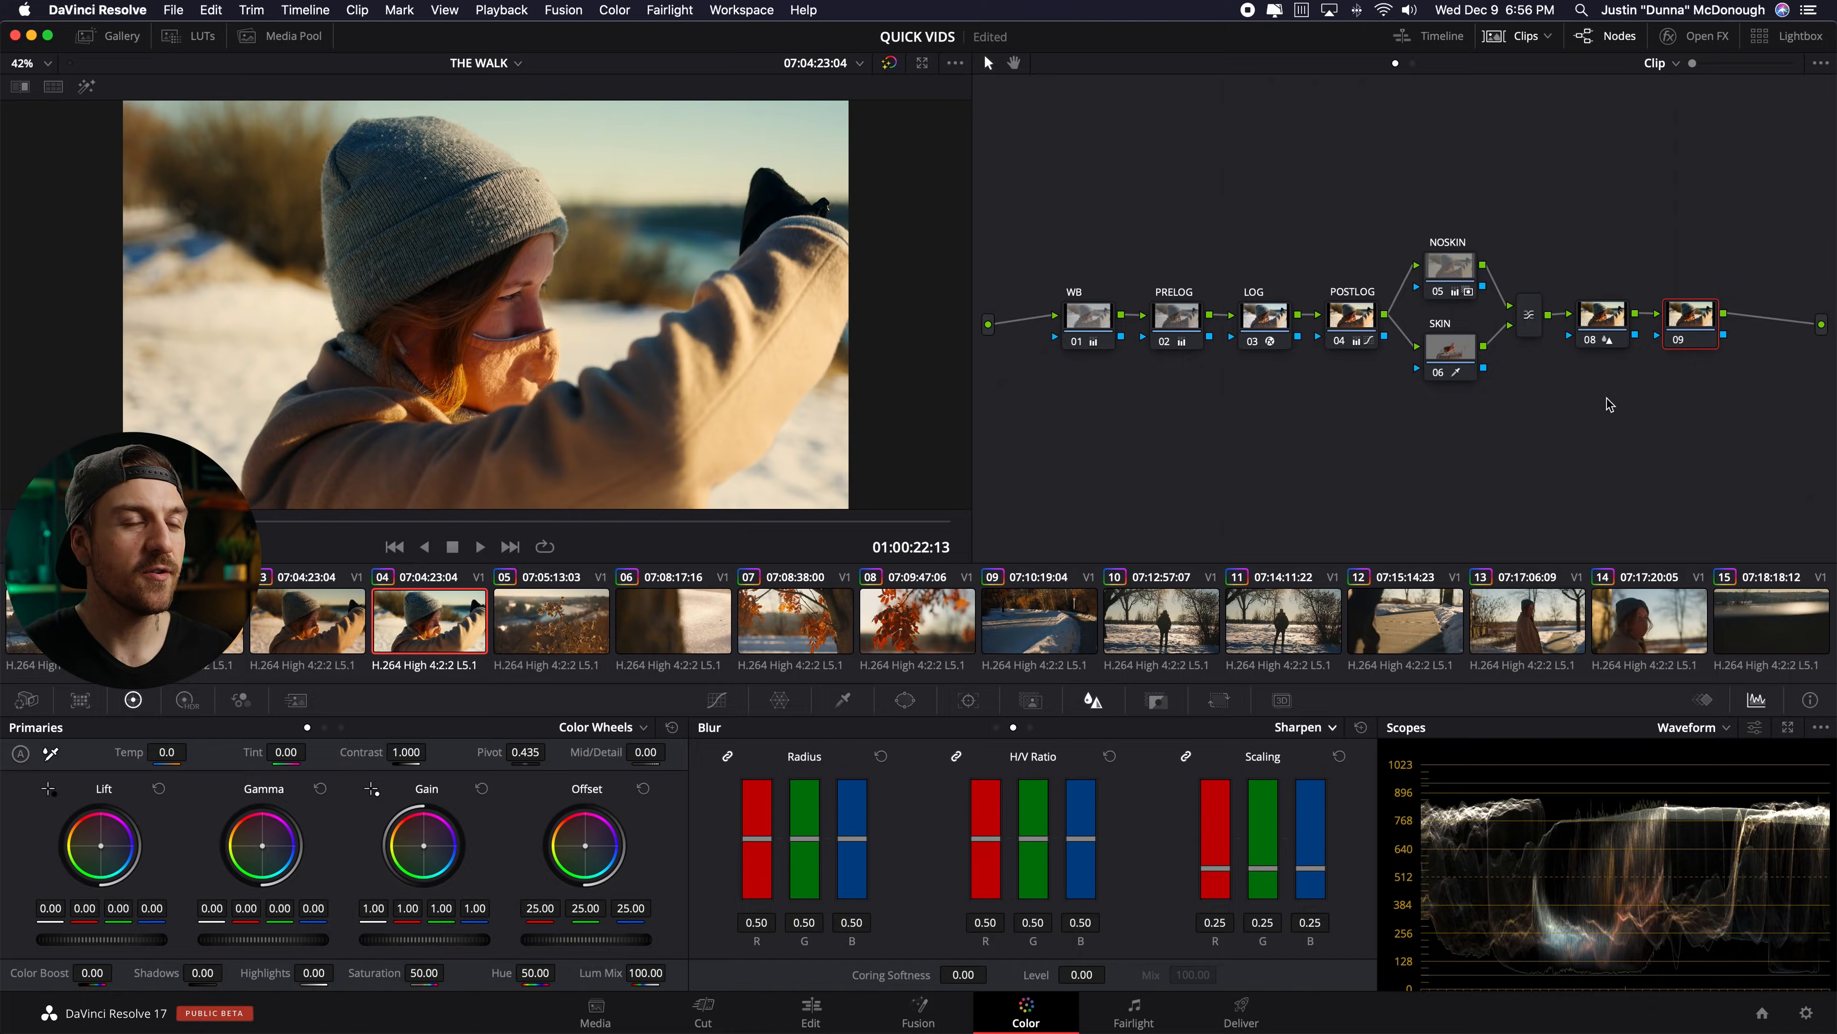
mouse_move(684, 137)
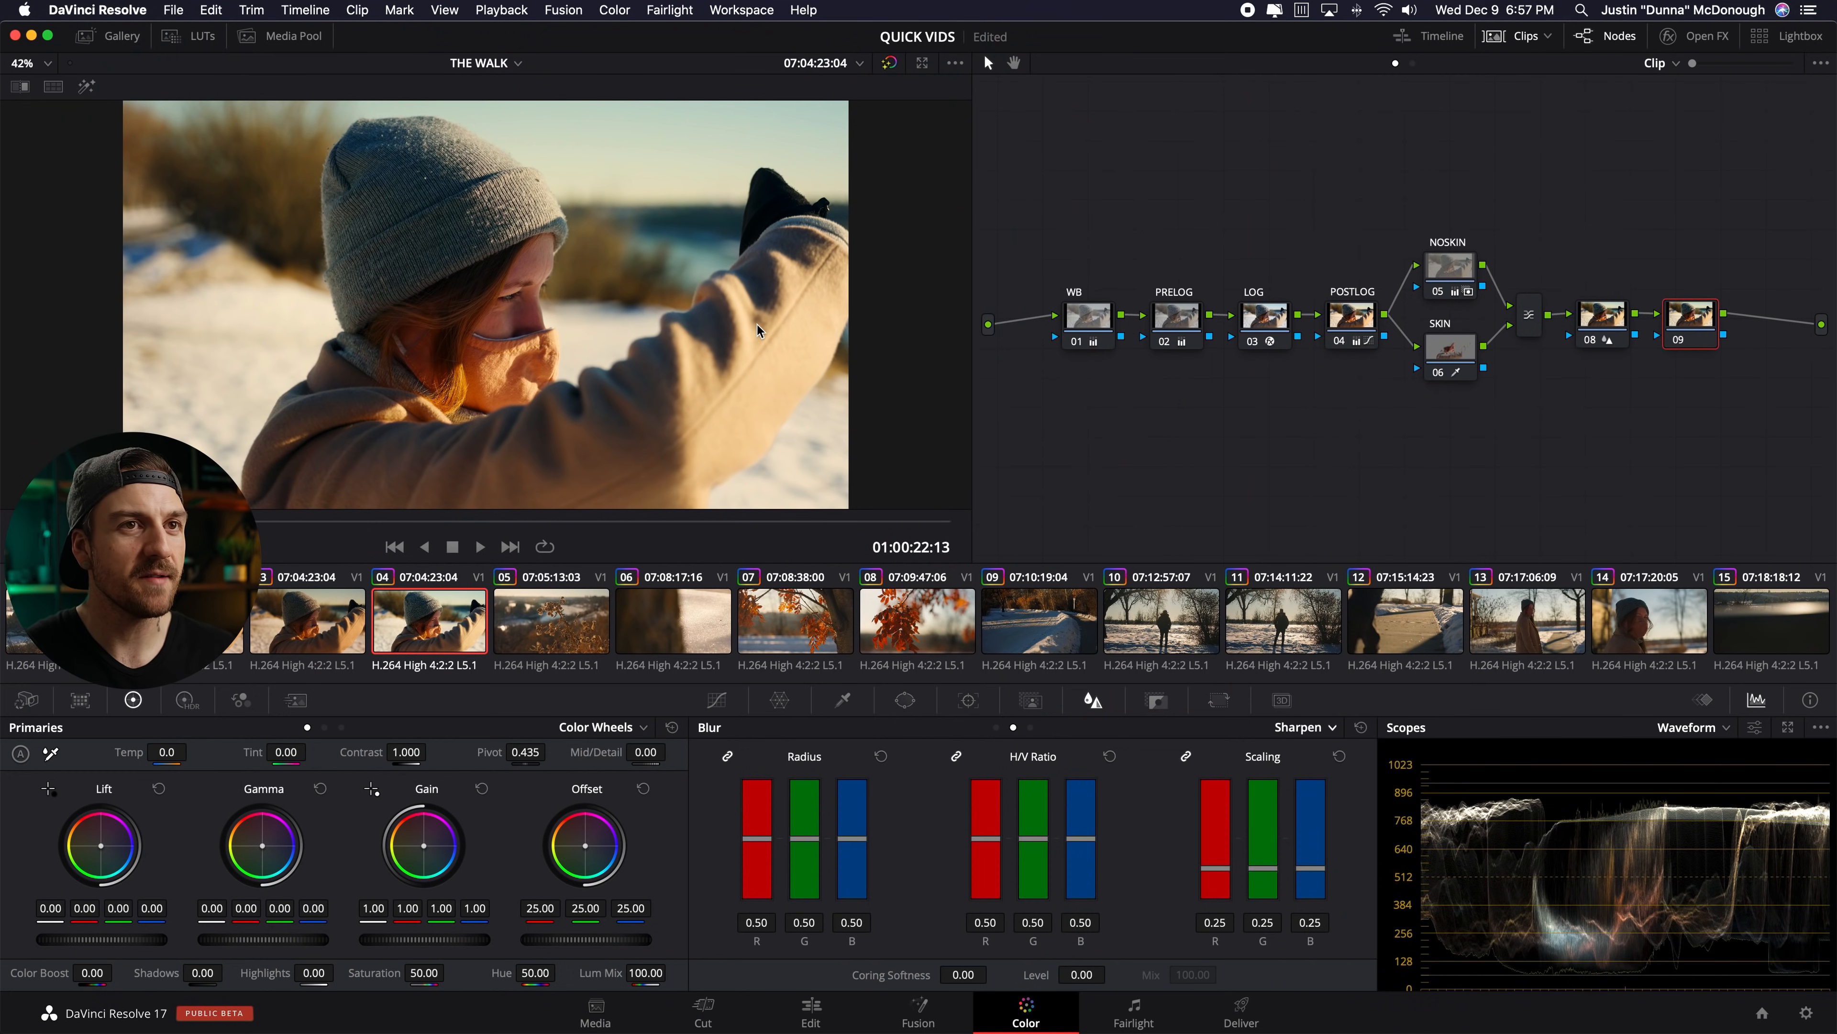
mouse_move(644, 544)
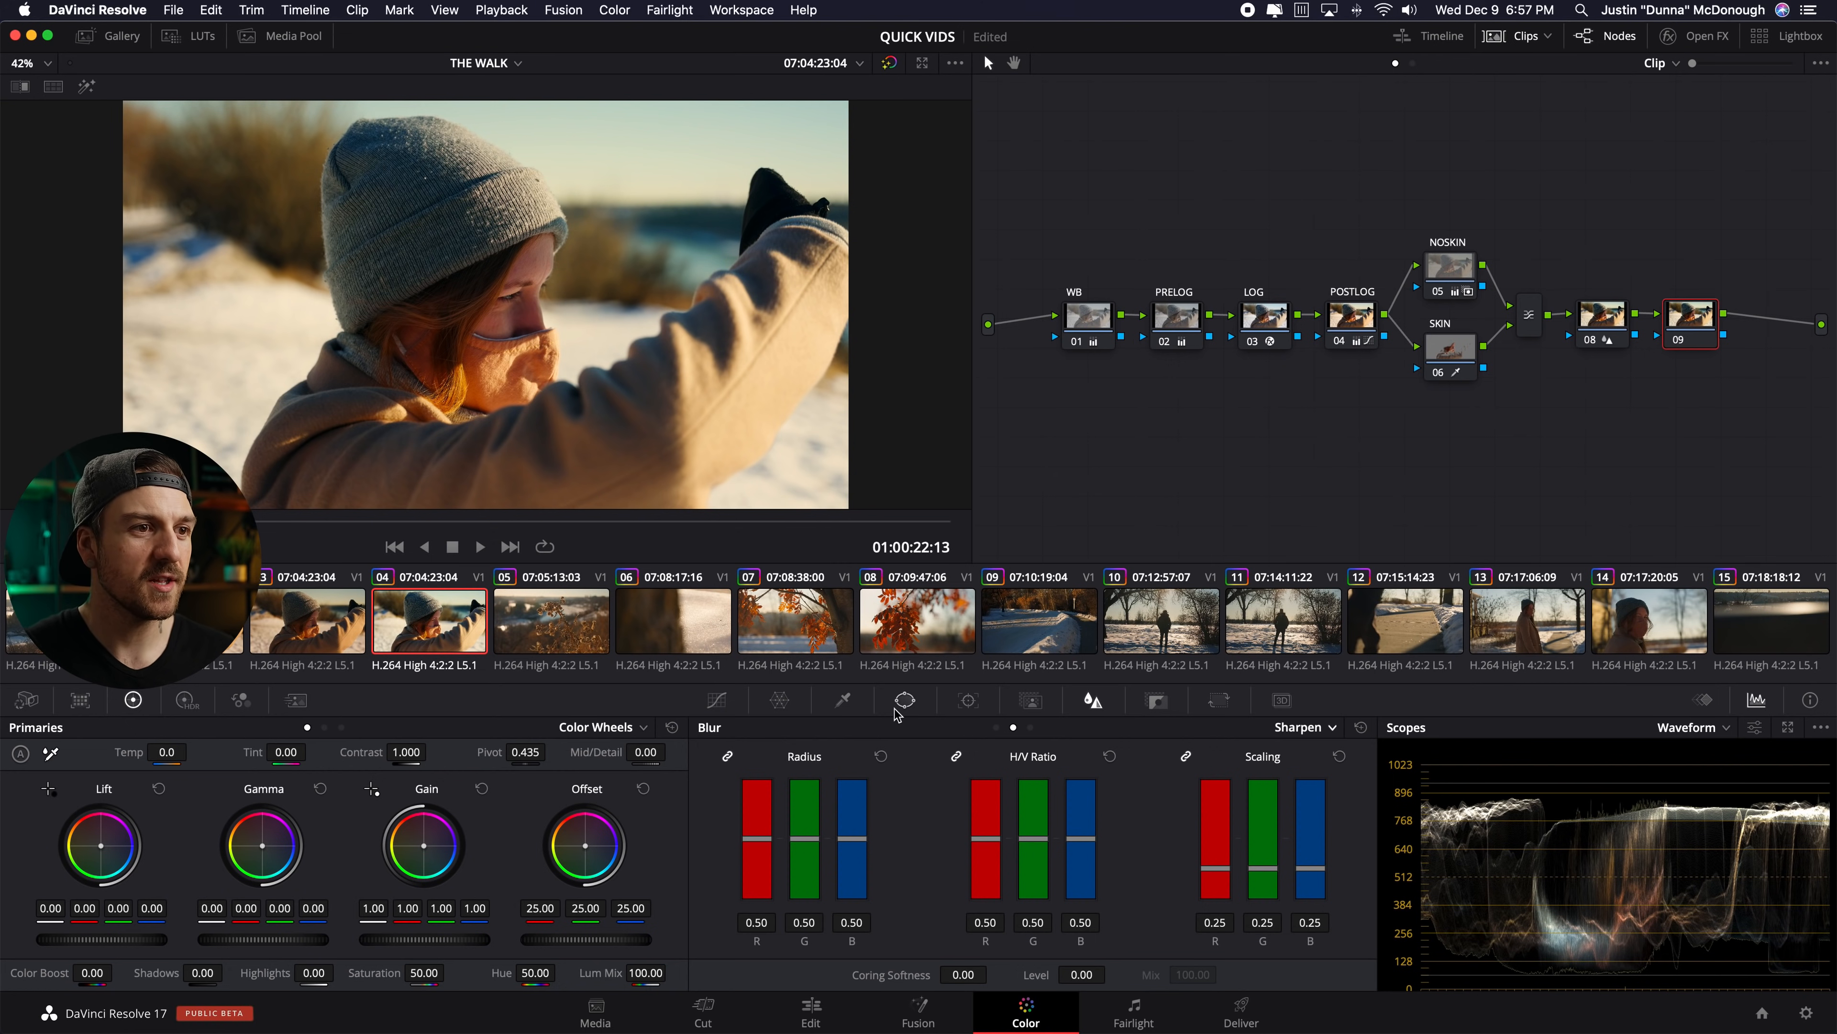
- Pull the midtones and highlights of node 09's curve down to darken it
left_click(717, 699)
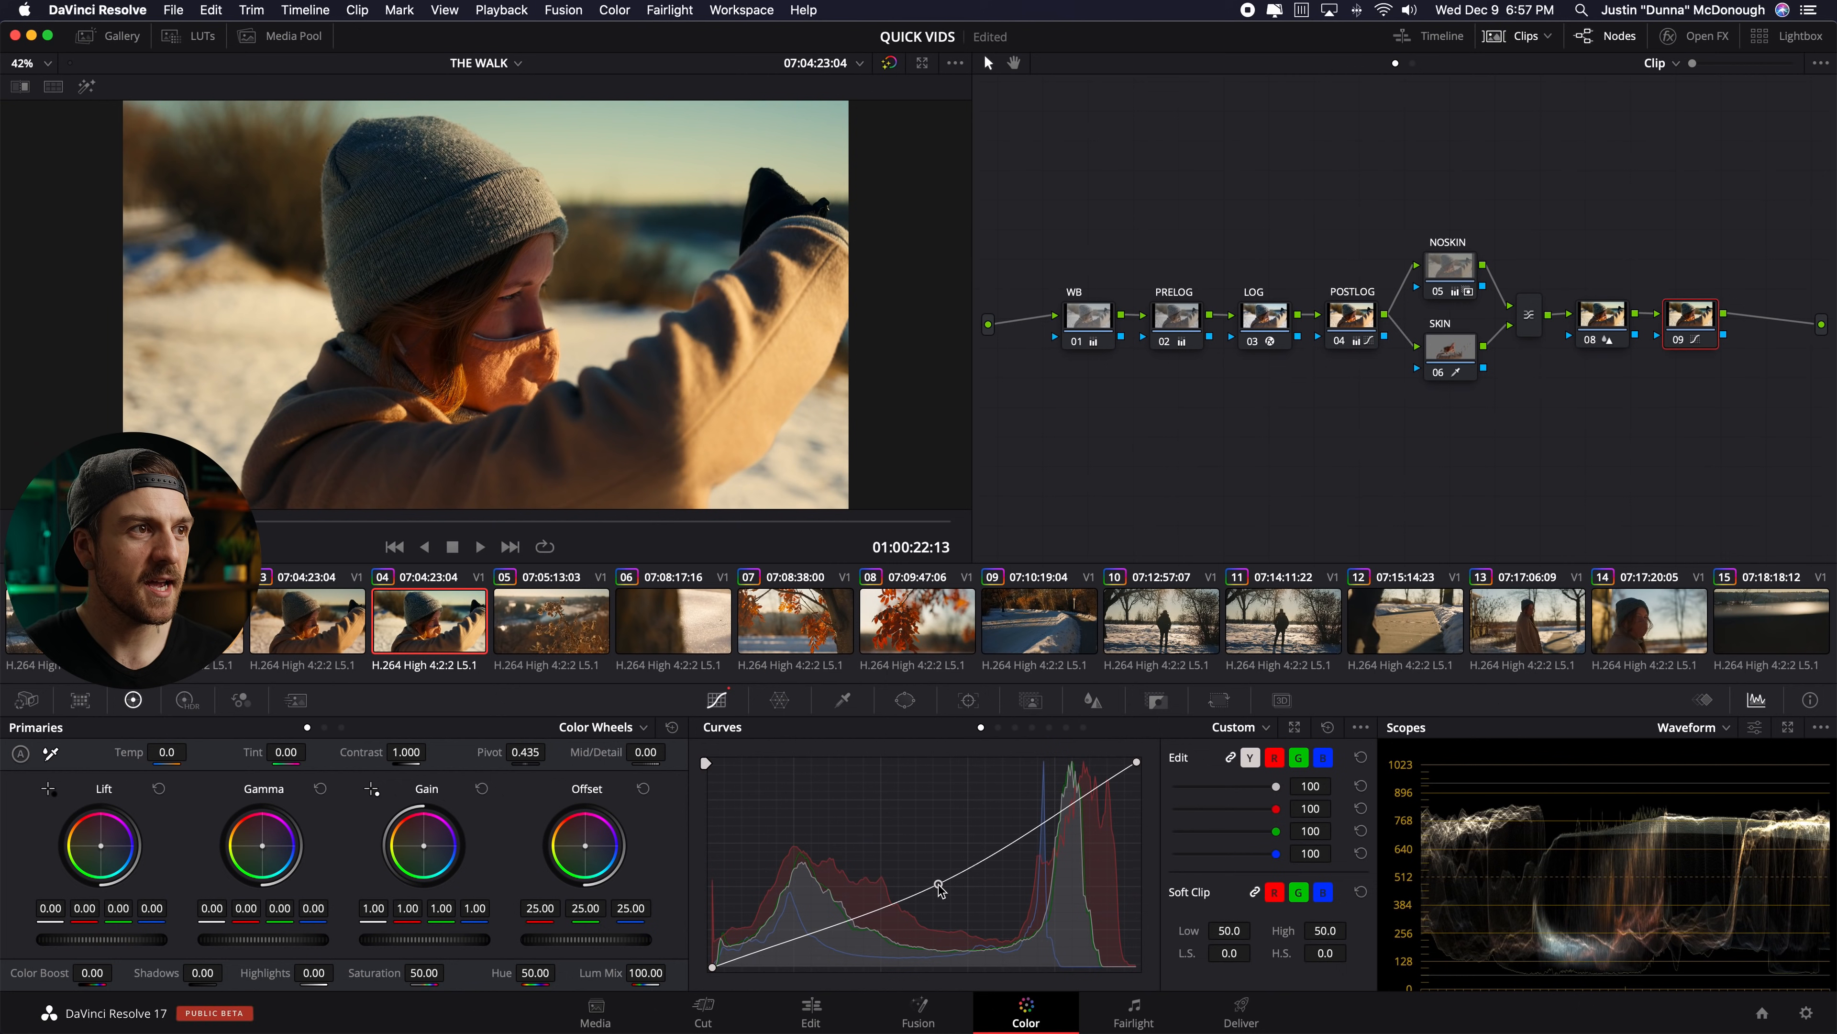
left_click_drag(940, 887, 1137, 762)
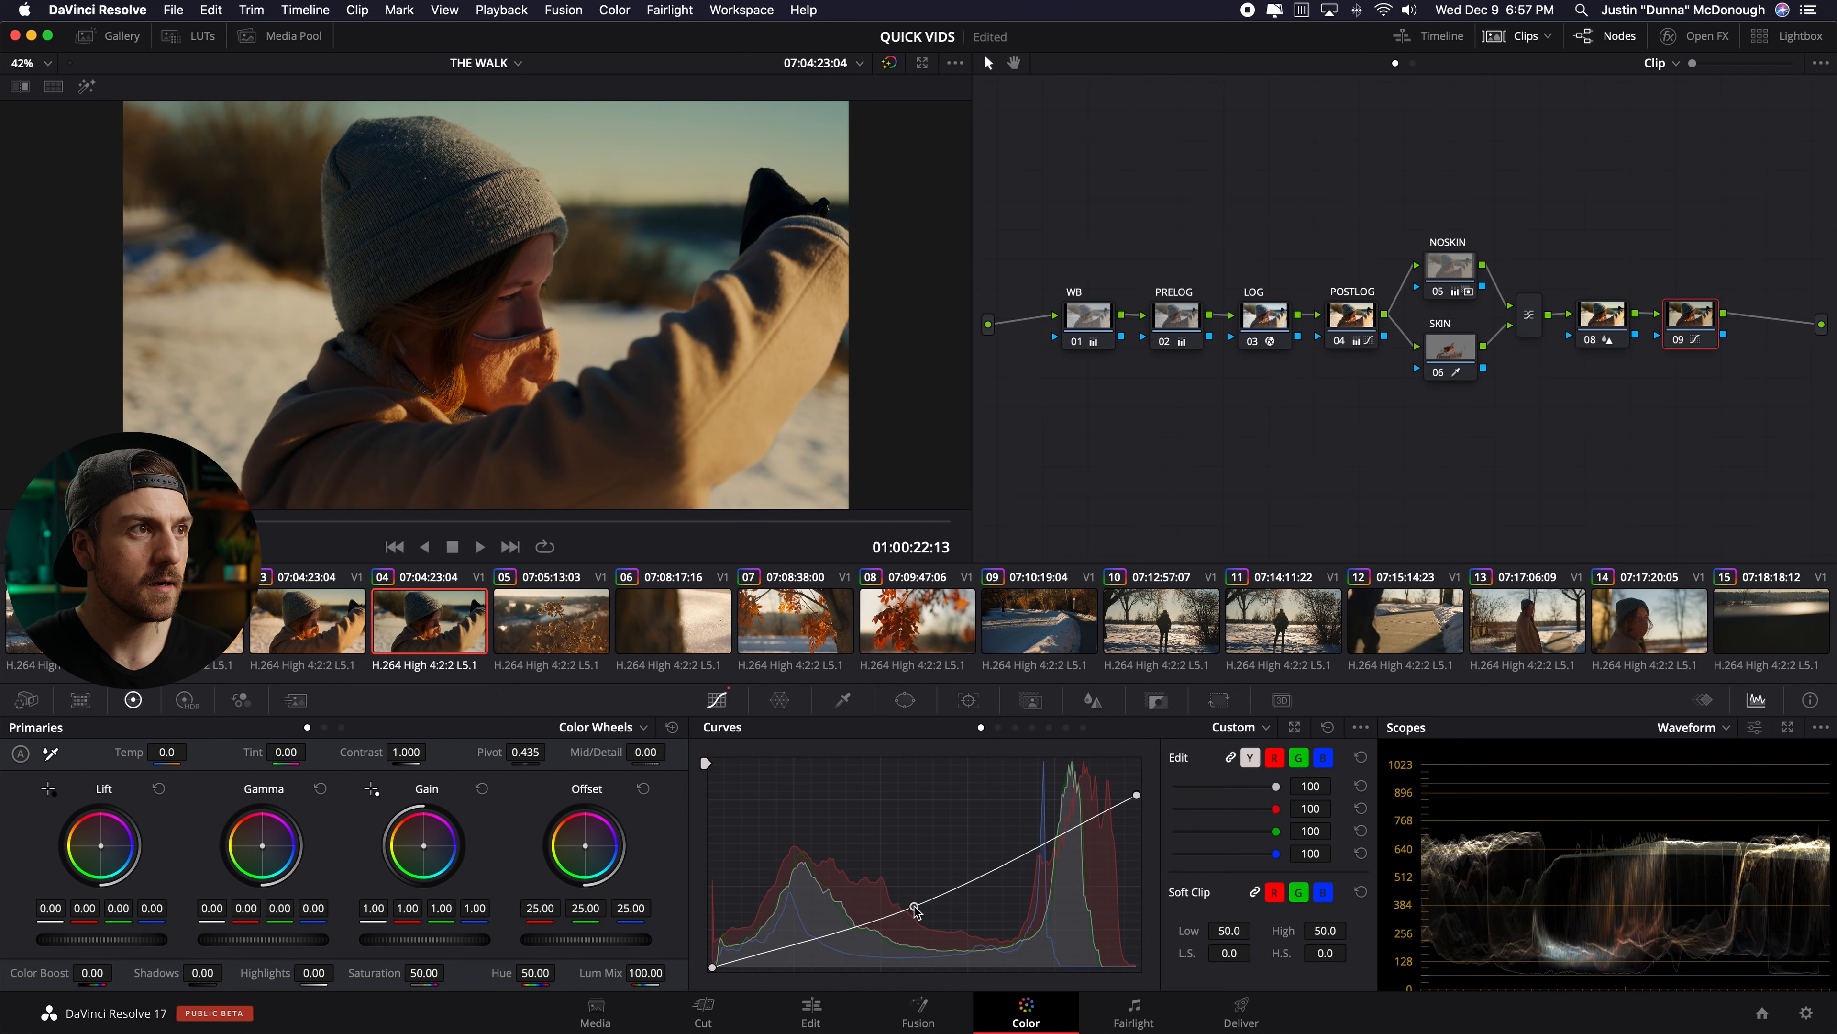
left_click_drag(914, 912, 914, 896)
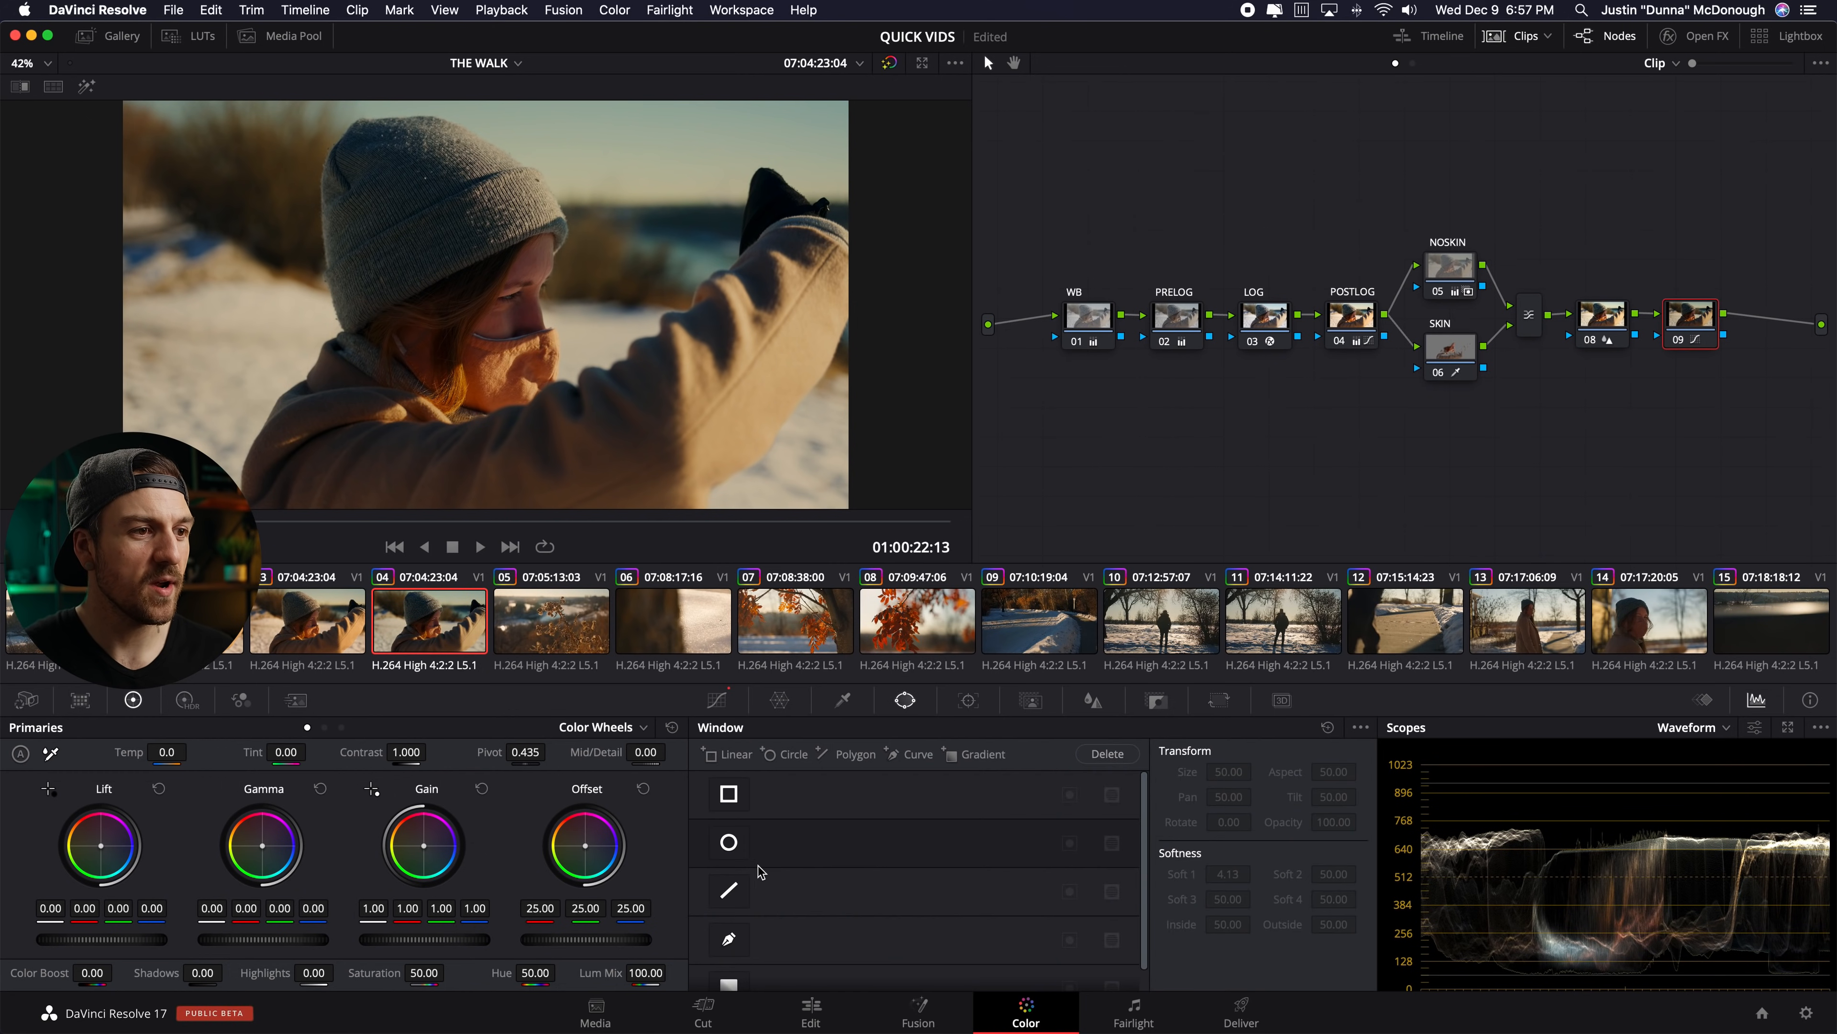
- Limit the darkening with an enlarged circular window around the woman's face
left_click(727, 842)
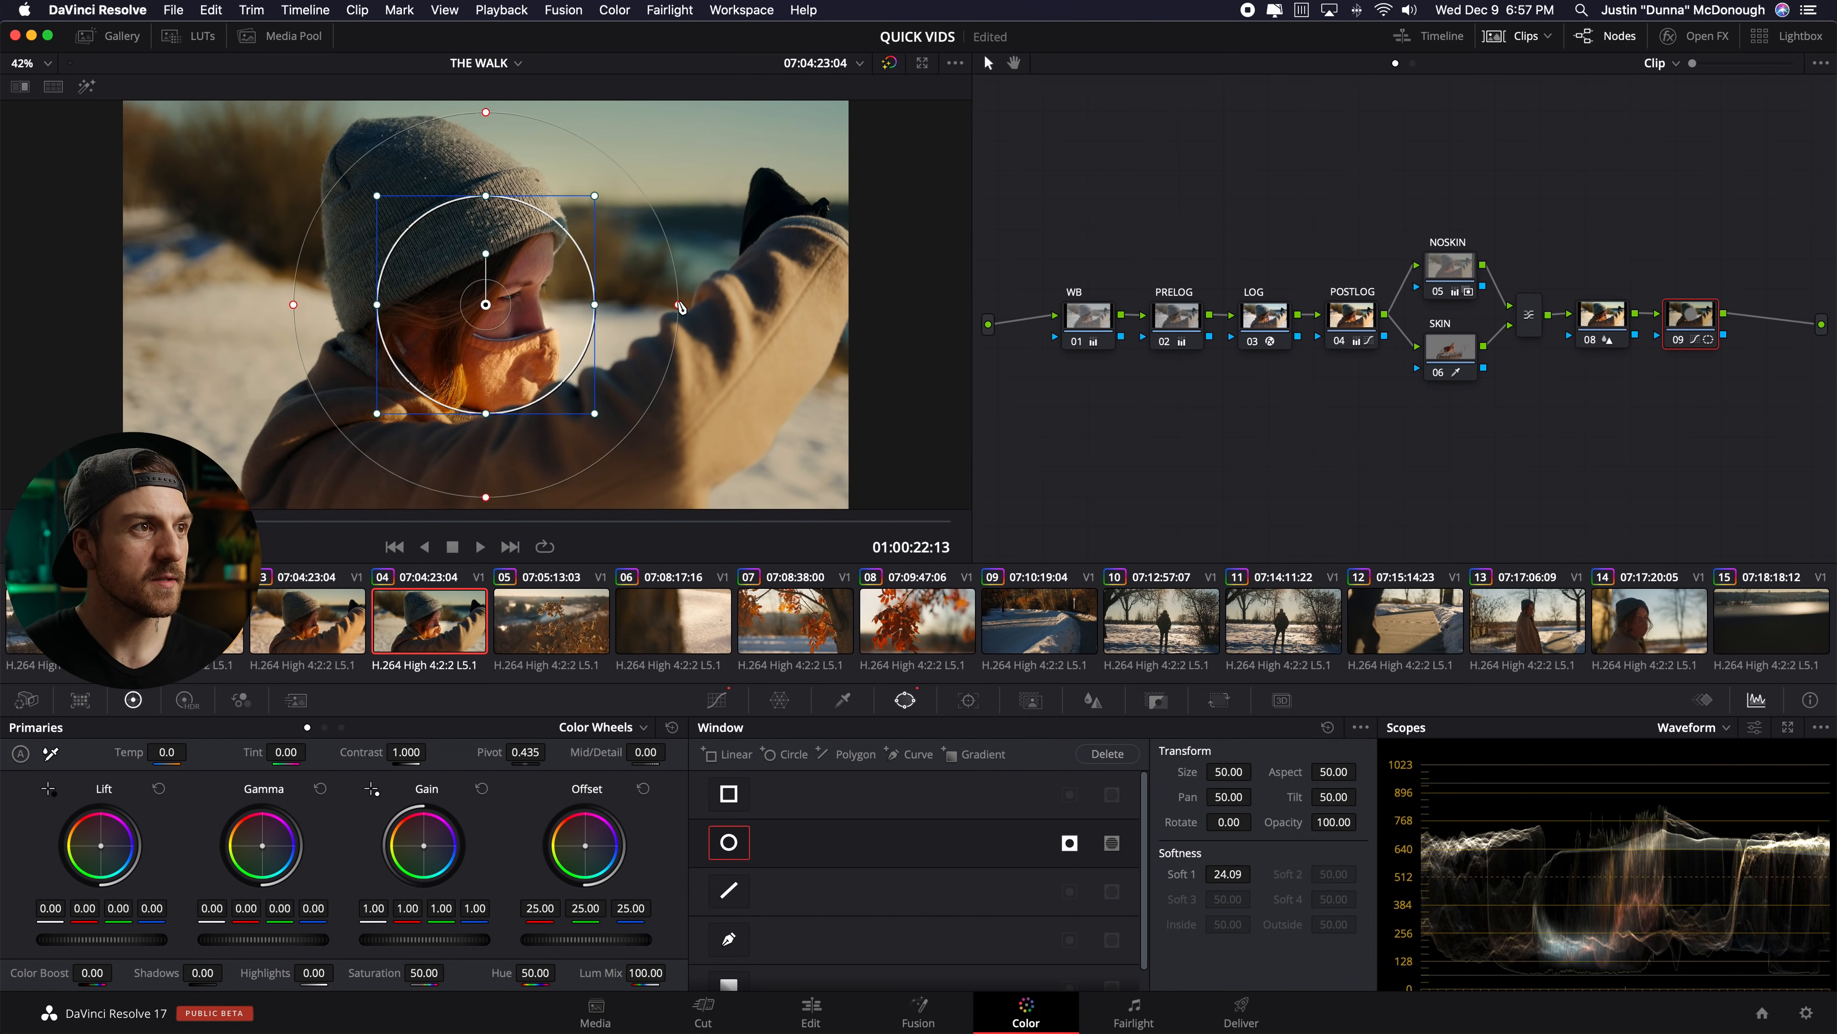
left_click_drag(596, 303, 685, 304)
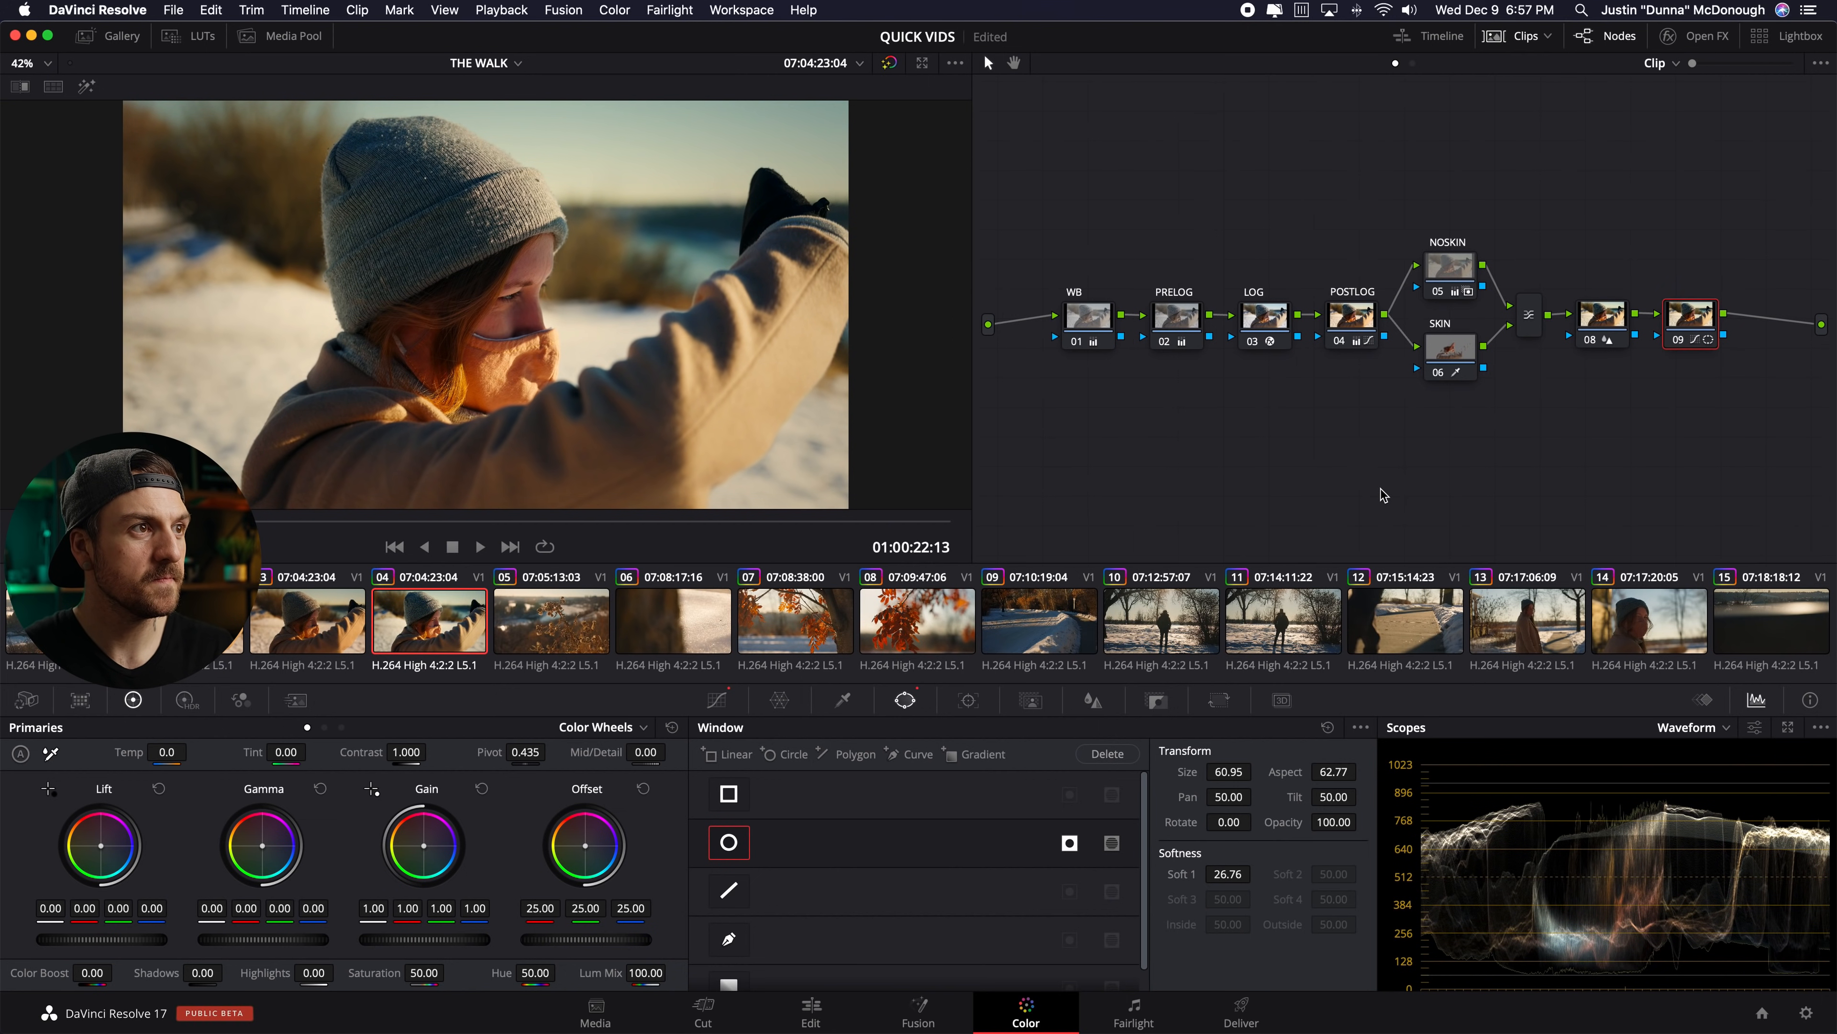
mouse_move(938, 408)
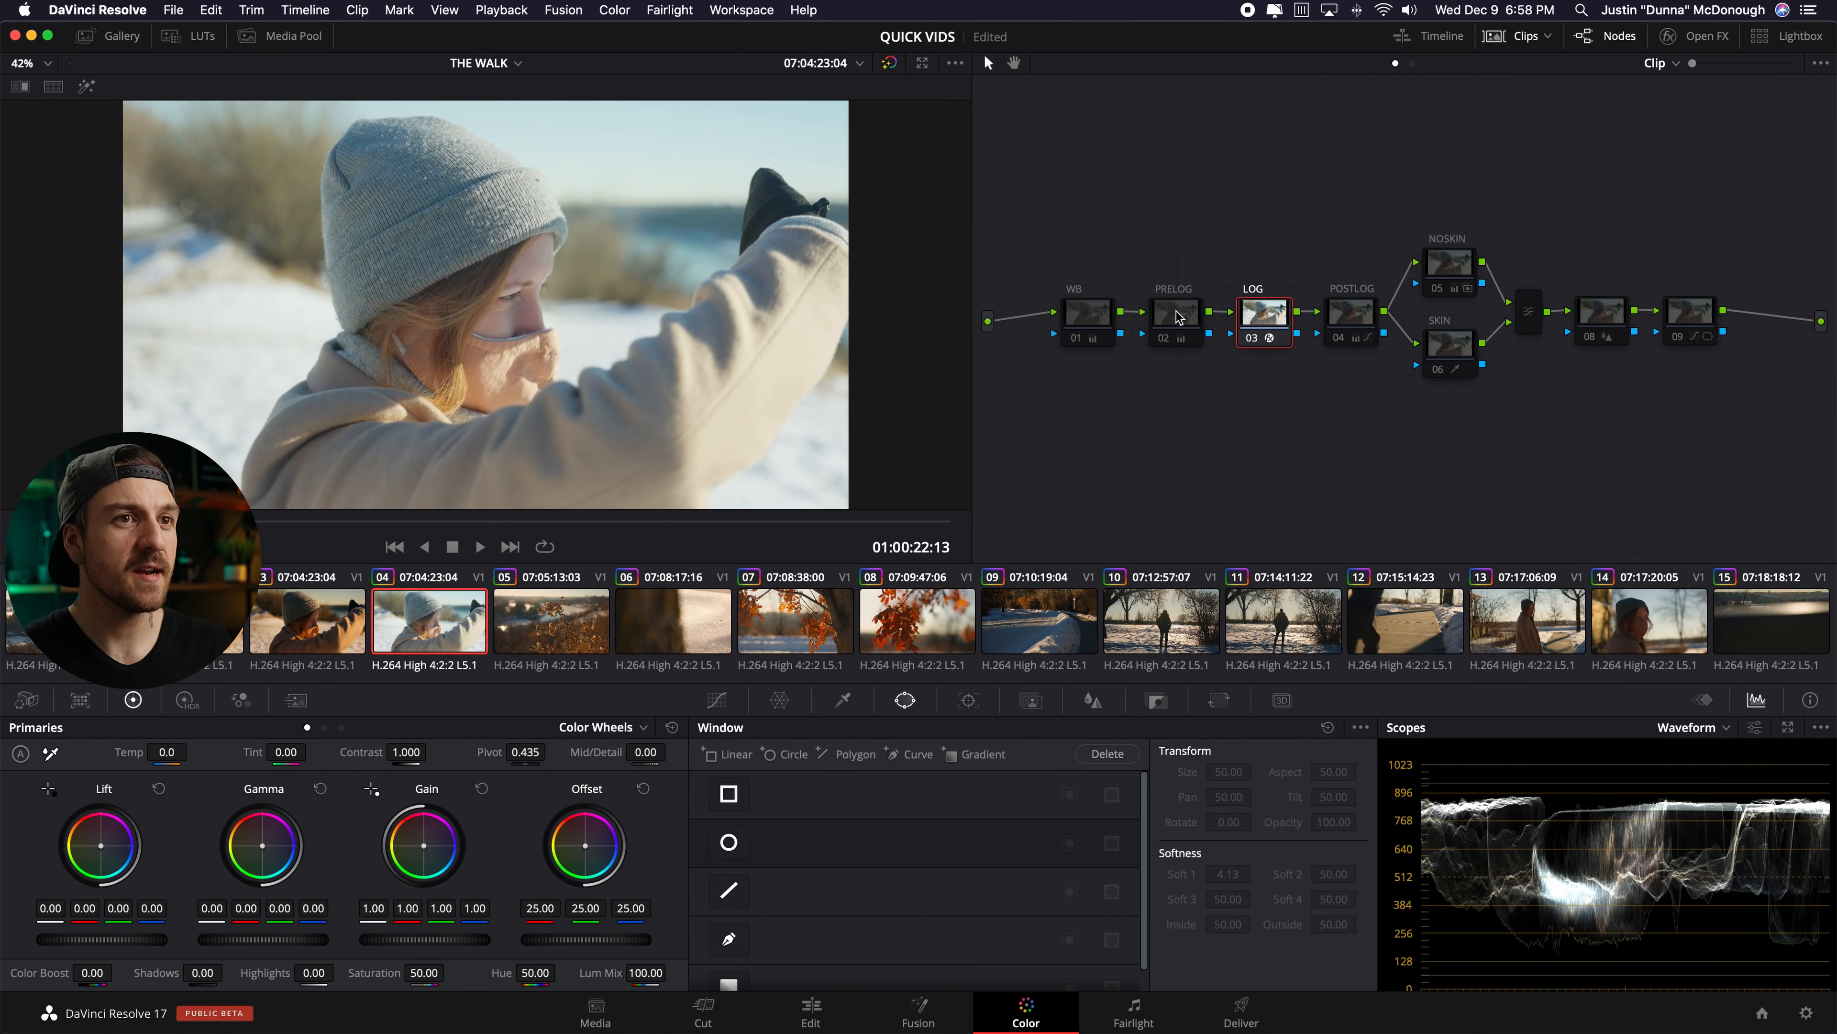
- Switch the PRELOG, WB and POSTLOG nodes back on one after another
left_click(1174, 313)
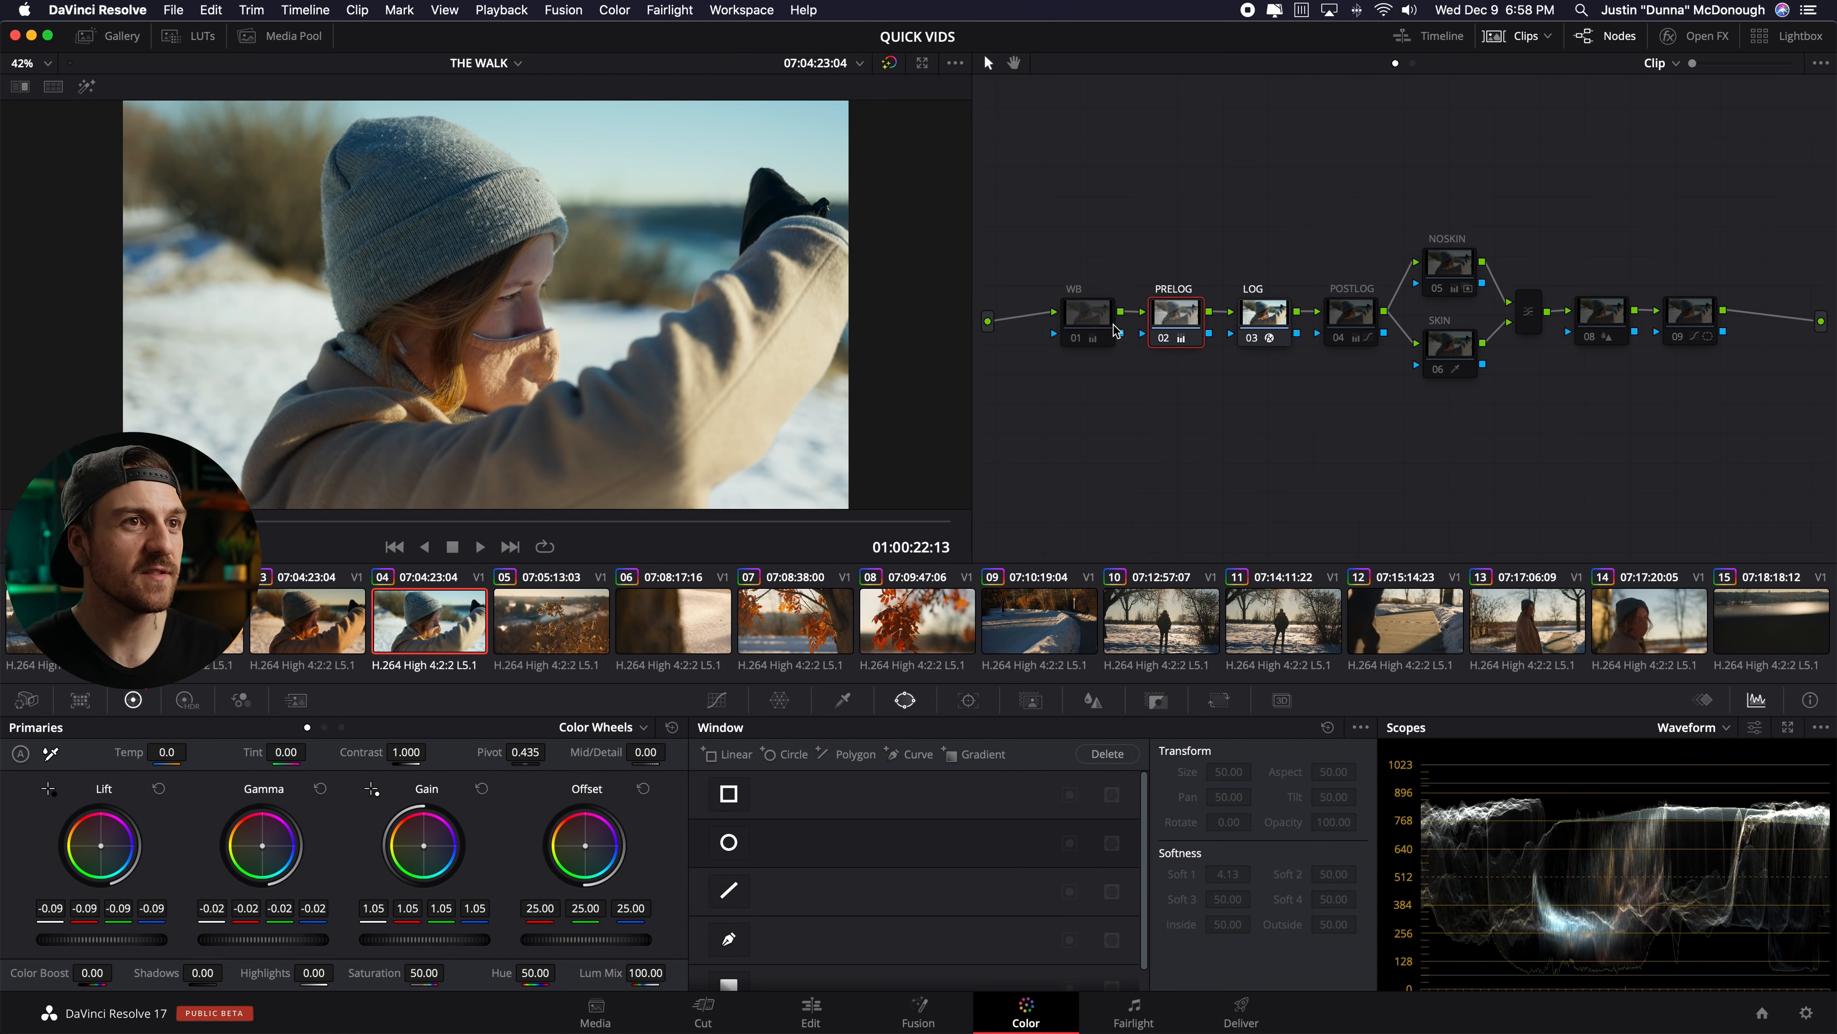
left_click(1084, 313)
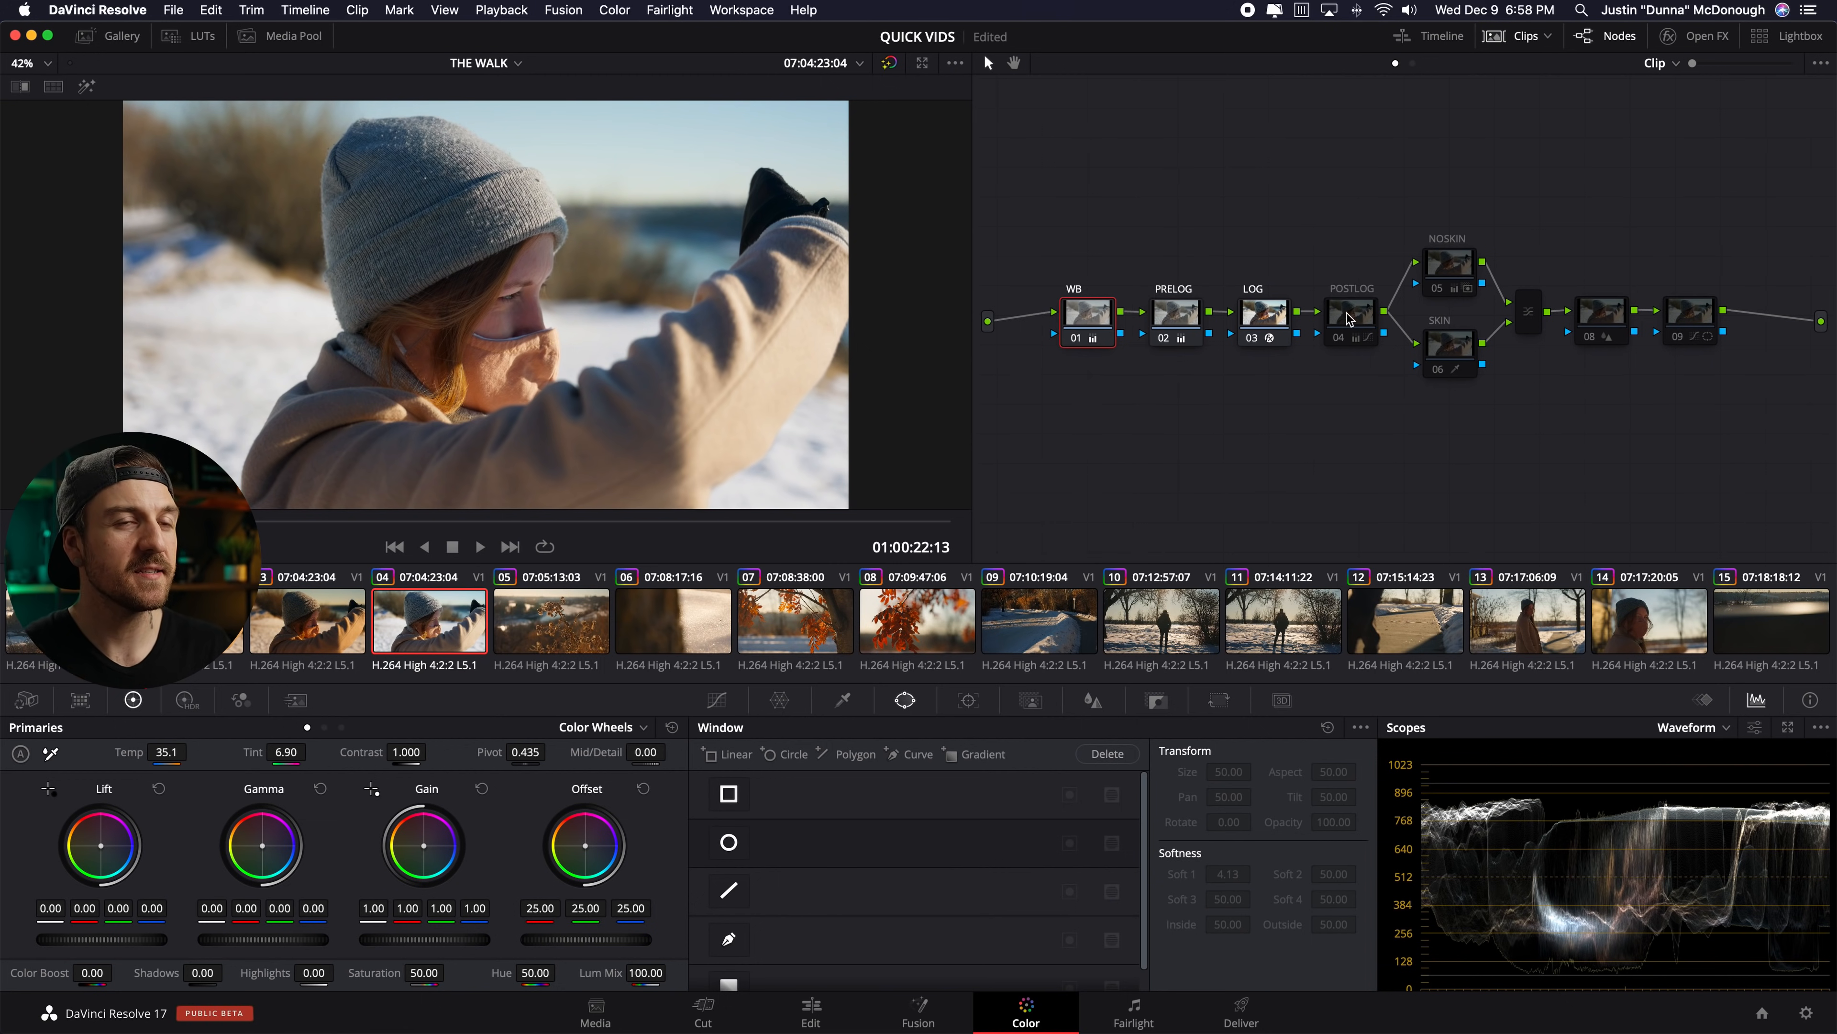
left_click(1351, 313)
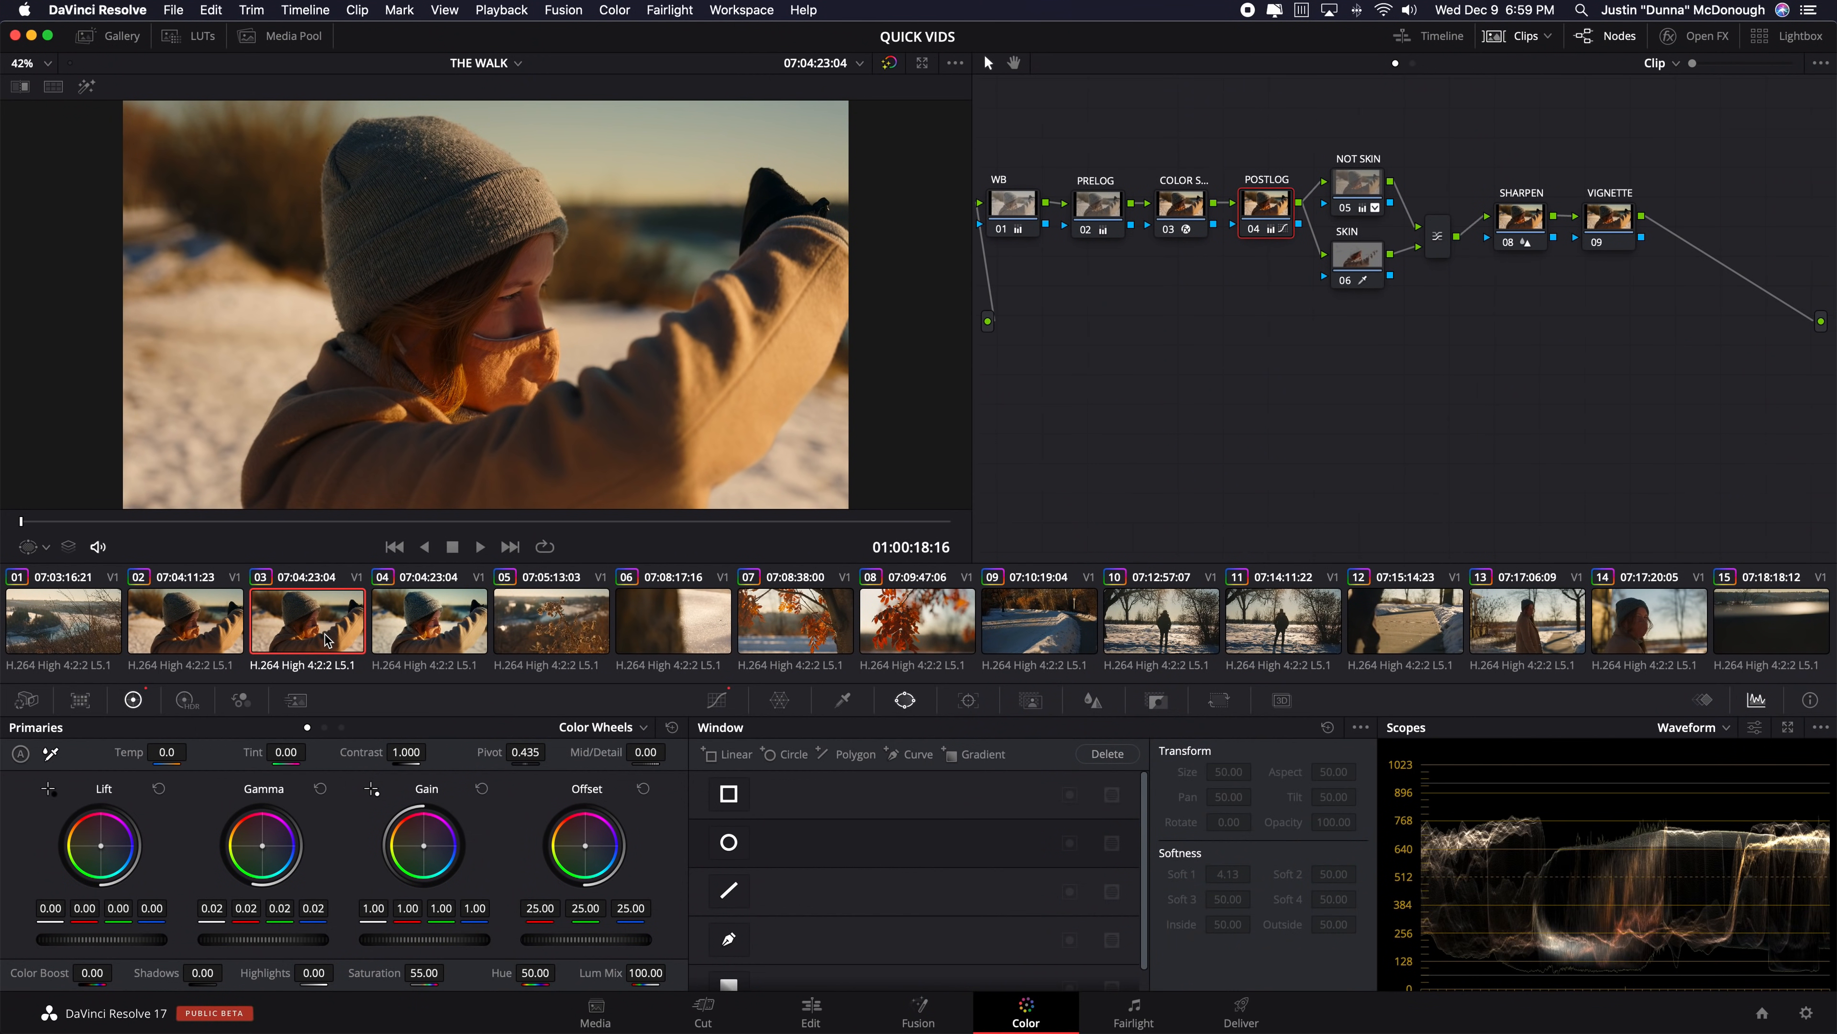
mouse_move(429, 637)
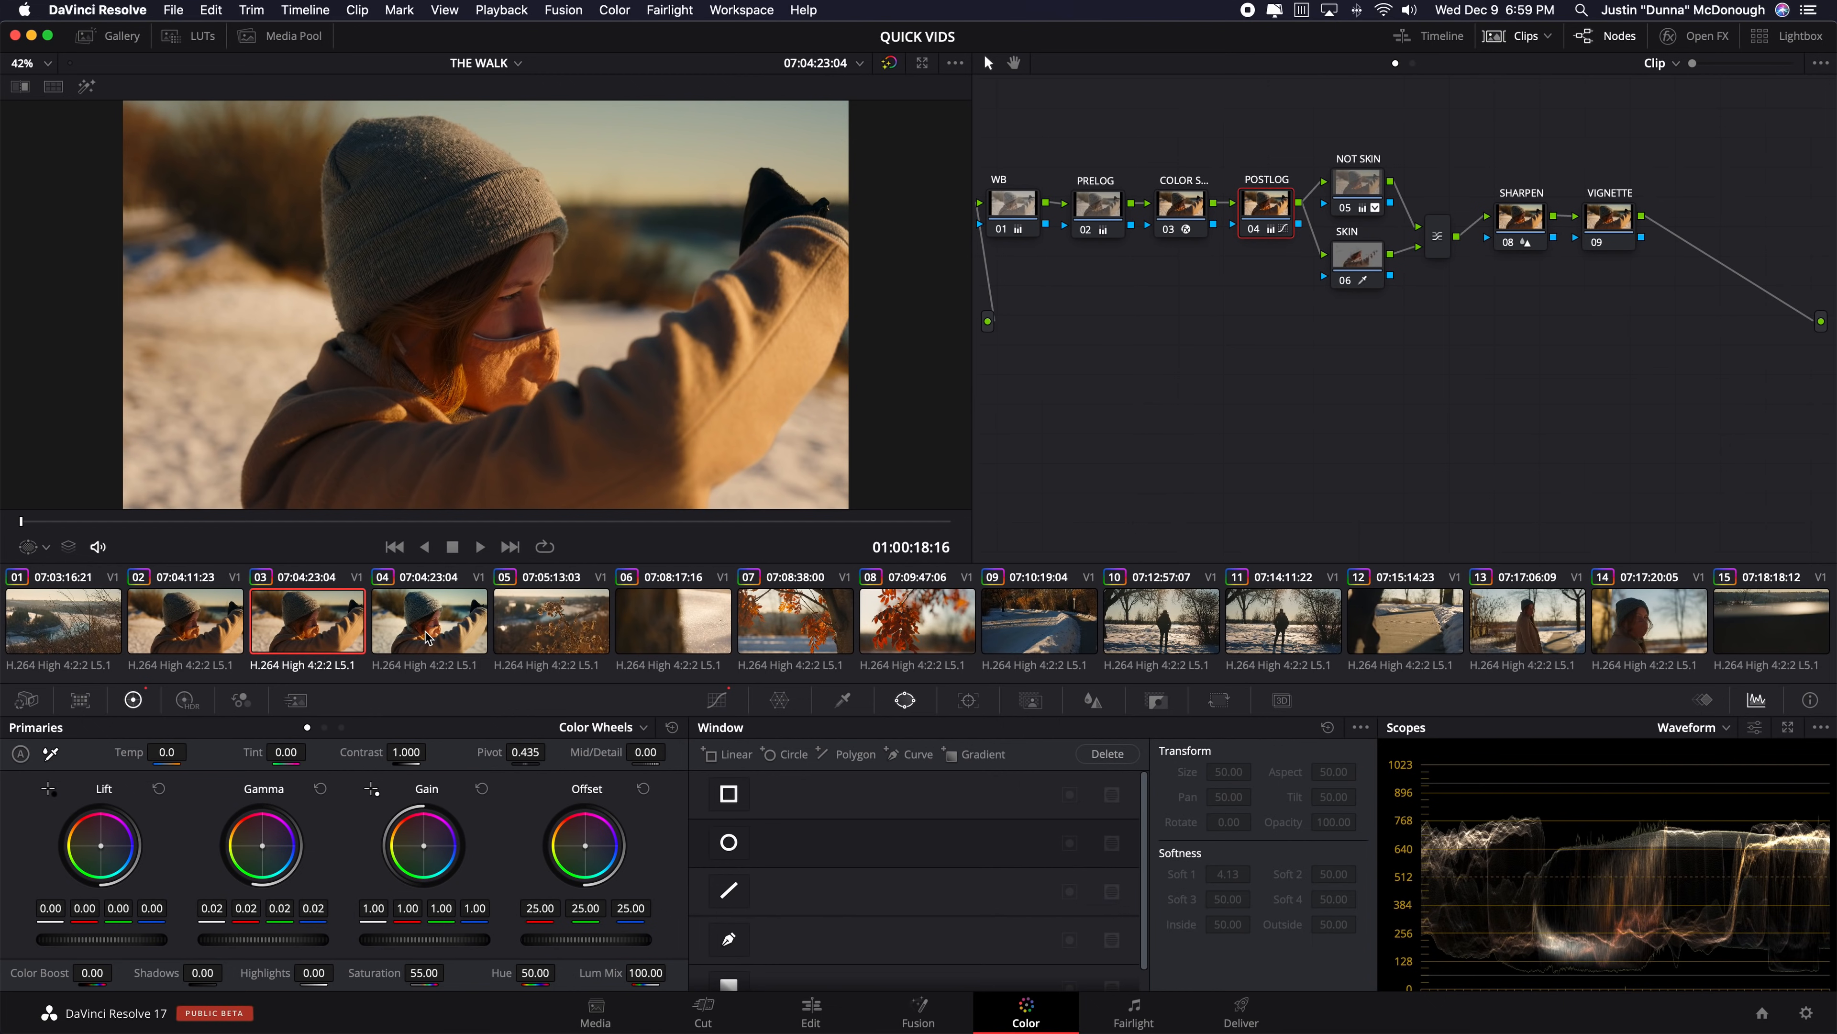
mouse_move(429, 636)
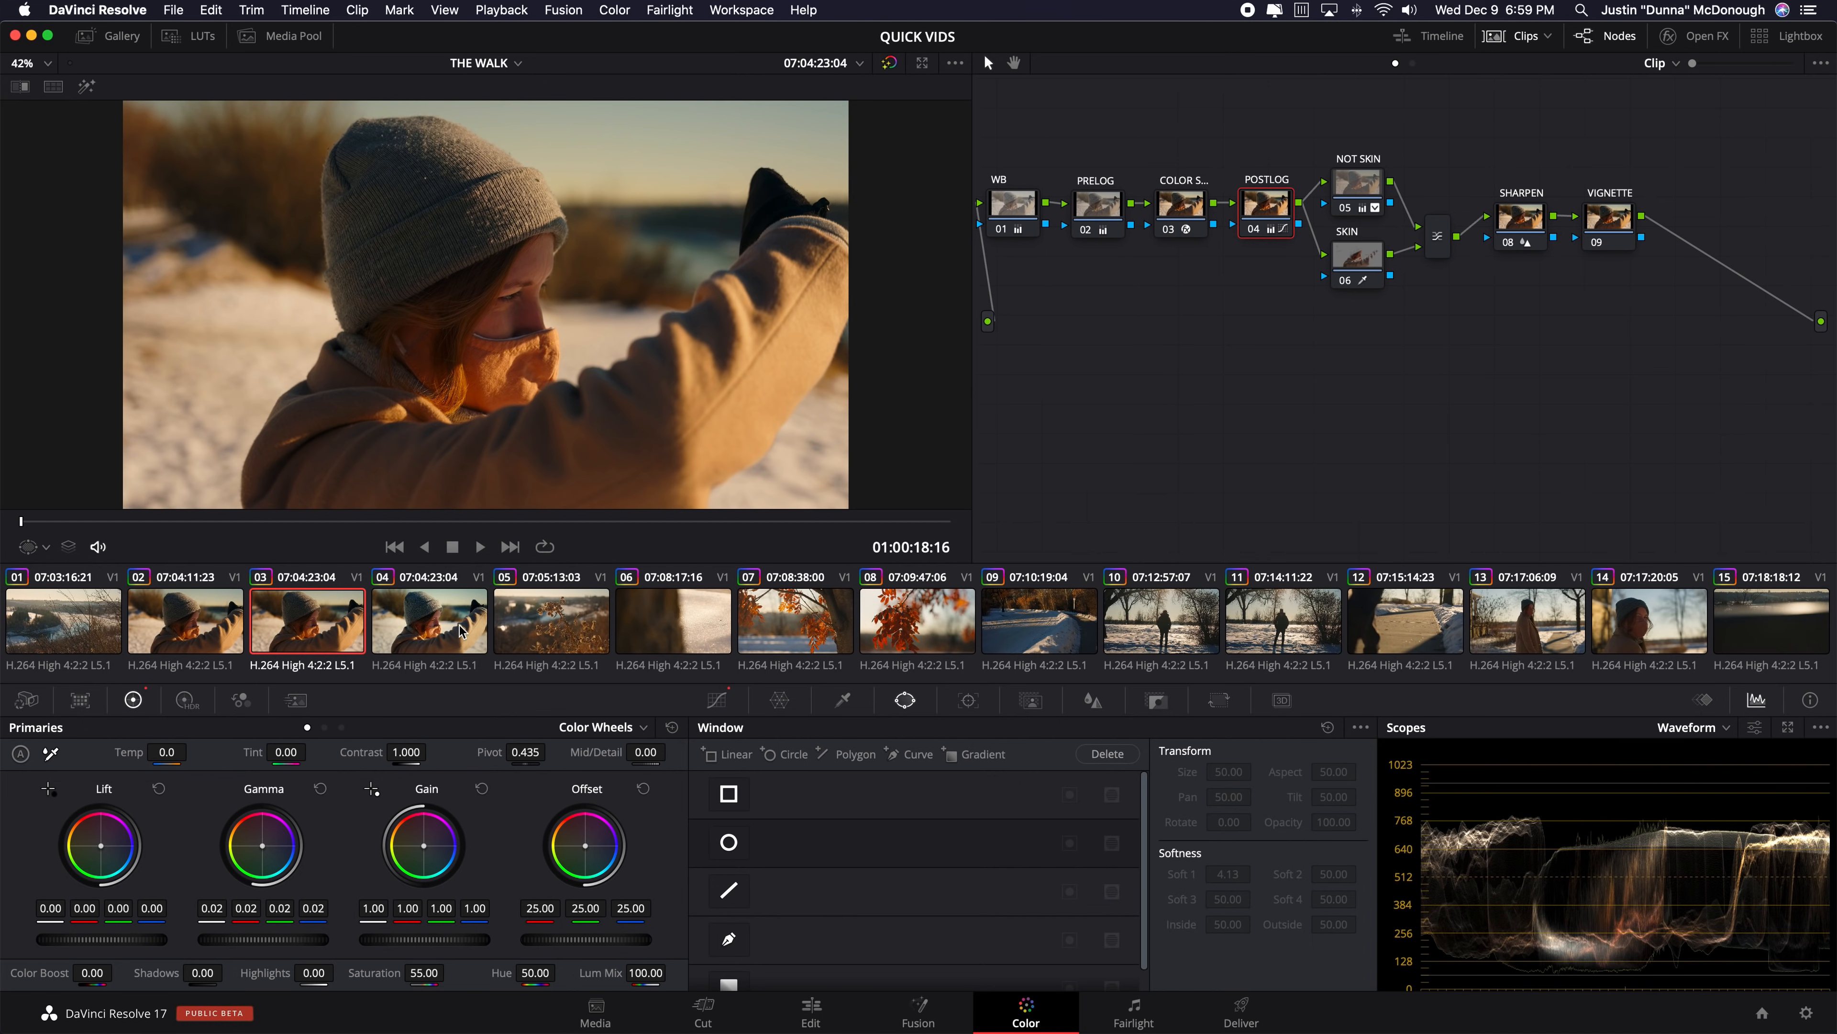